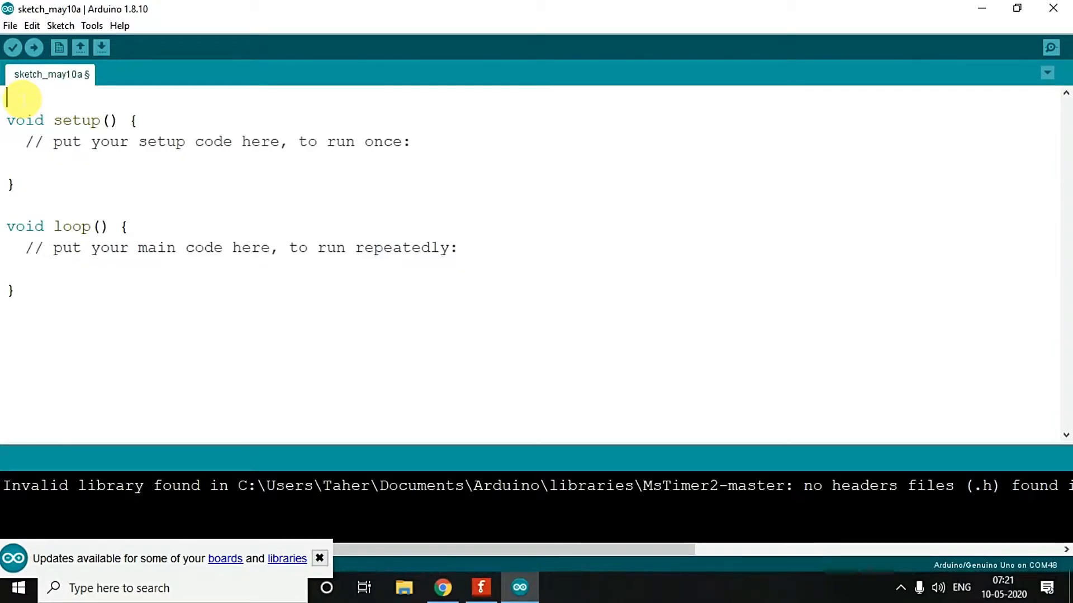
Declare int analogpin = A0 with a '//define analog pin' comment at the top of the sketch
left_click(319, 559)
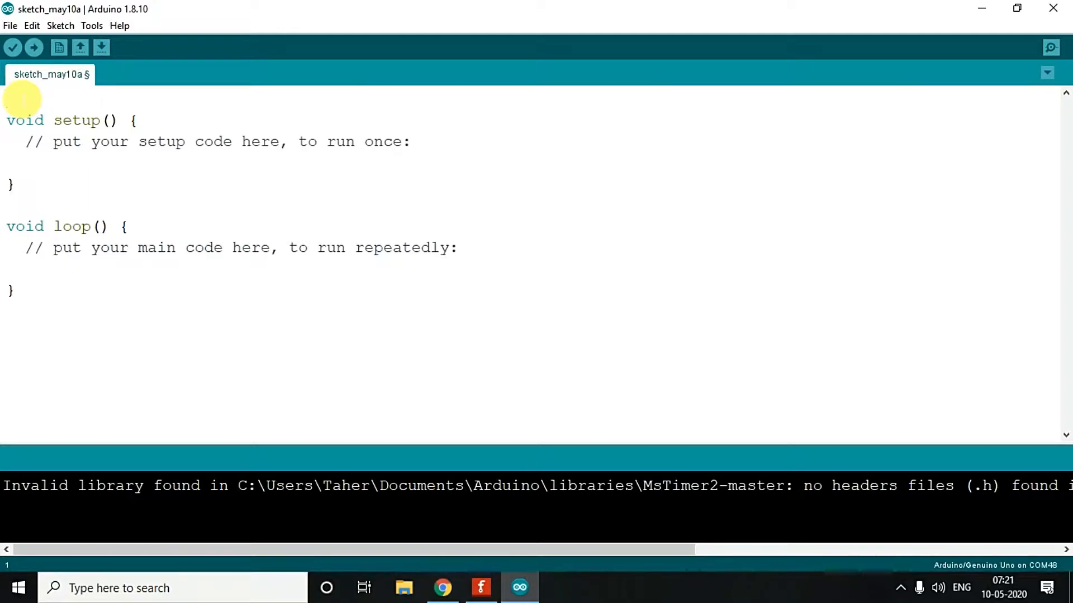
left_click(9, 100)
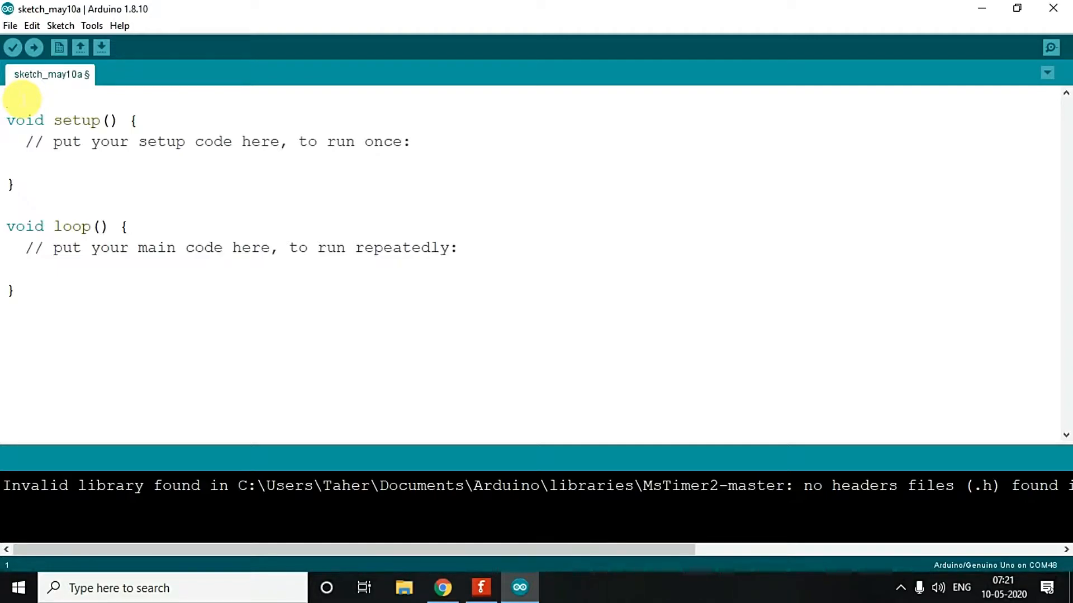
type("int")
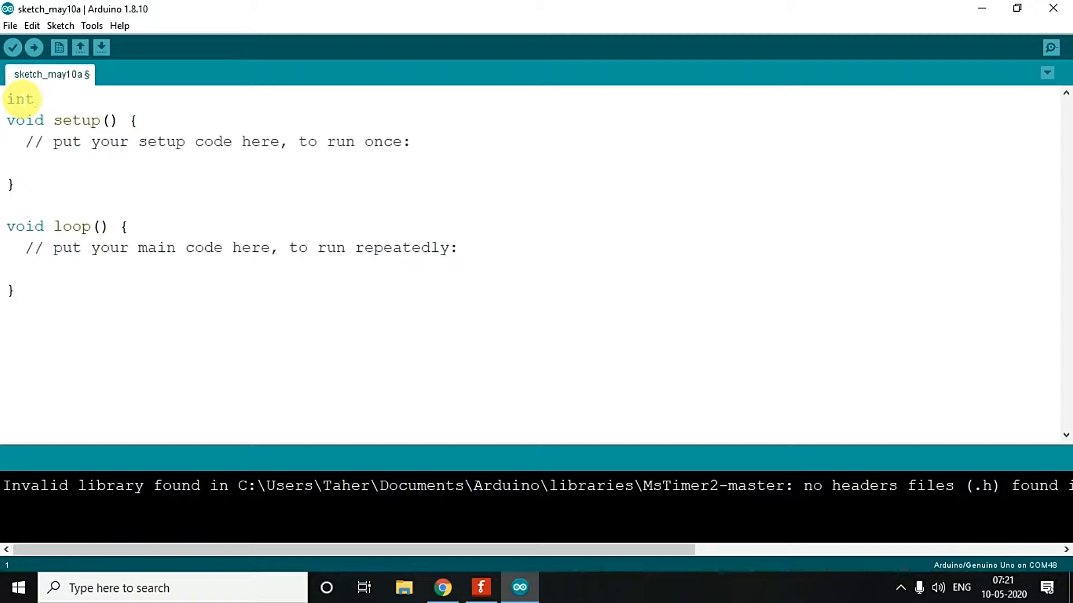
type("analos")
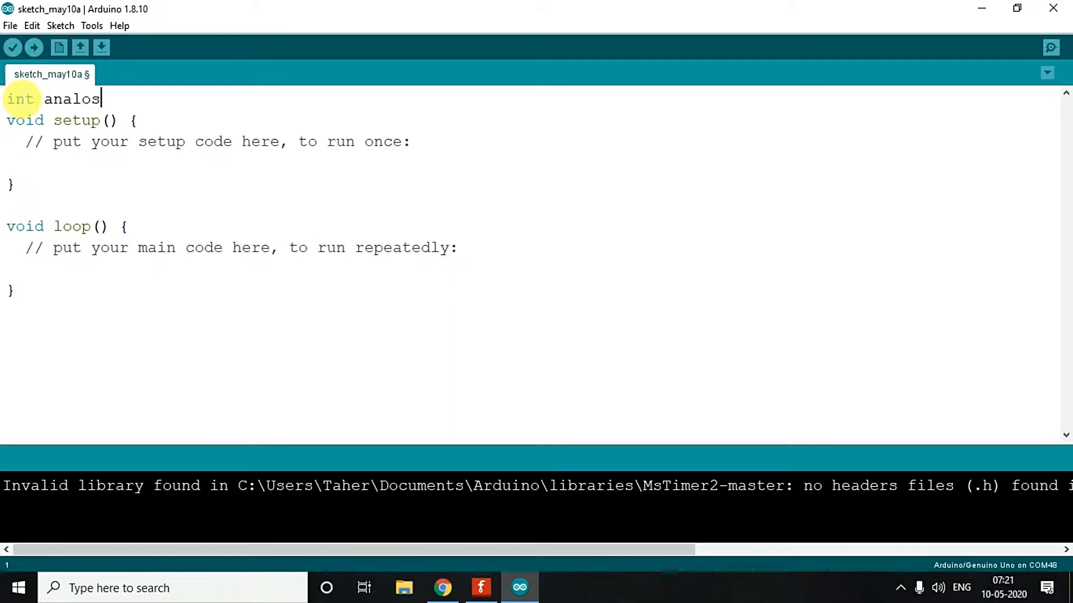
type("gpin =")
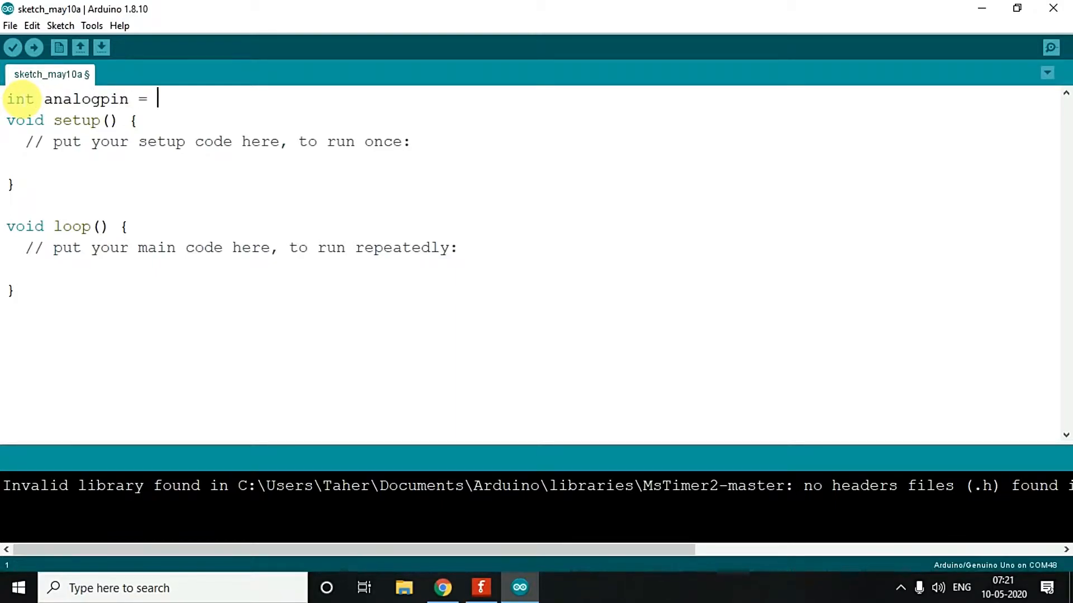
type("A0;")
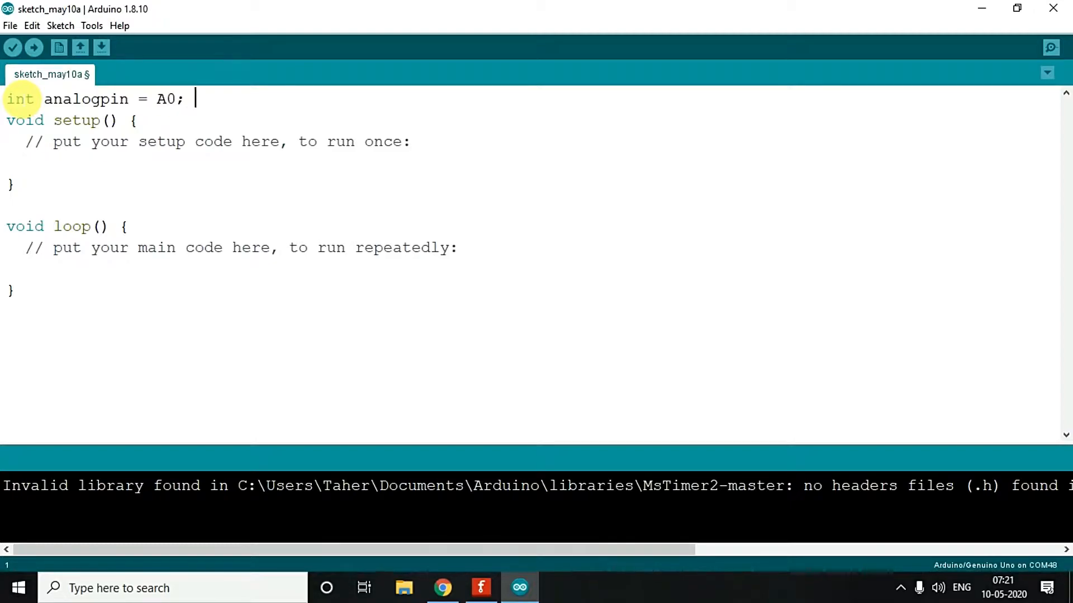
type("//define analog p")
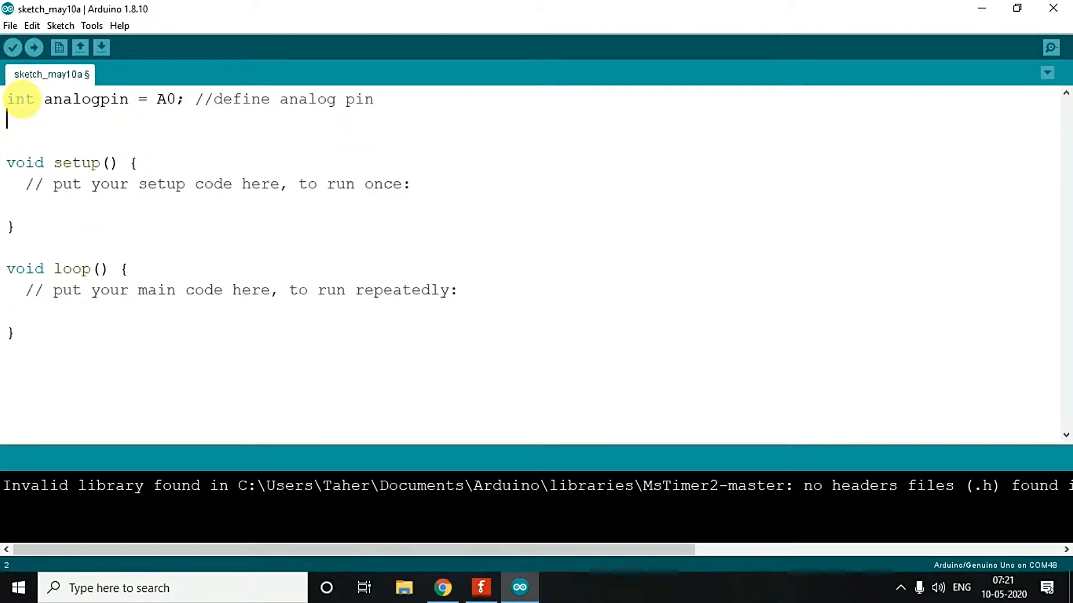
Declare int ledpin = 3 on the next line above setup
type("int ledpin")
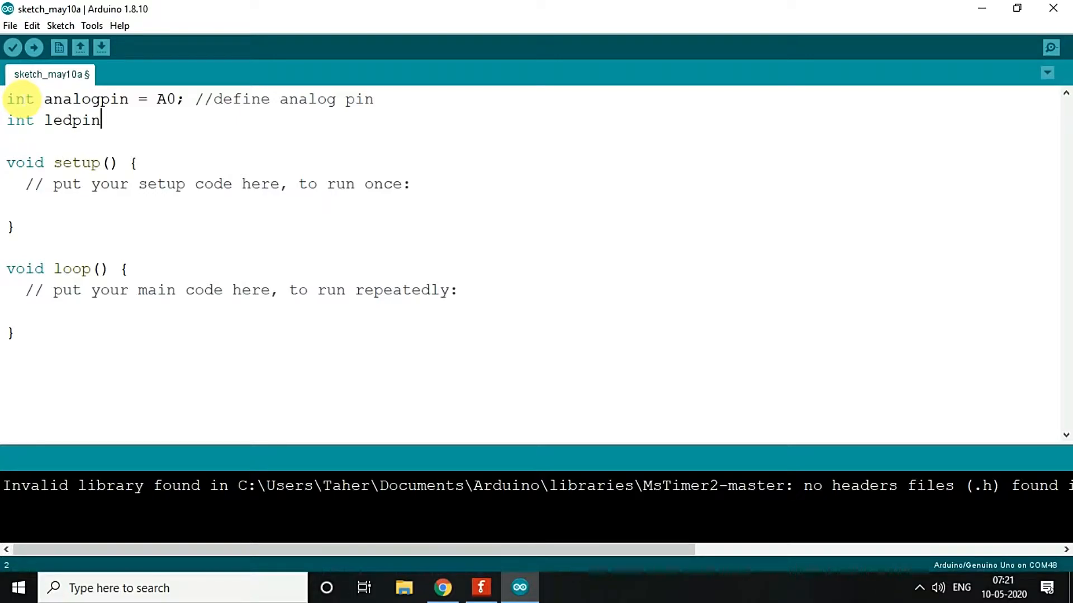
type("= 3")
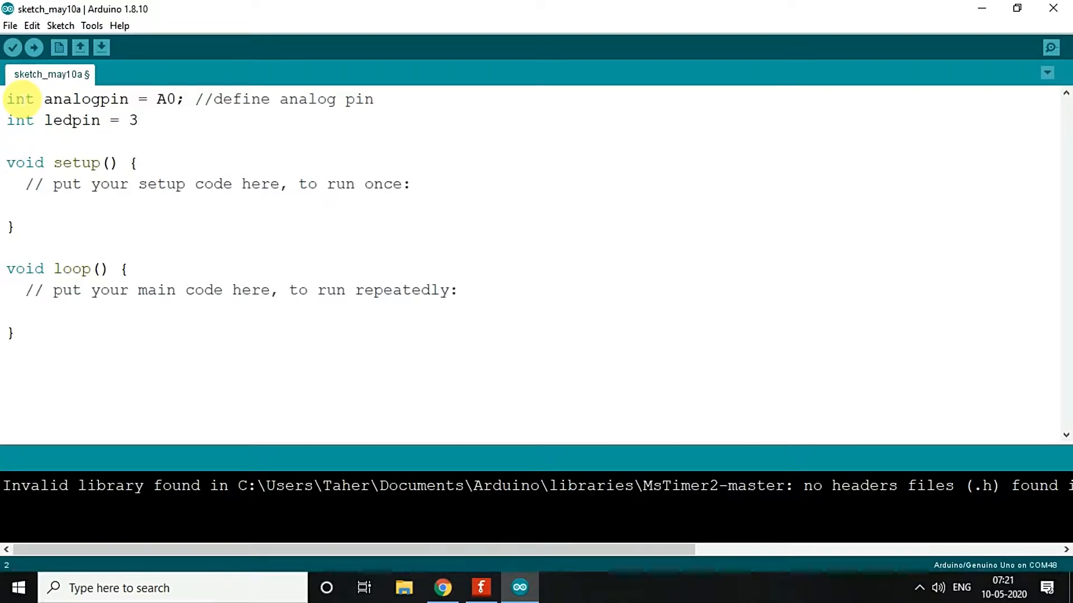
type(";")
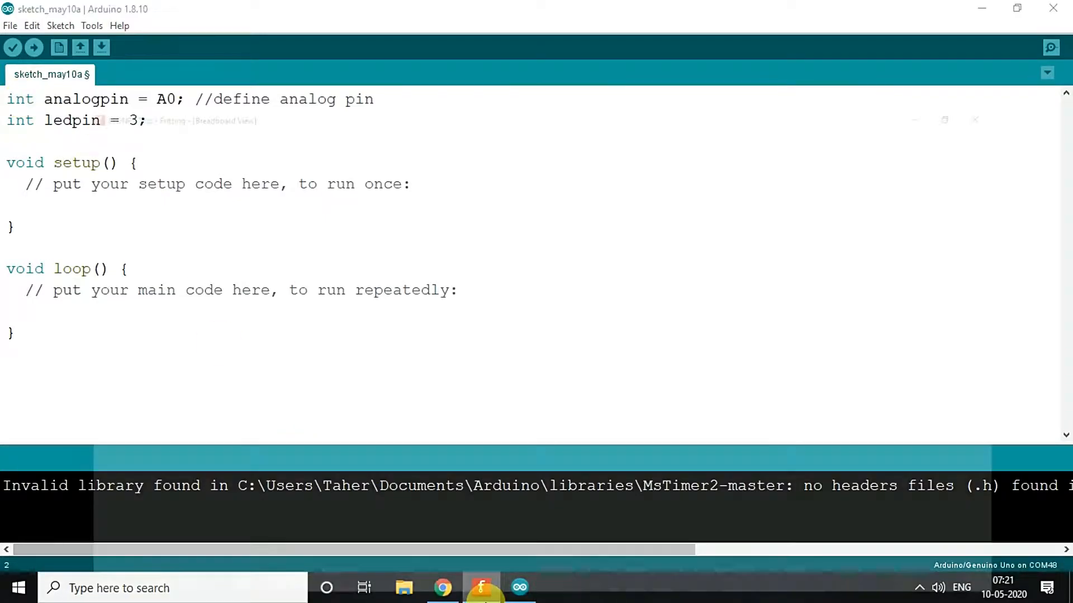
Bring up the Fritzing breadboard circuit and zoom it back to full view
left_click(481, 585)
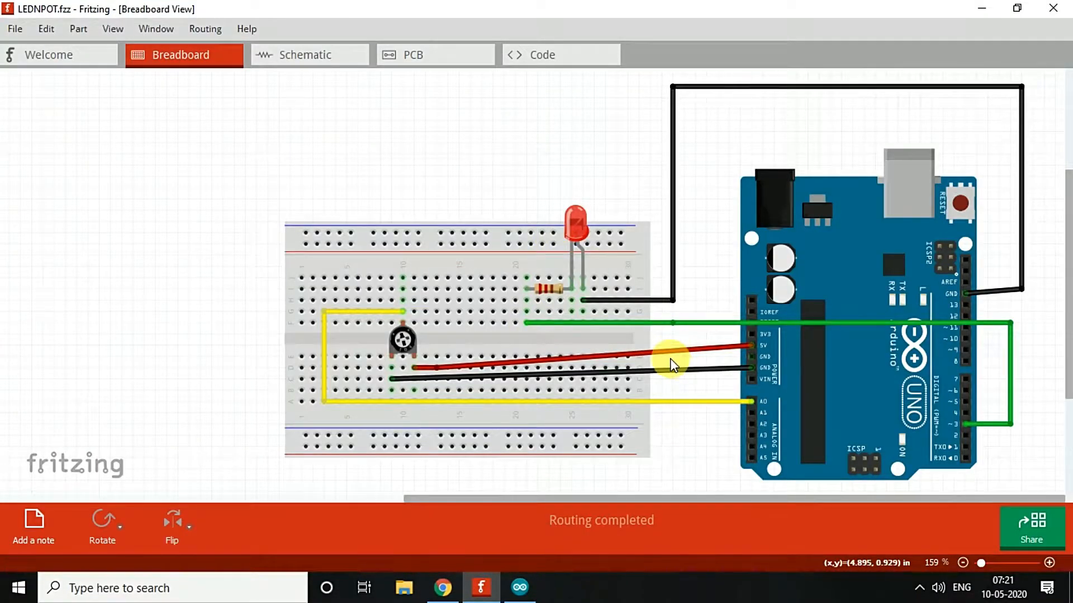
mouse_move(598, 350)
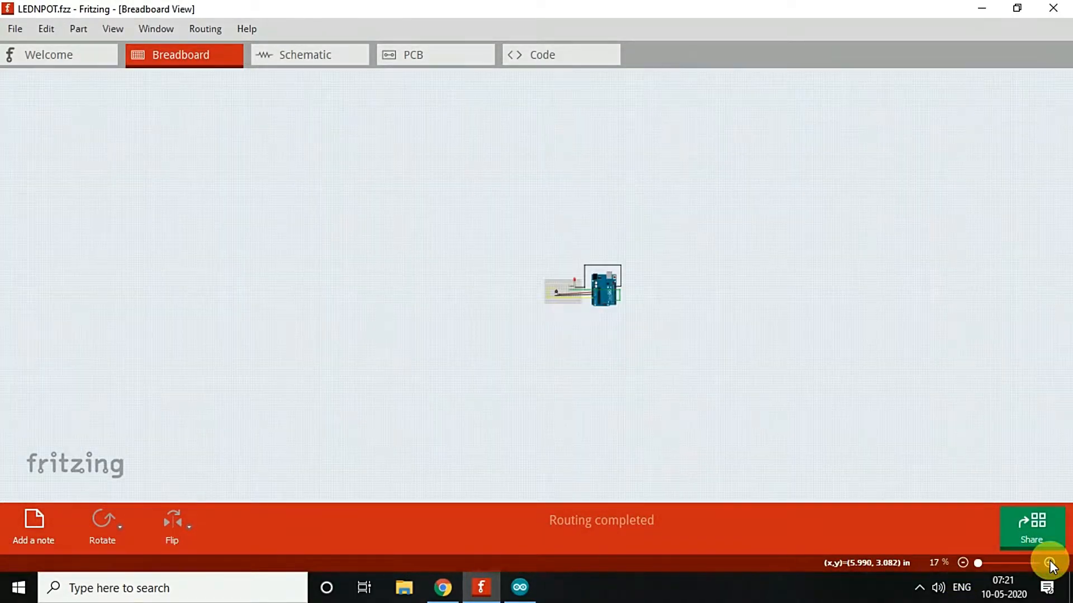
left_click(1046, 562)
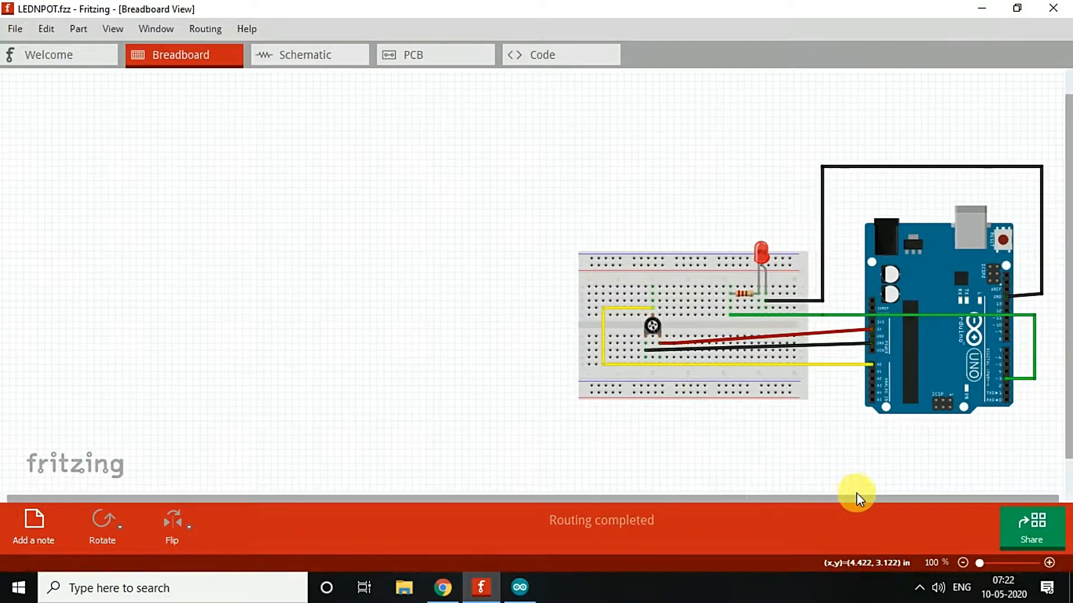
Comment the ledpin declaration with '//declare the led pin'
left_click(520, 588)
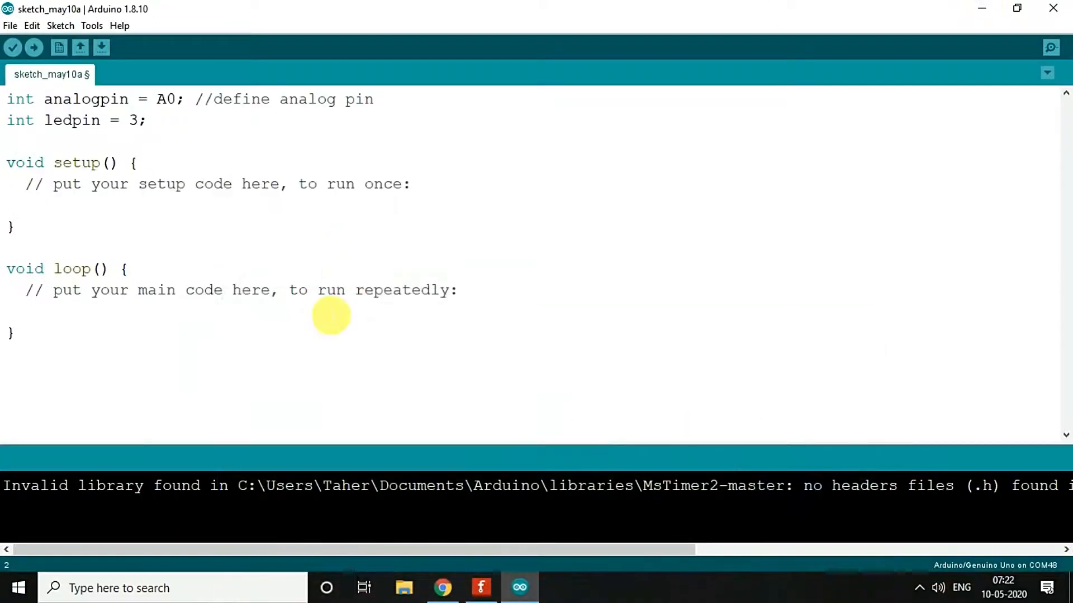
type("//")
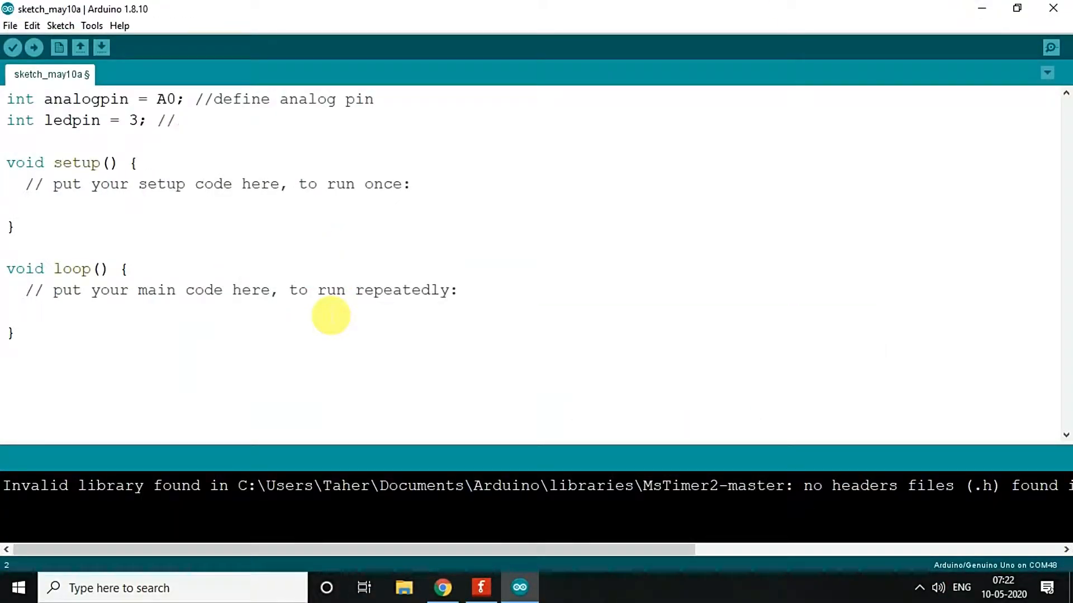
type("declare")
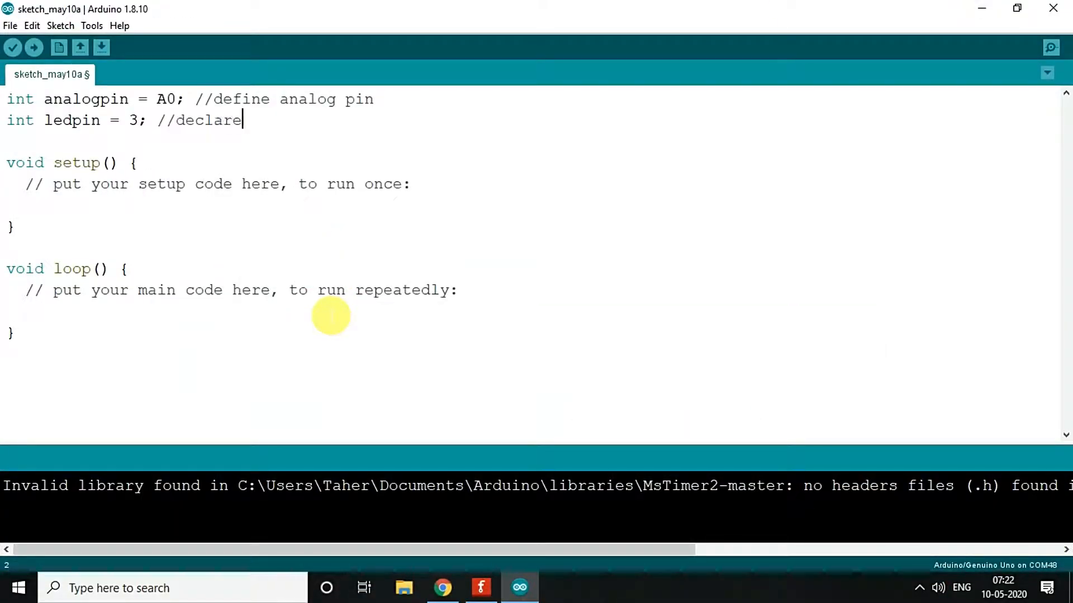
type("the led pin")
type("int")
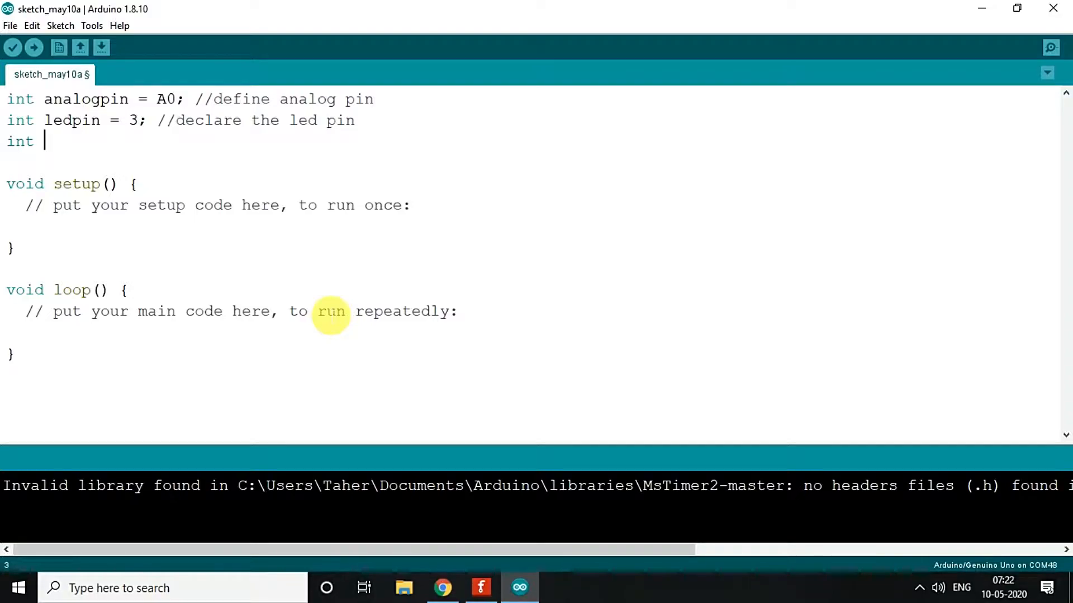
Declare adcvalue = 0 with a comment that it stores the ADC reading of the POT
type("a")
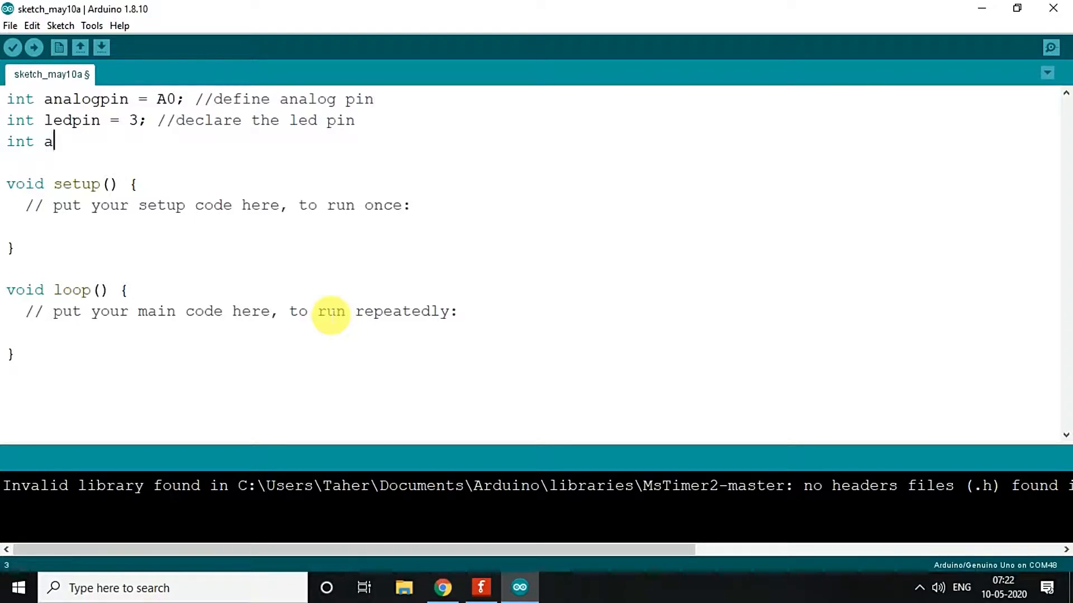
type("dcvalue =")
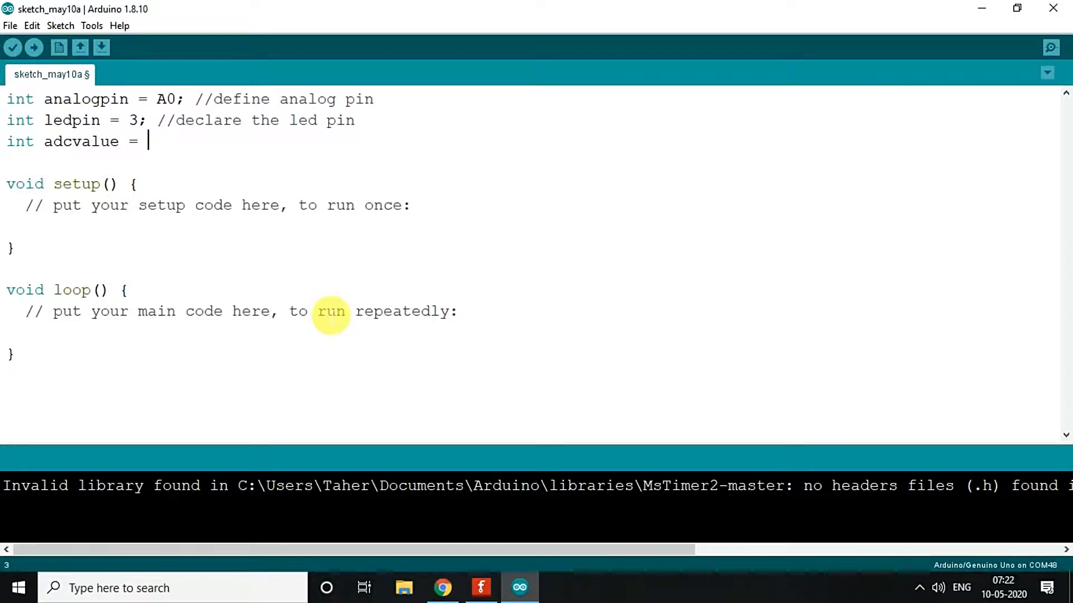
type("0; //")
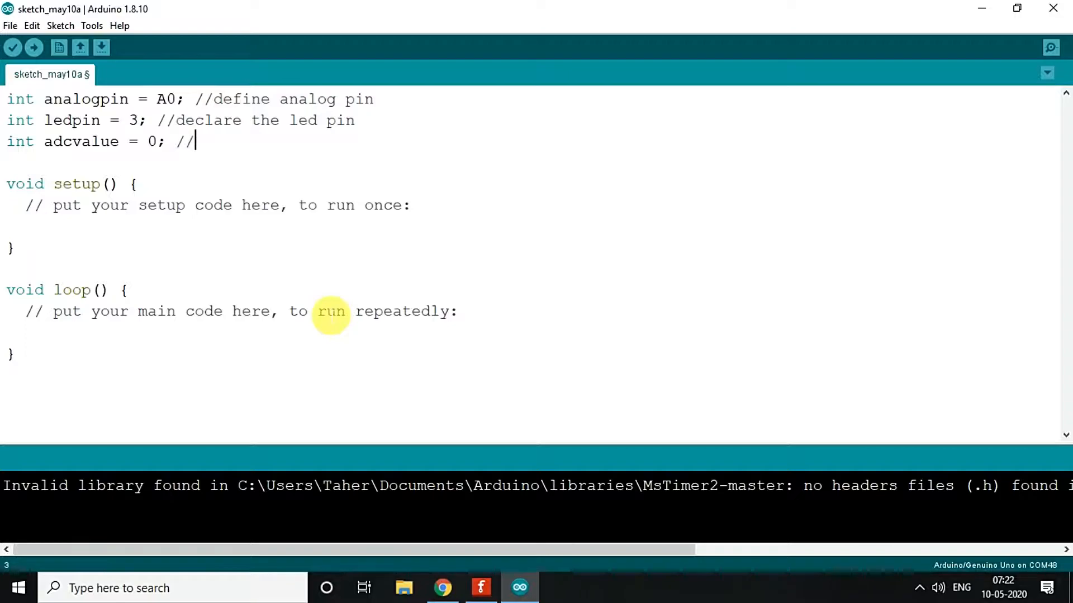
type("va")
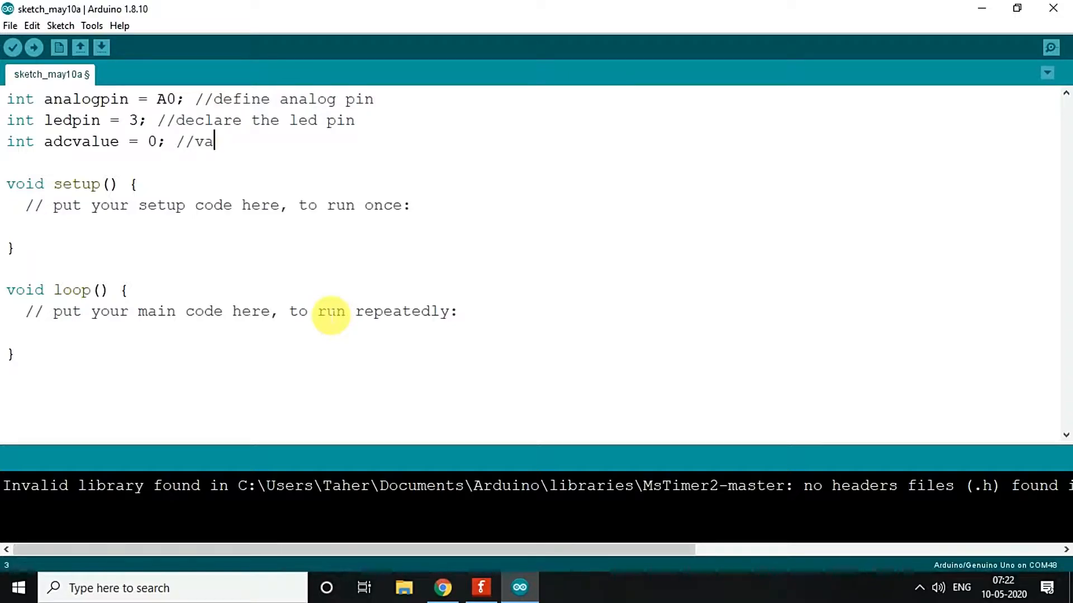
type("riable to")
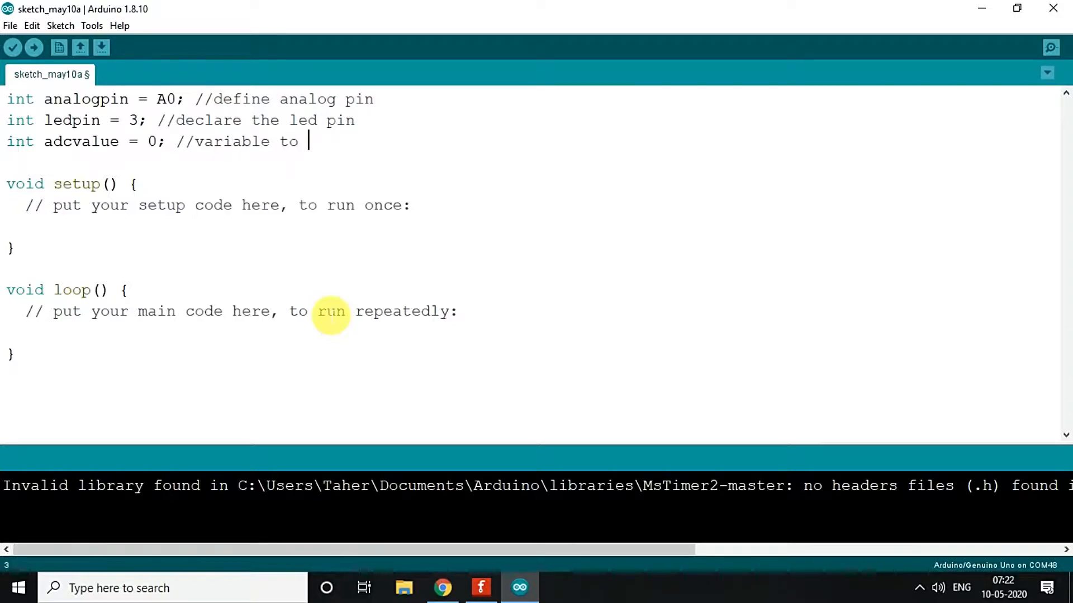
type("store the adc value from")
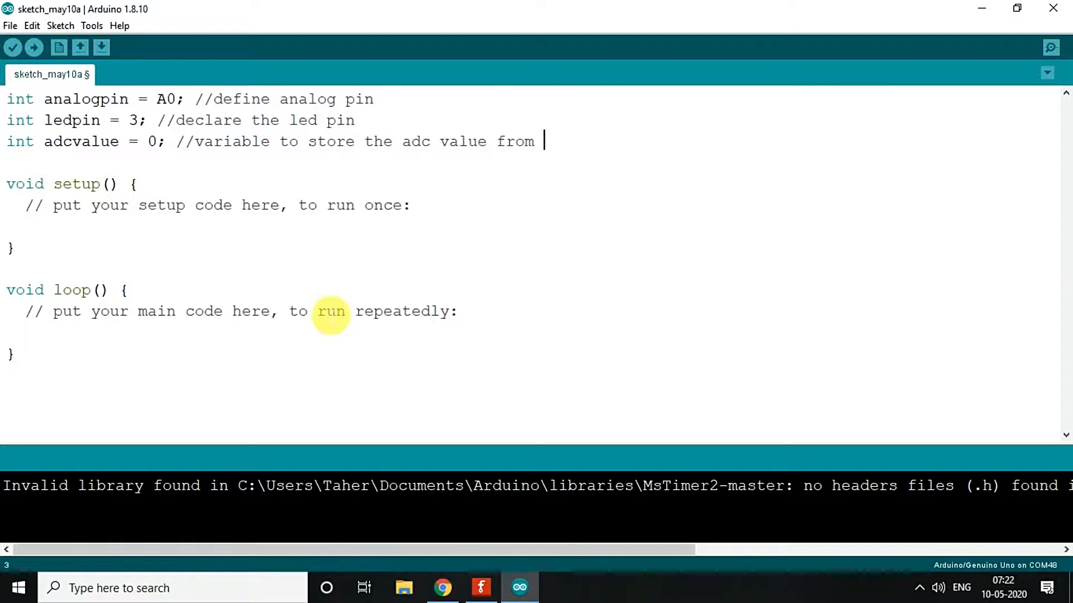
type("POT")
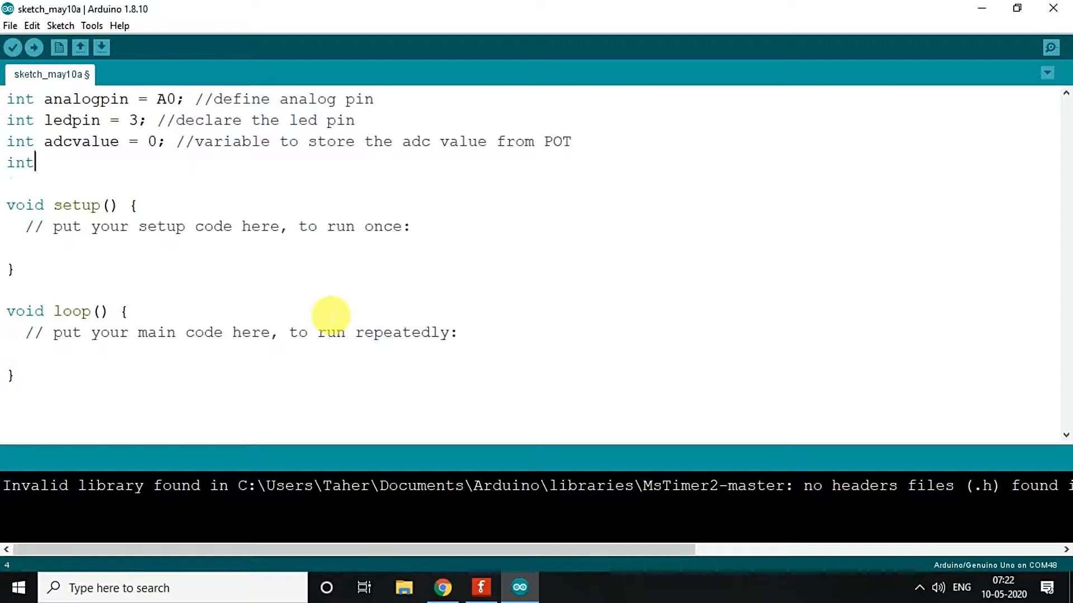
type("\" \"")
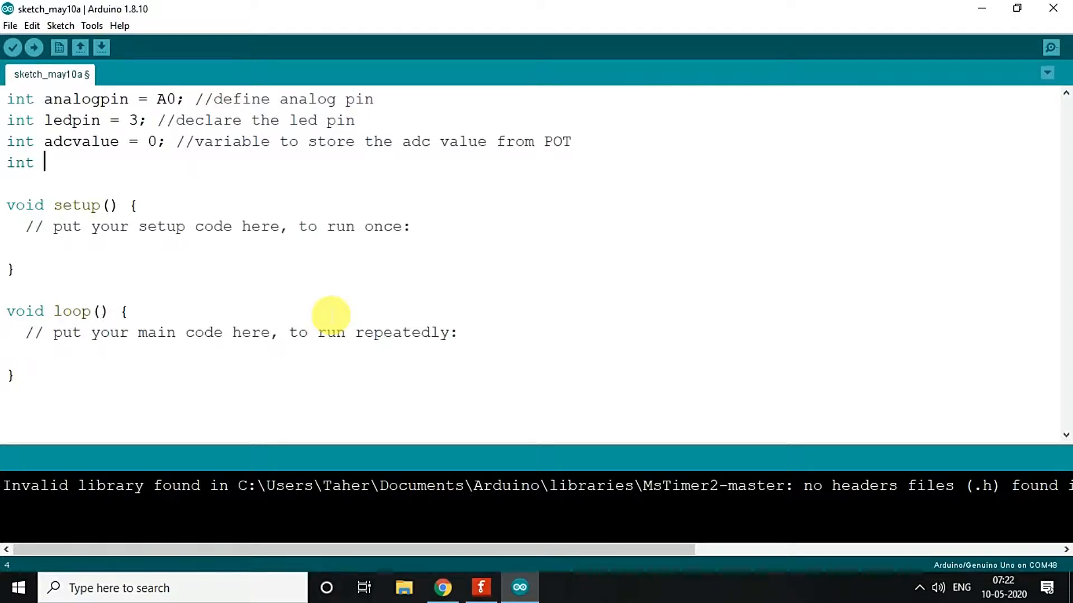
Declare ledfadevalue = 0 with a comment that it stores the brightness of the led
type("ledfa")
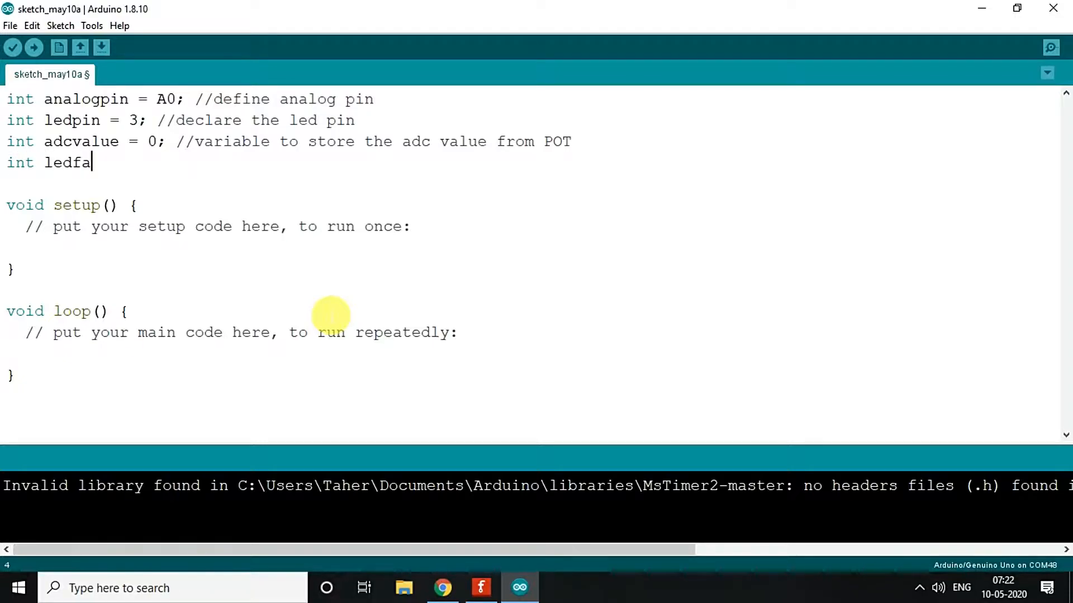
type("devalue")
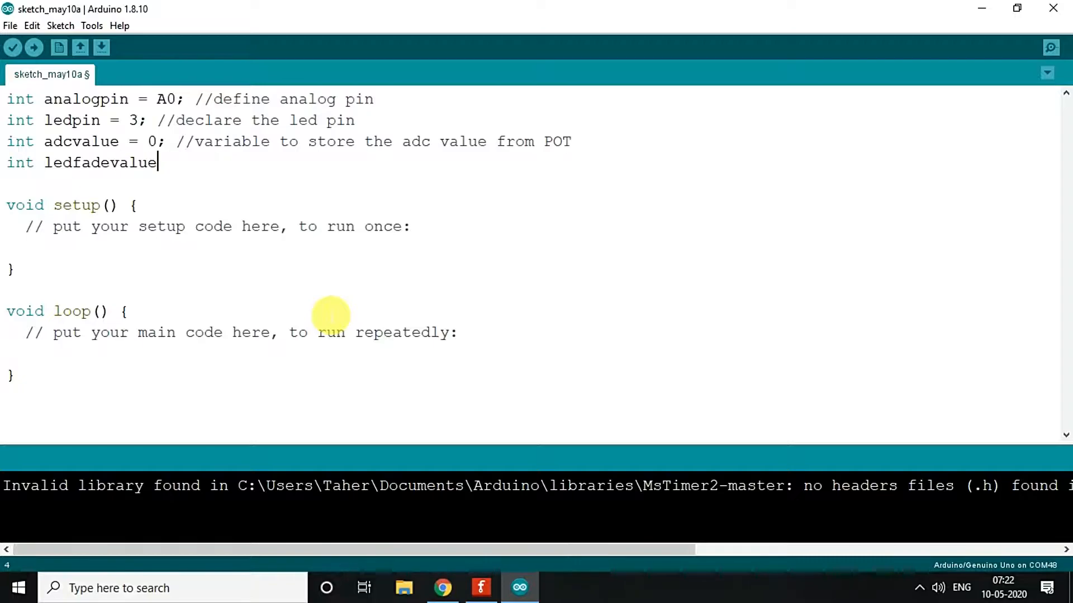
type("=")
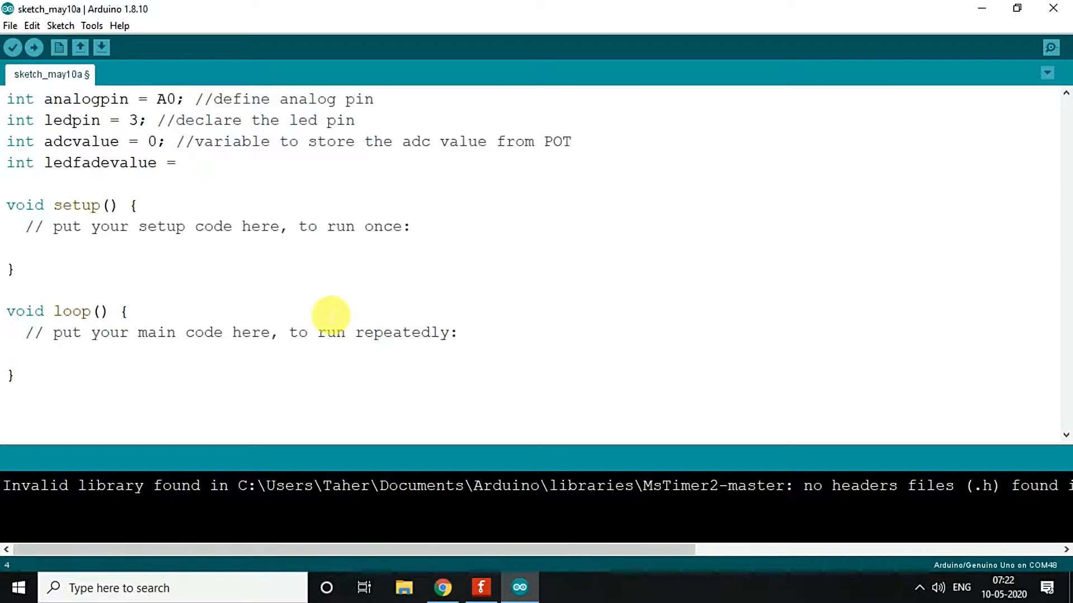
type("0;")
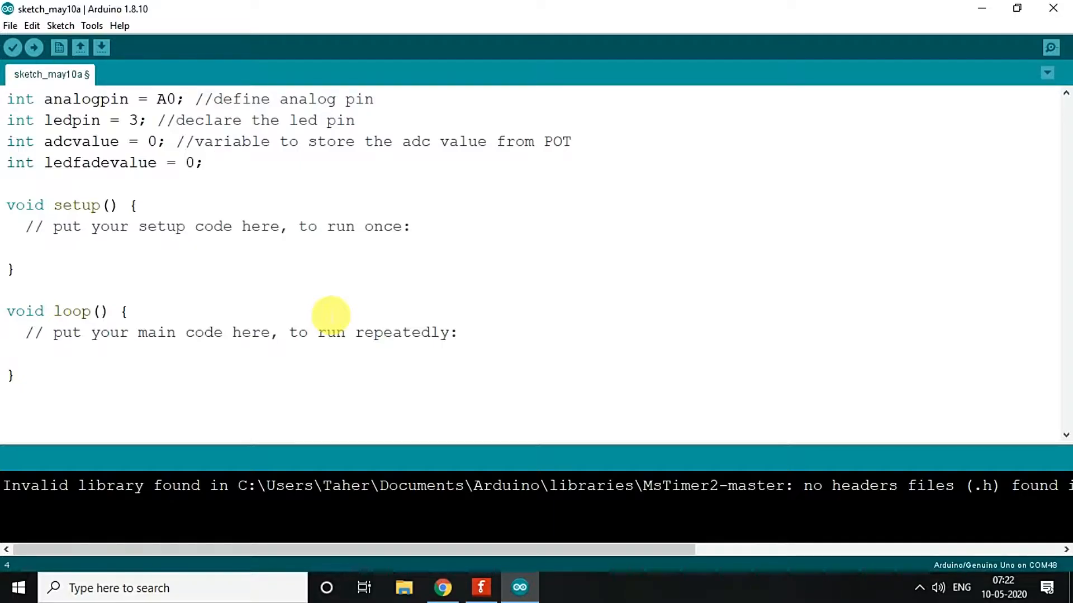
type("//va")
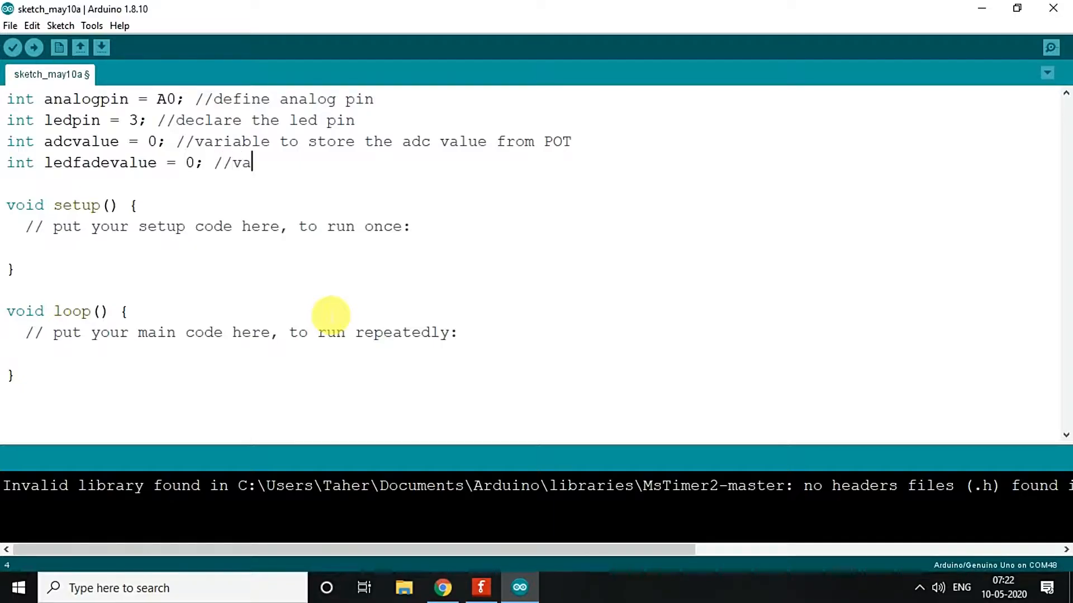
type("riable to store")
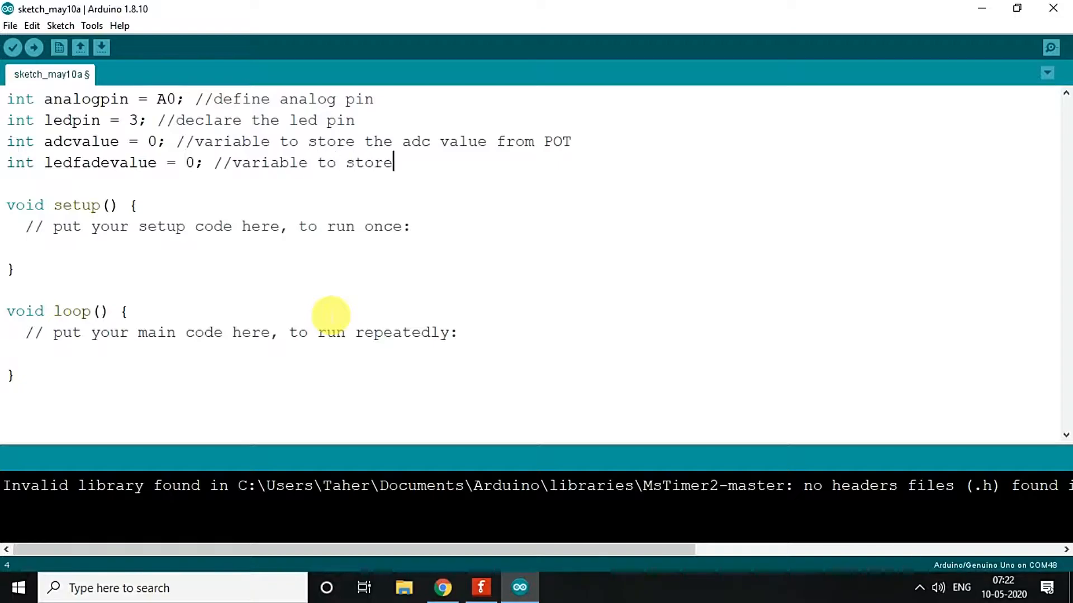
type("the")
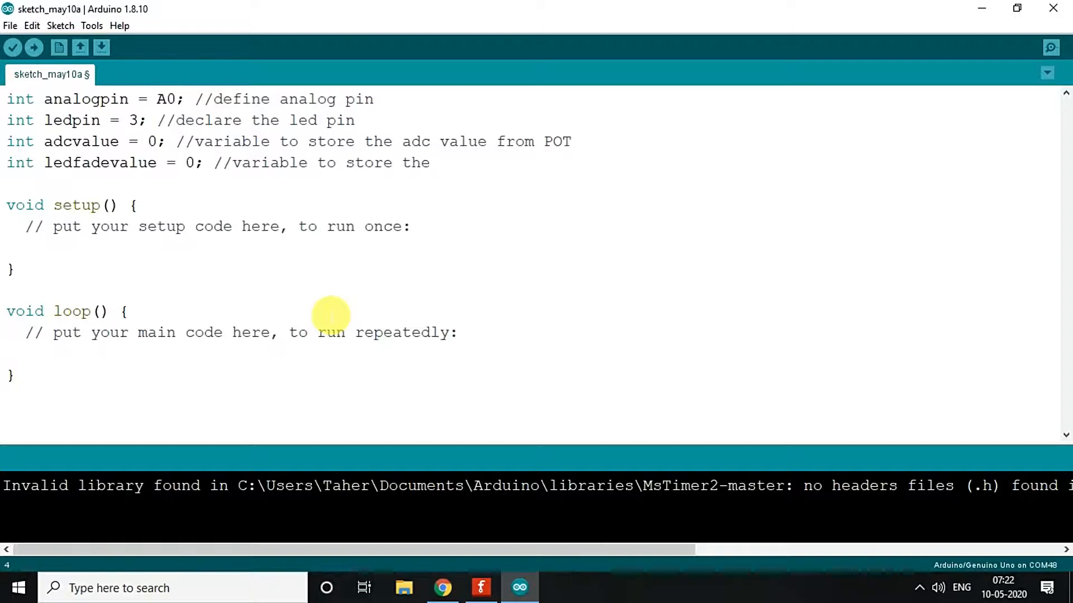
type("r")
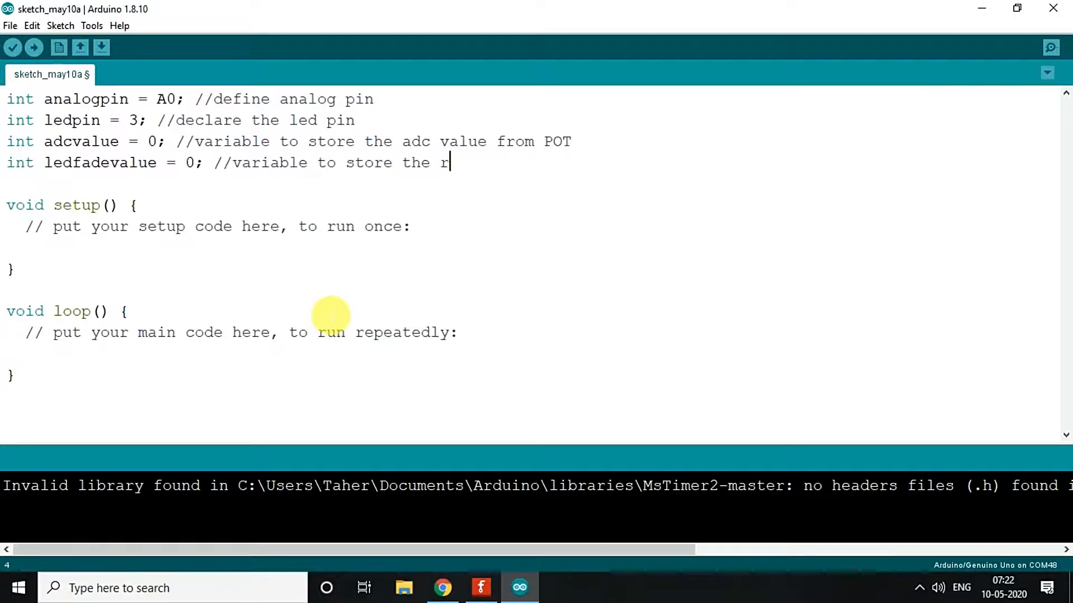
type("brigh")
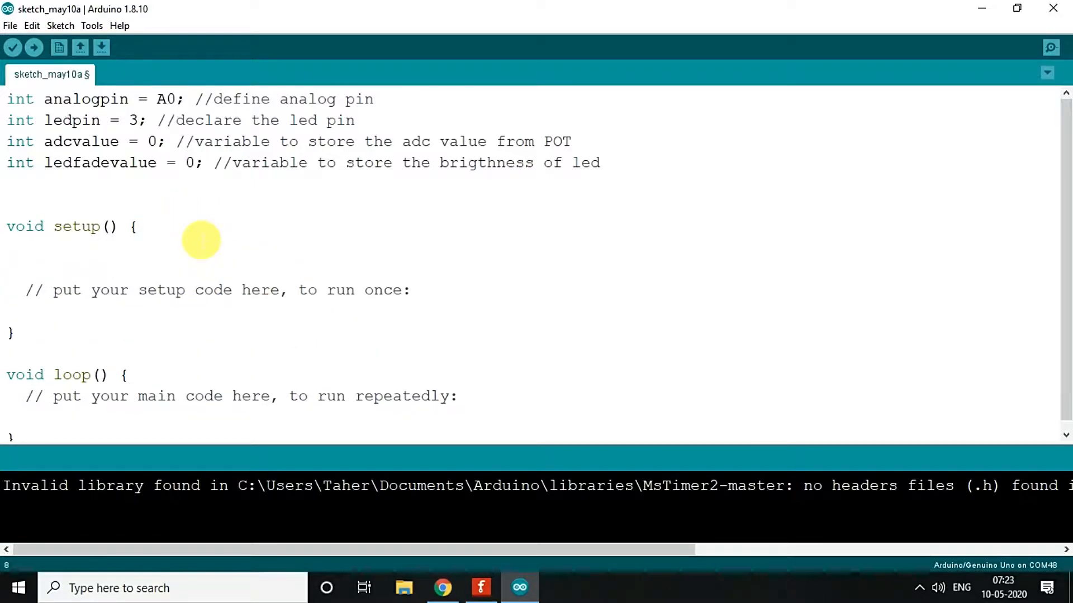
Start serial communication at 9600 in setup with Serial.begin(9600);
type("Serial")
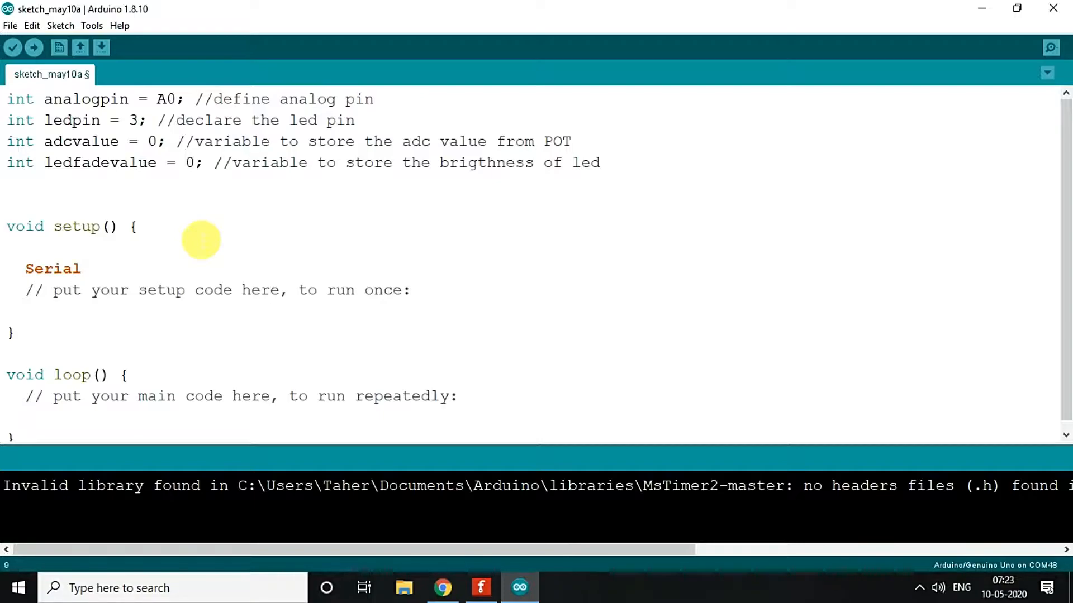
type(".begin(")
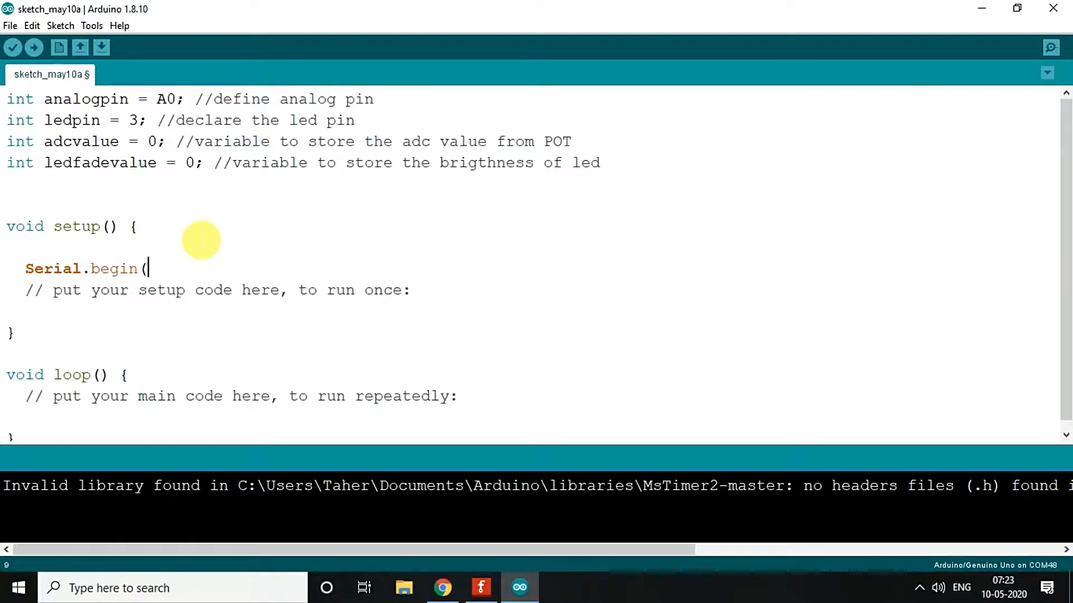
type("9600);")
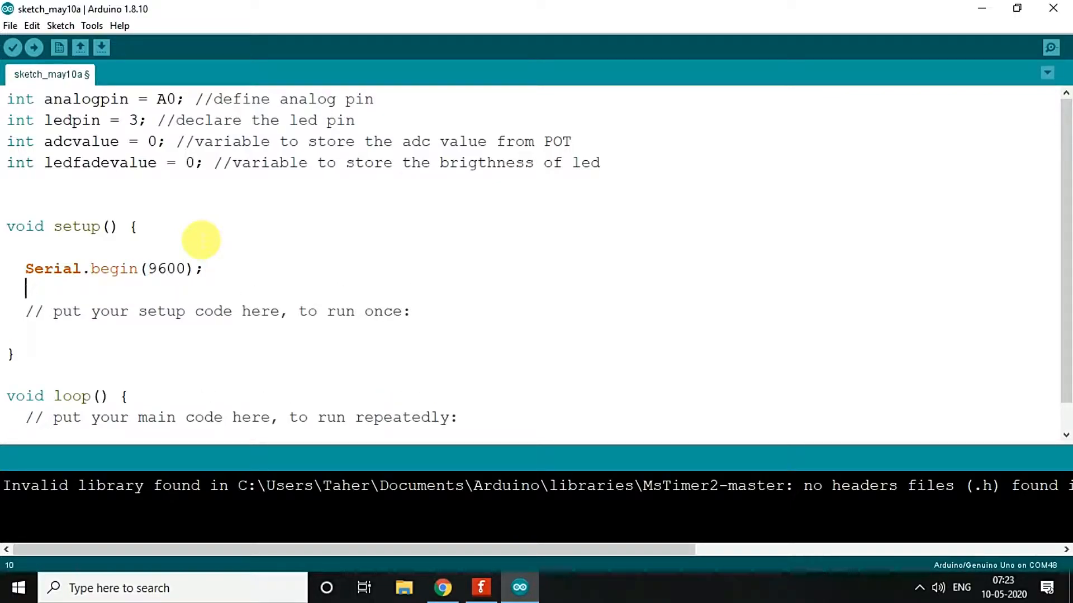
Set pinMode(analogpin, INPUT) and pinMode(ledpin, OUTPUT) in setup
type("pinMdoe")
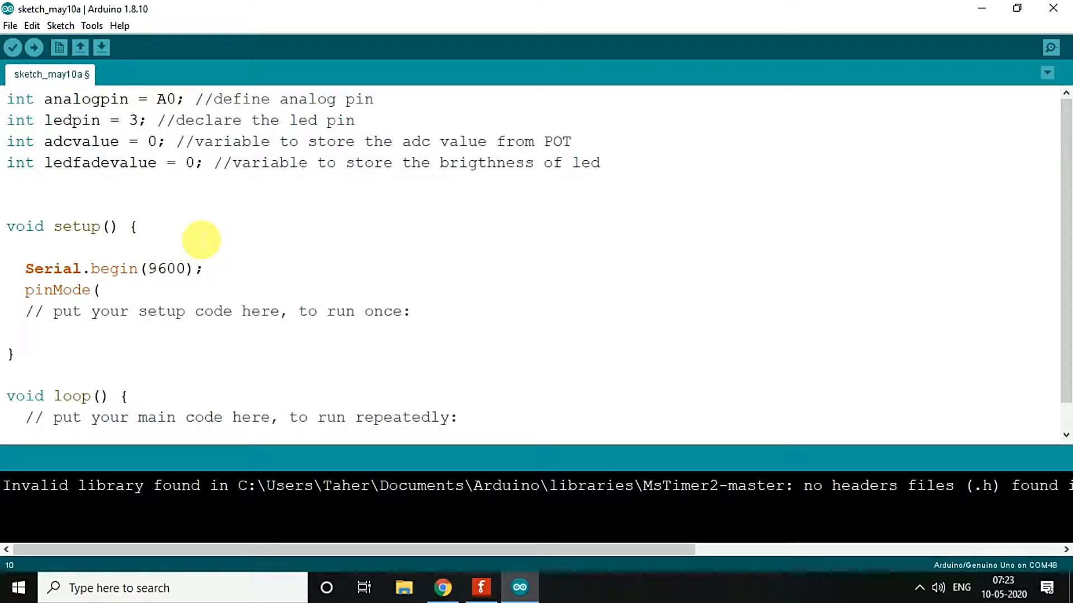
mouse_move(101, 100)
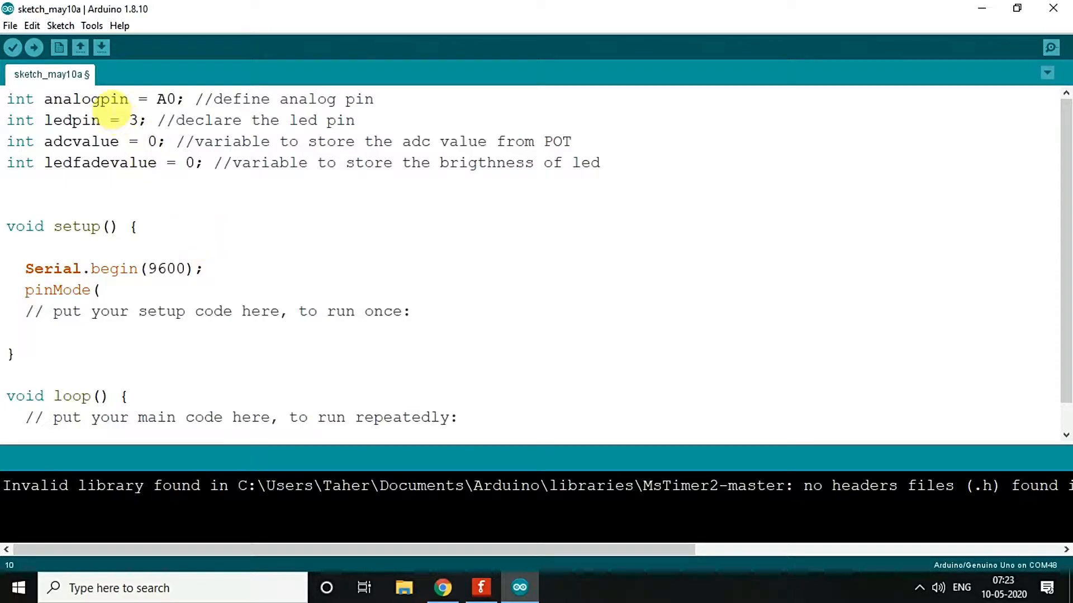
double_click(85, 98)
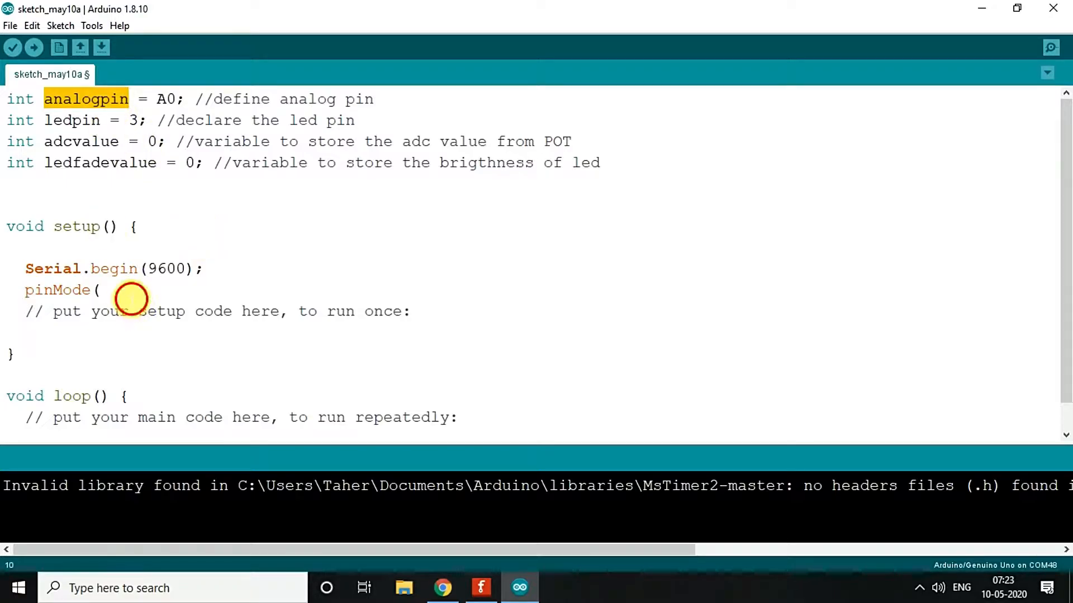
type("analogpin, INPUT);")
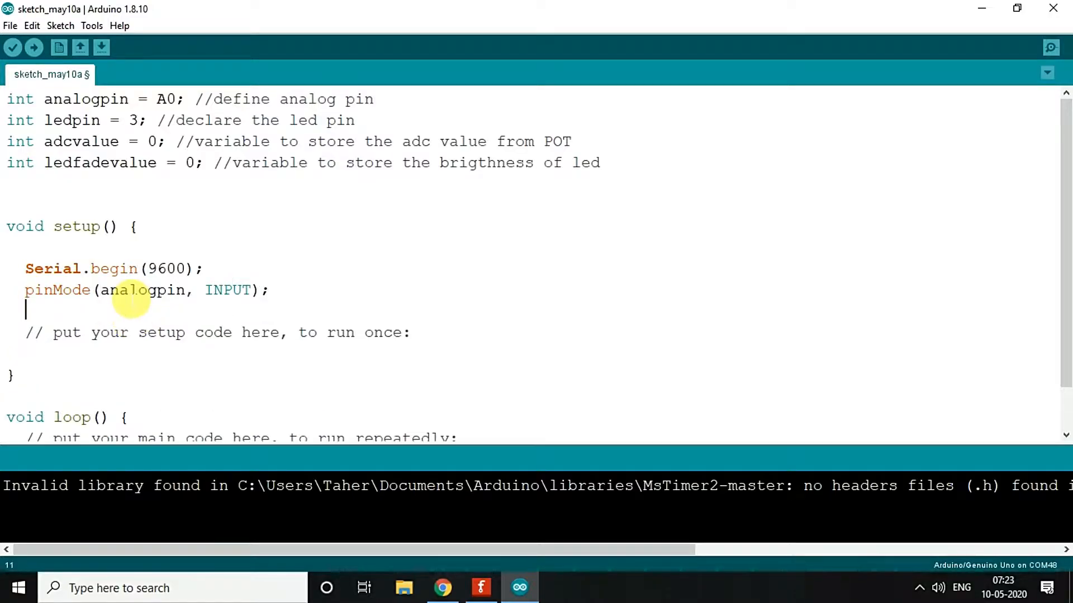
type("pinMode(")
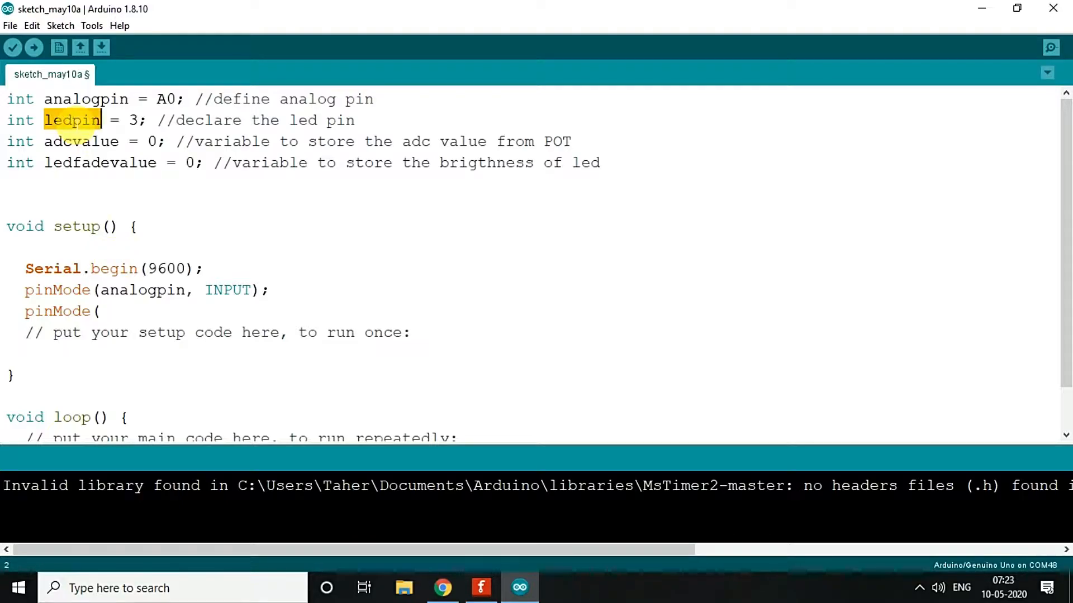
type("ledpin")
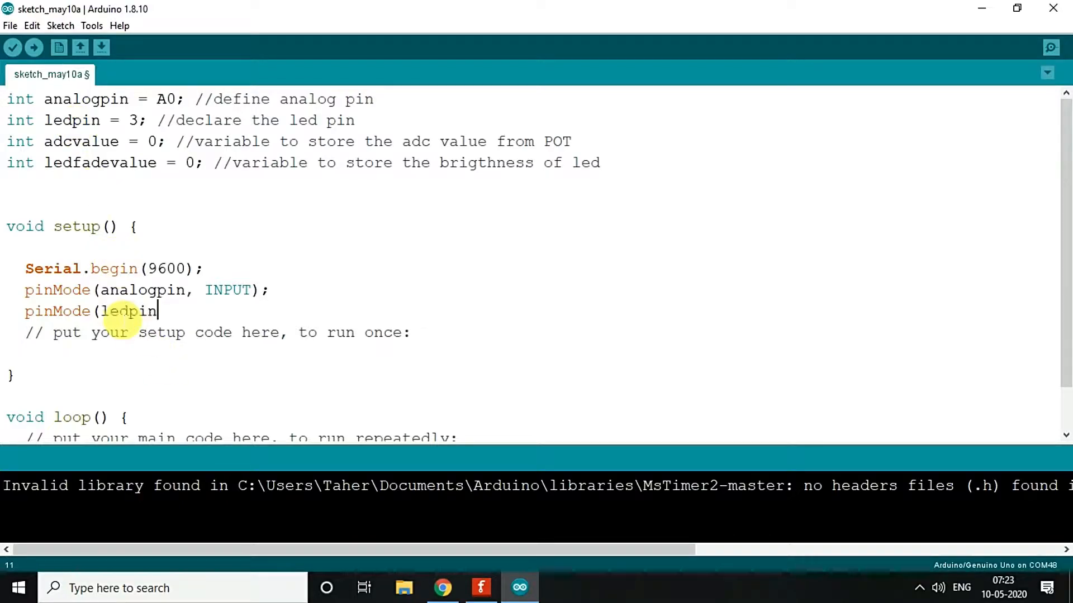
type(", OUTPUT);")
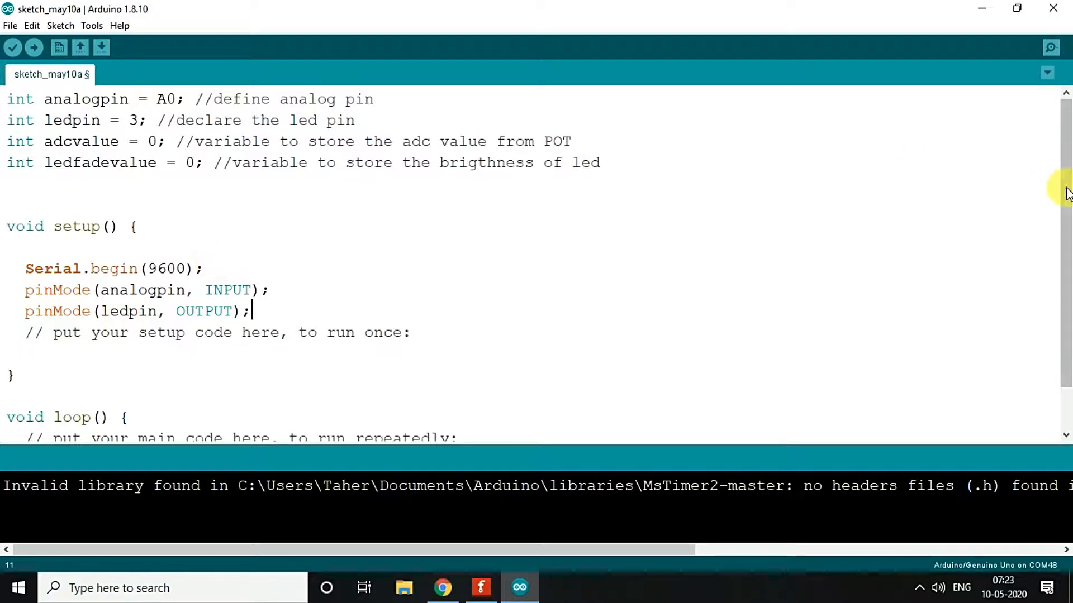
scroll("down", 3)
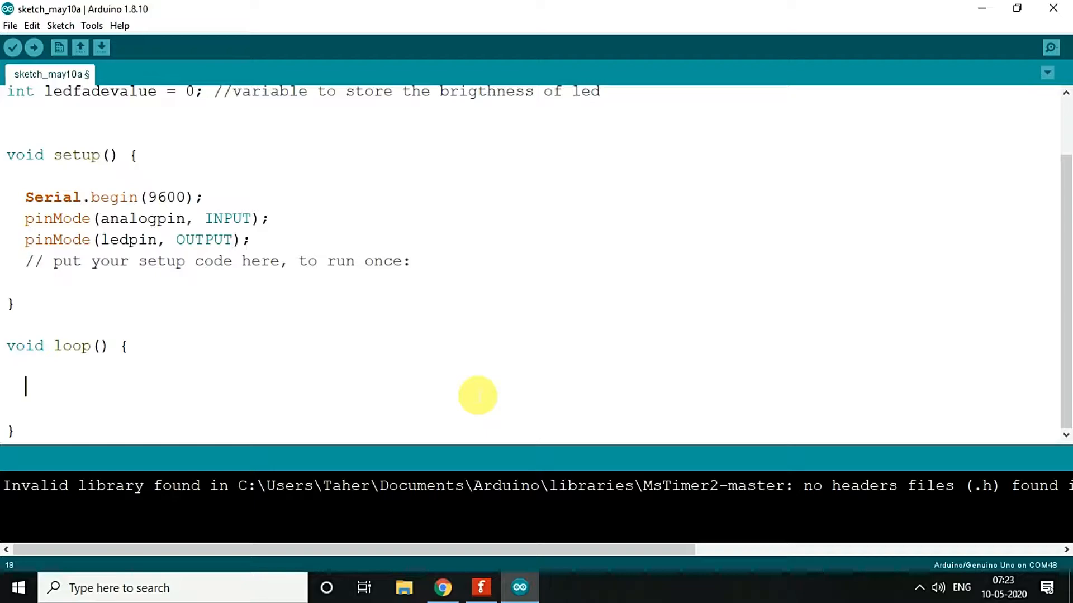
Read the potentiometer in loop with adcvalue = analogRead(analogpin);
type("adcv")
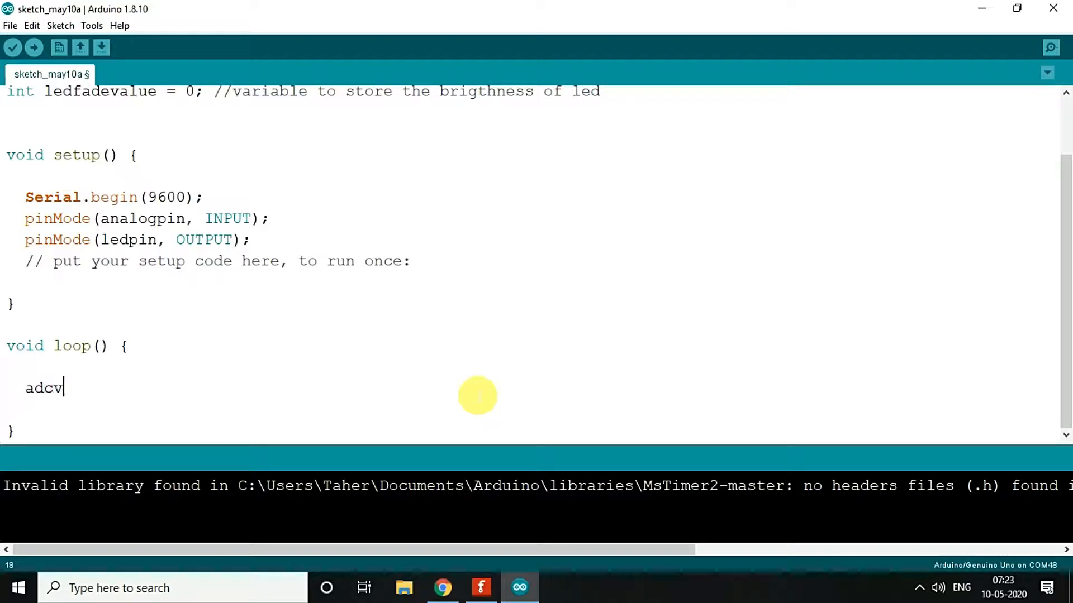
type("alue =")
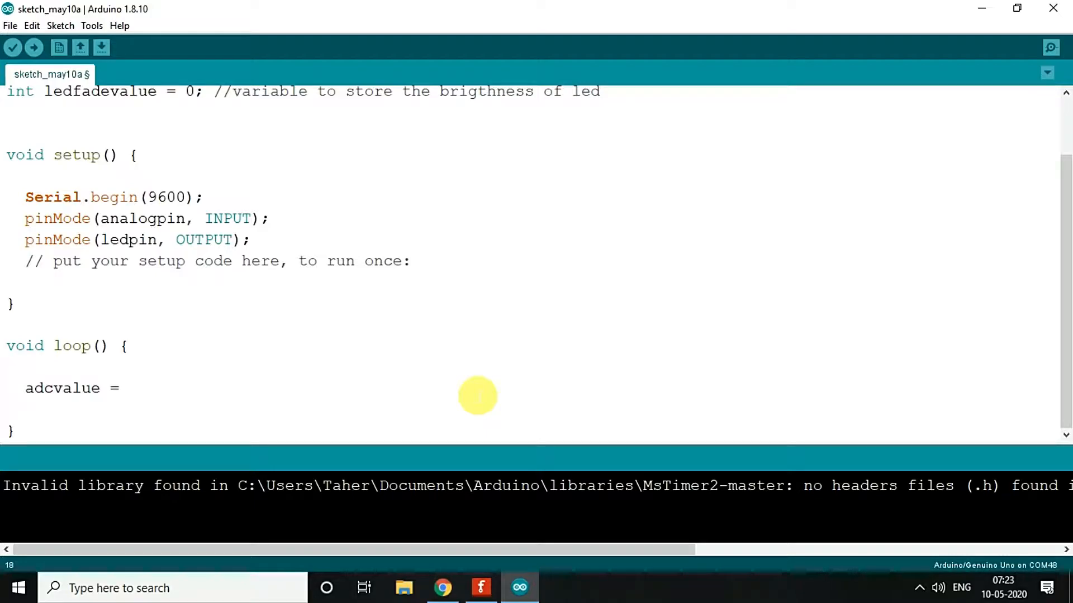
type("ana")
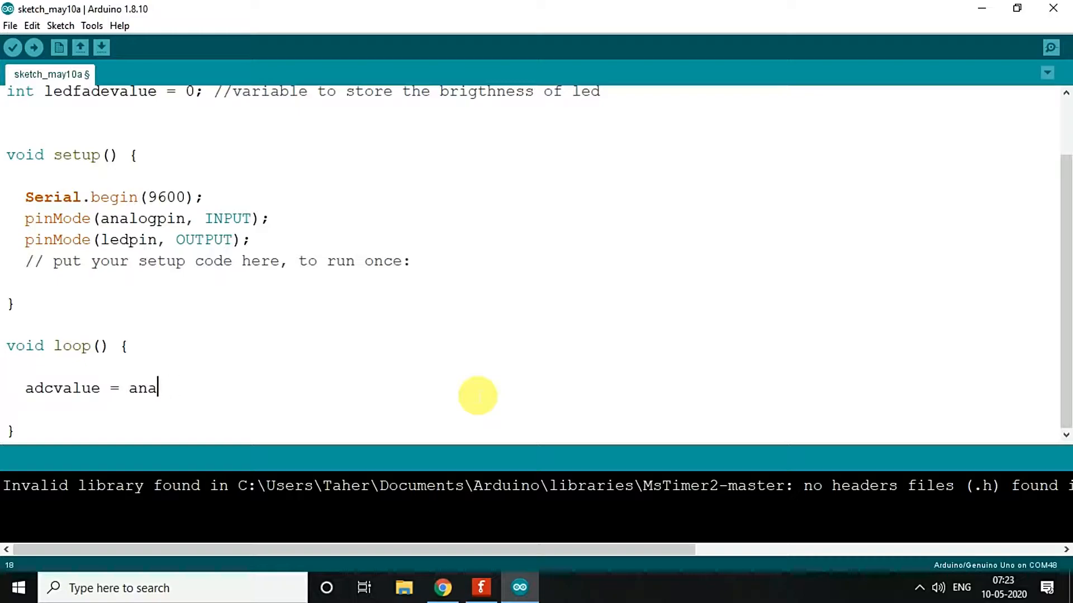
type("logREad")
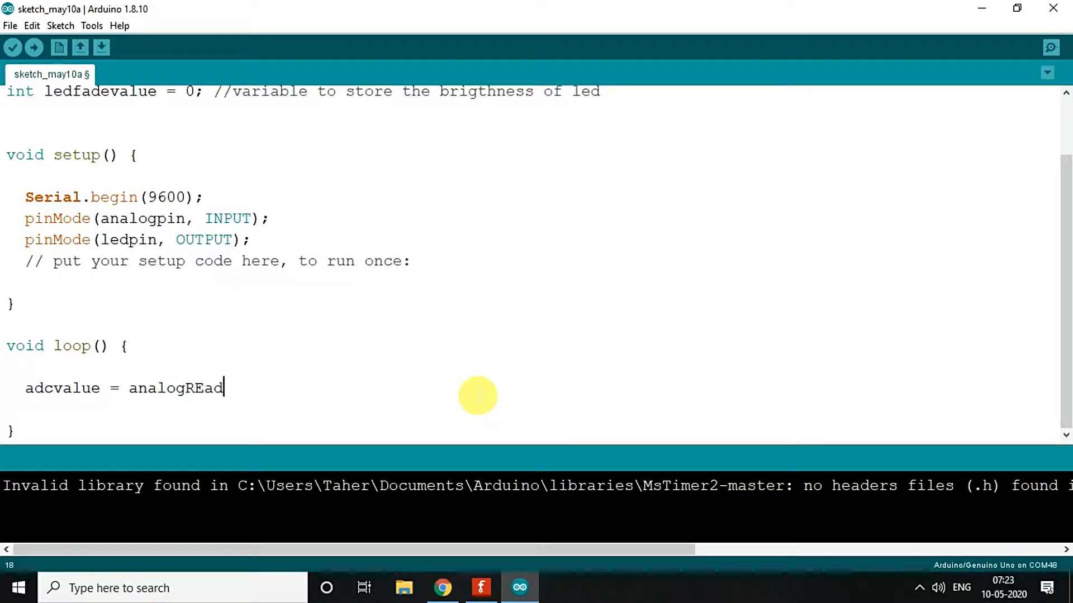
type("analogRead(")
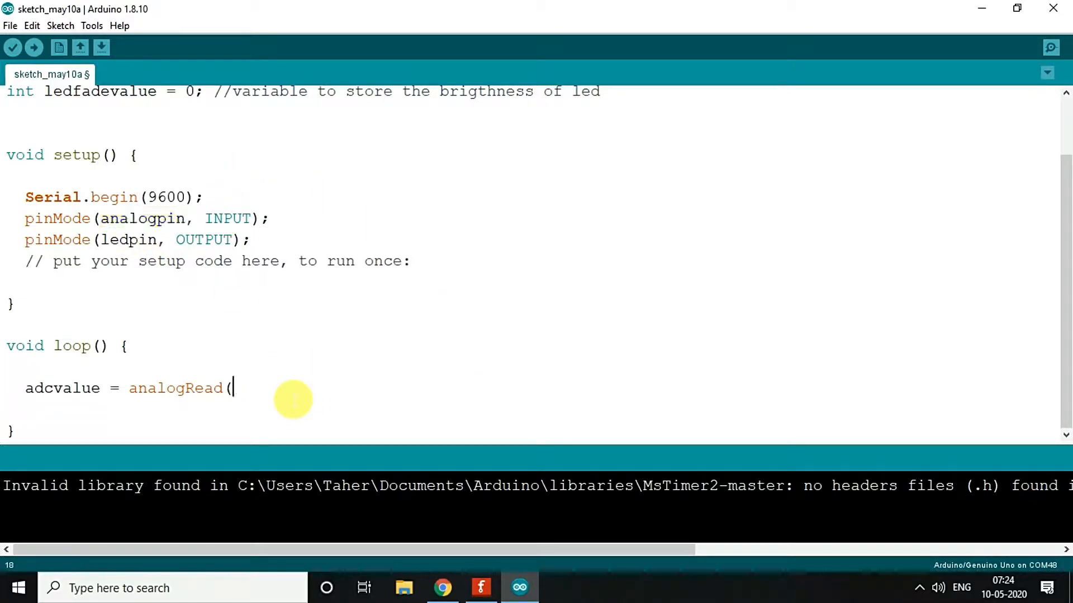
type("analogpin);")
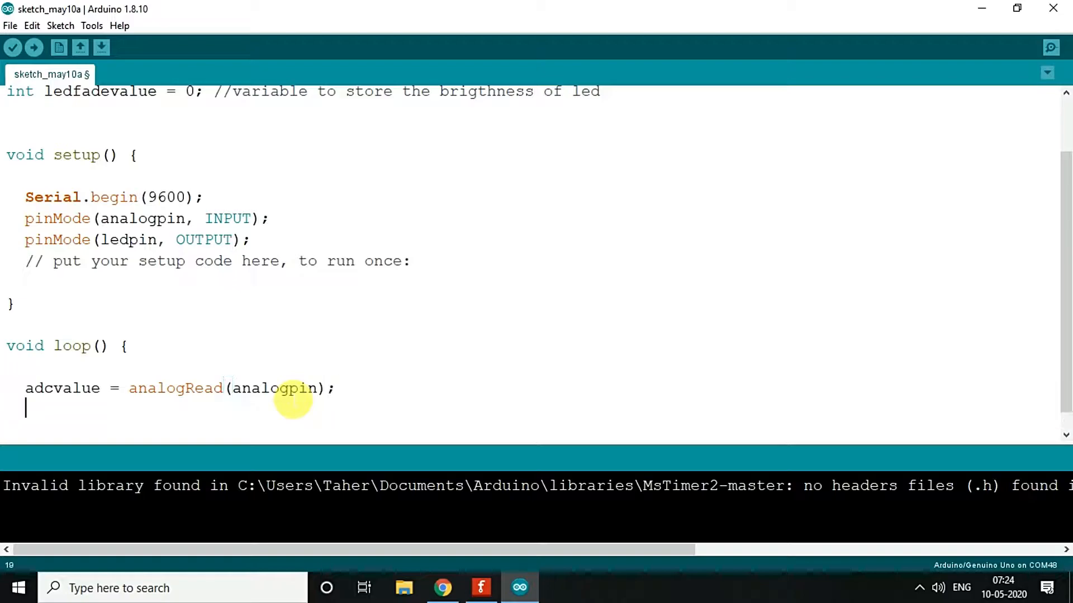
Print the "ADC VALUE: " label followed by Serial.println(adcvalue)
type("Serial.")
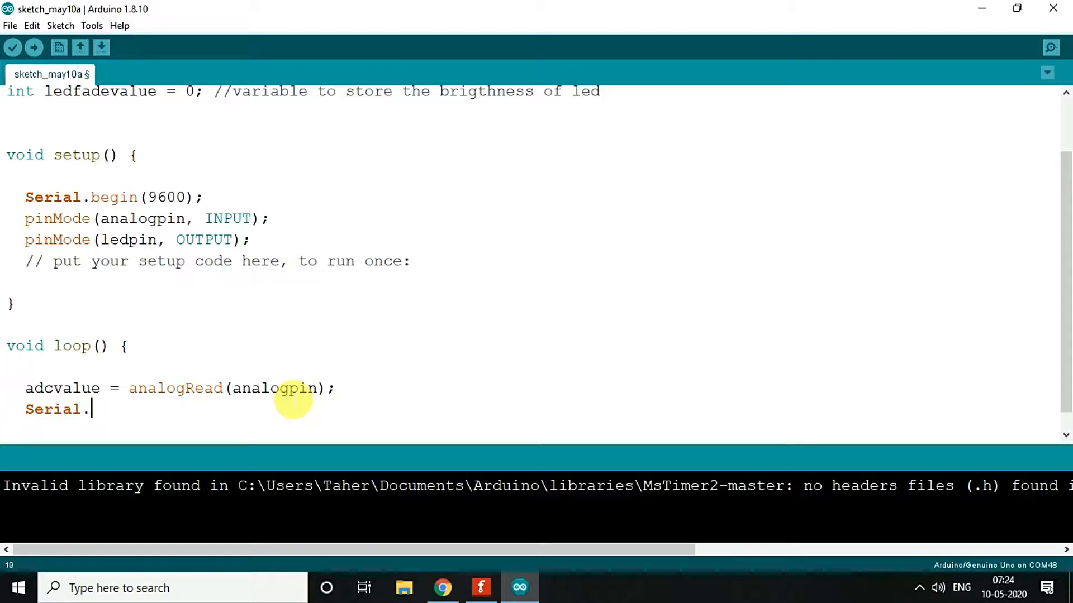
type("print")
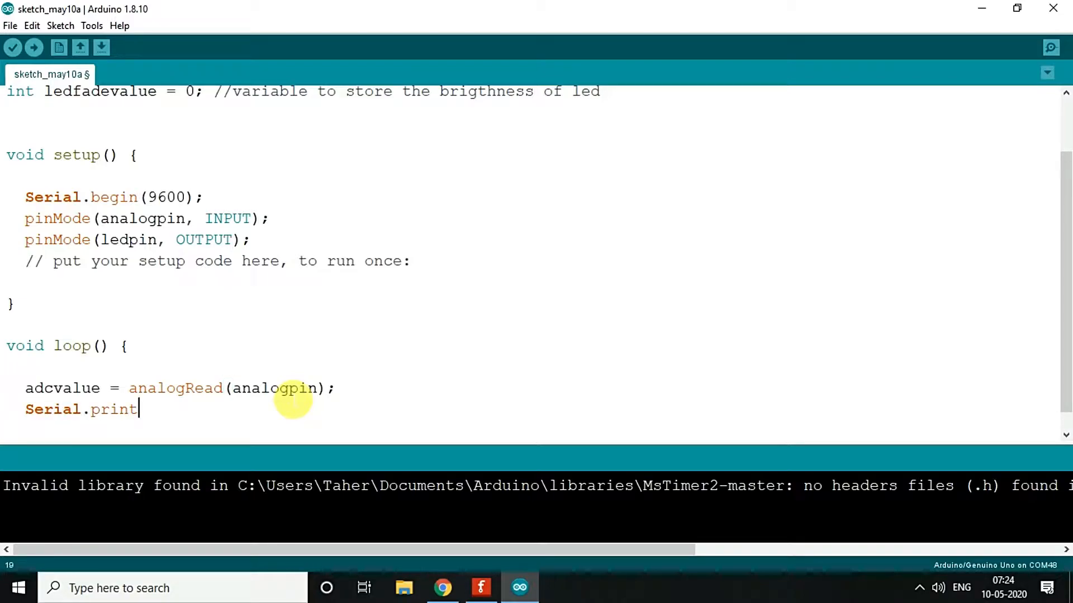
type("(AC")
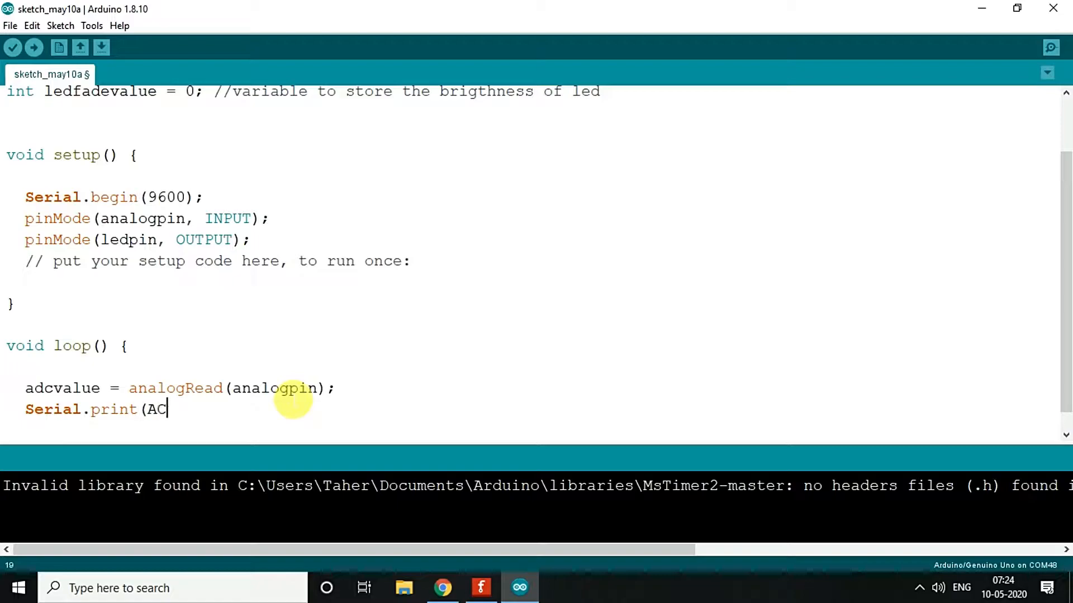
type("DC VALUE")
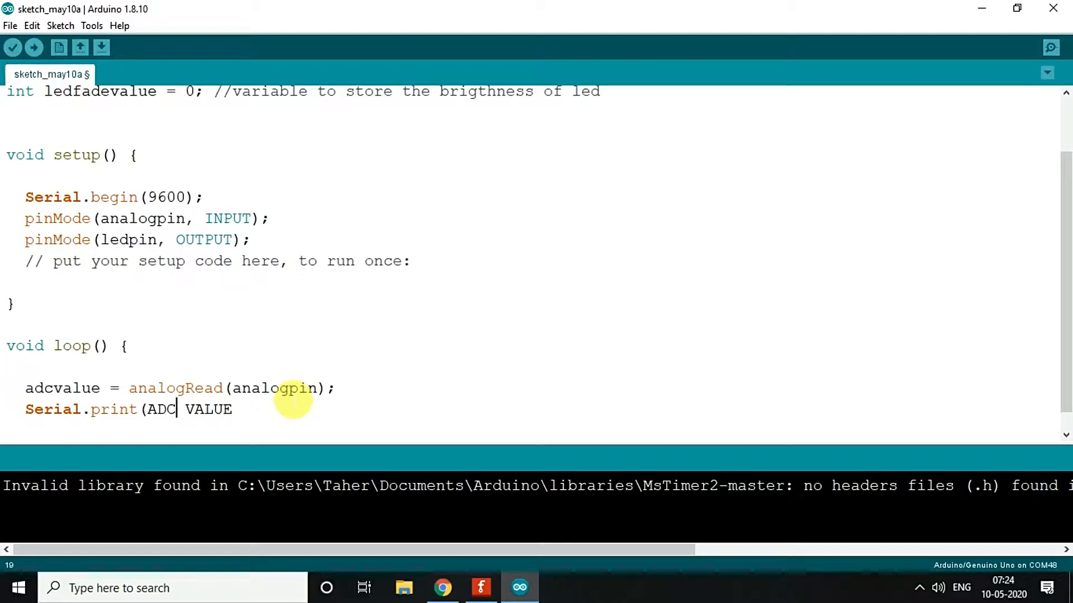
type(":")
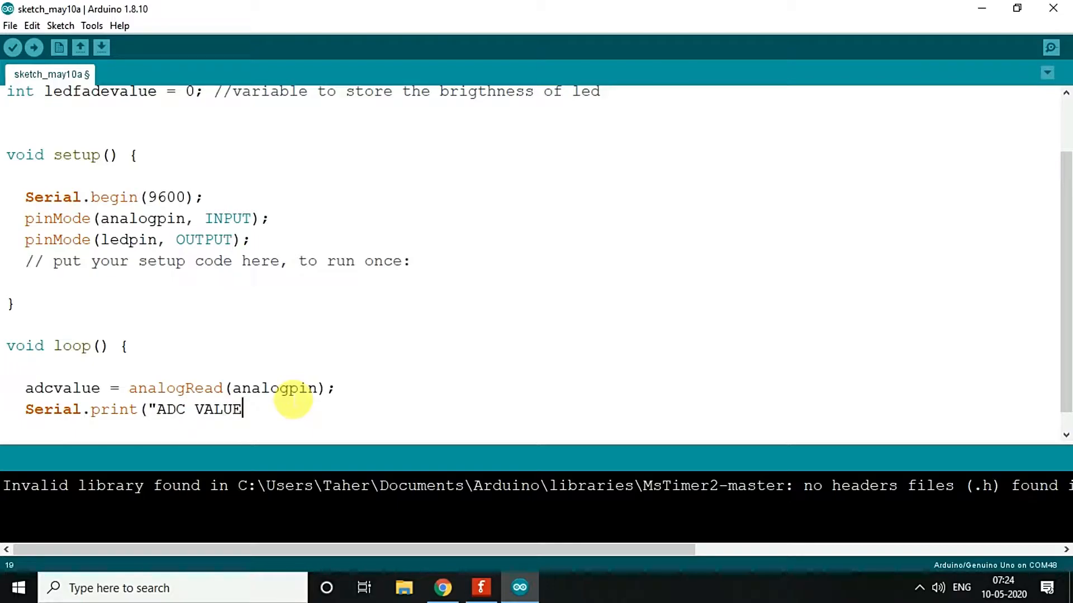
type(": \")")
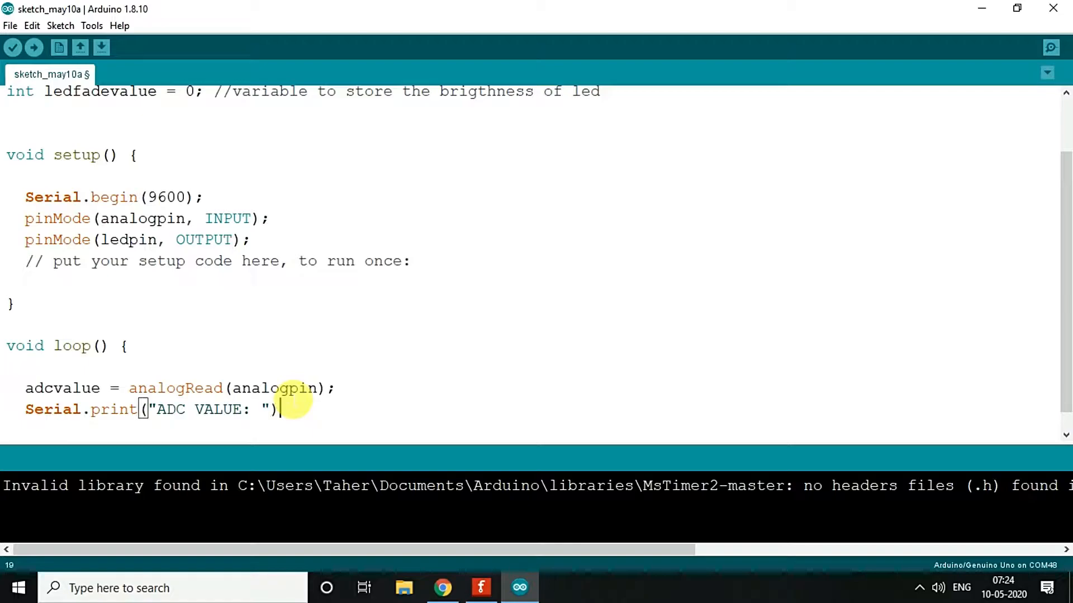
type(";")
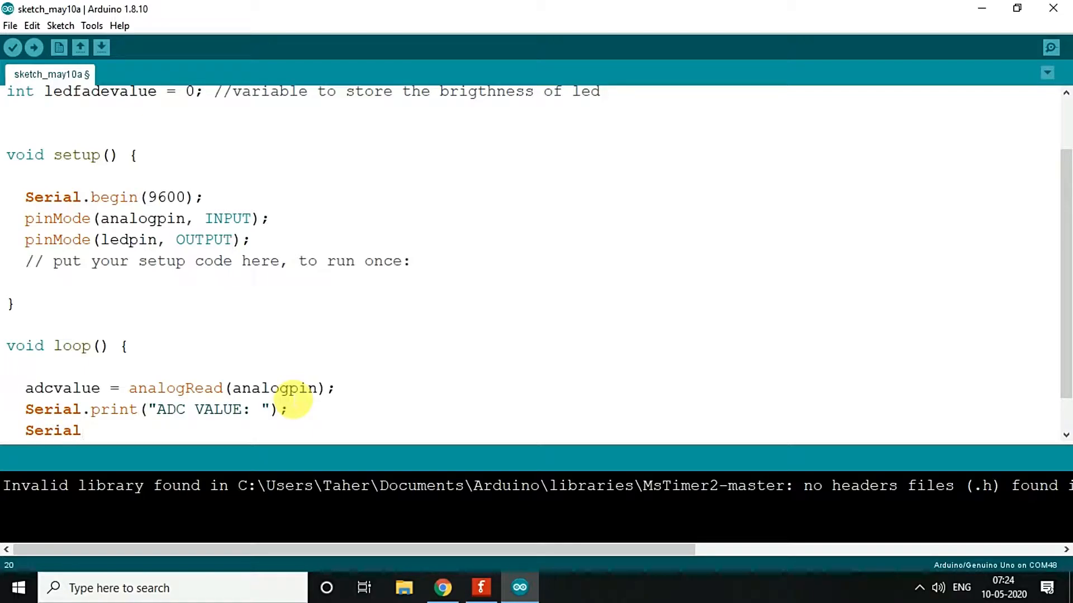
type(".println")
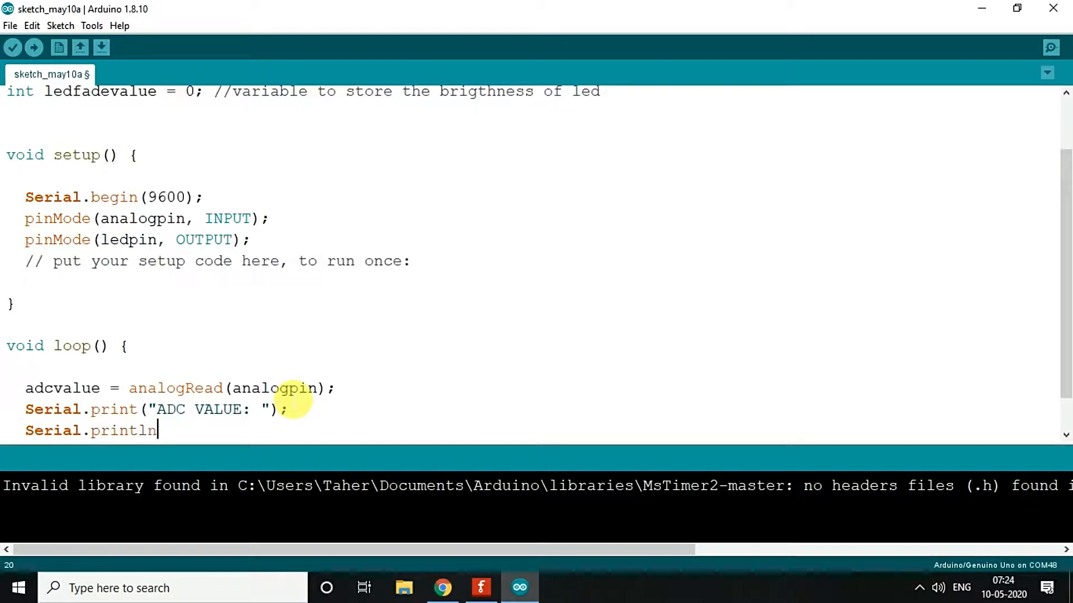
type("(adcvalu")
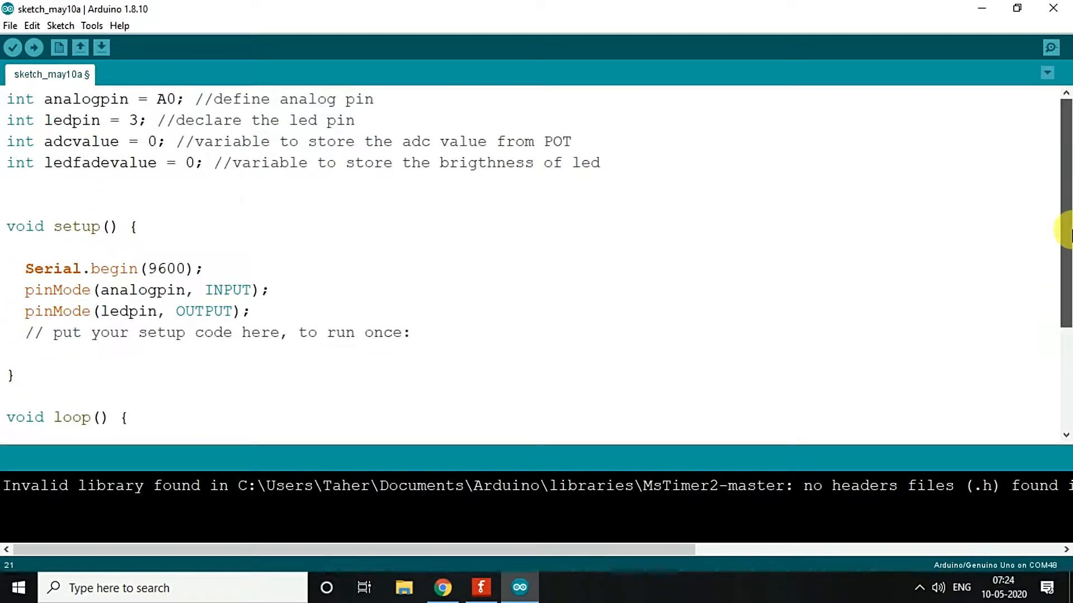
Scale the reading with ledfadevalue = map(adcvalue, 0, 1023, 0, 255);
double_click(100, 163)
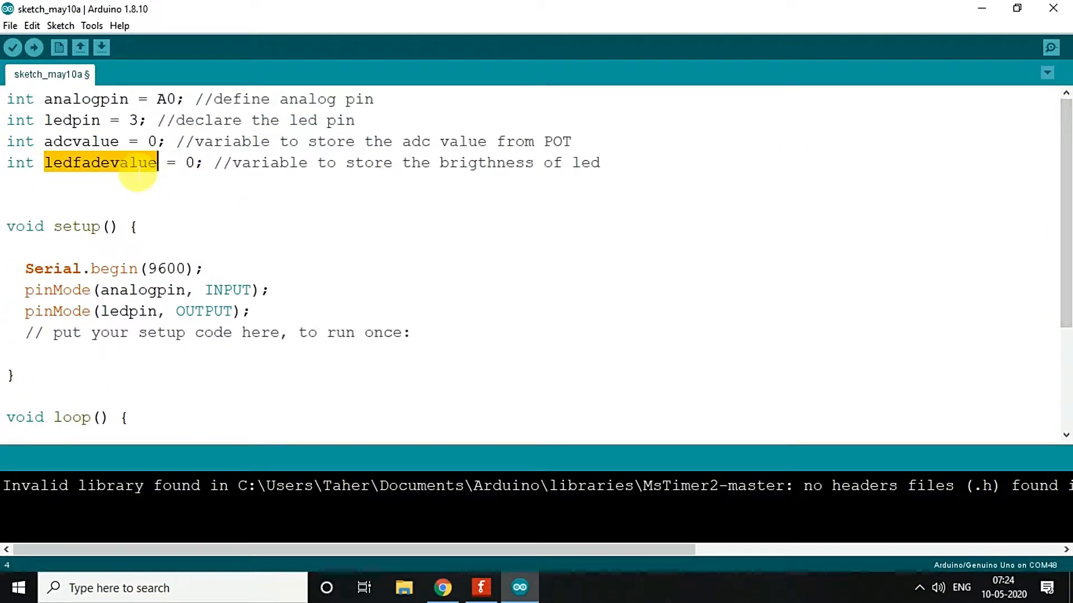
scroll("down", 3)
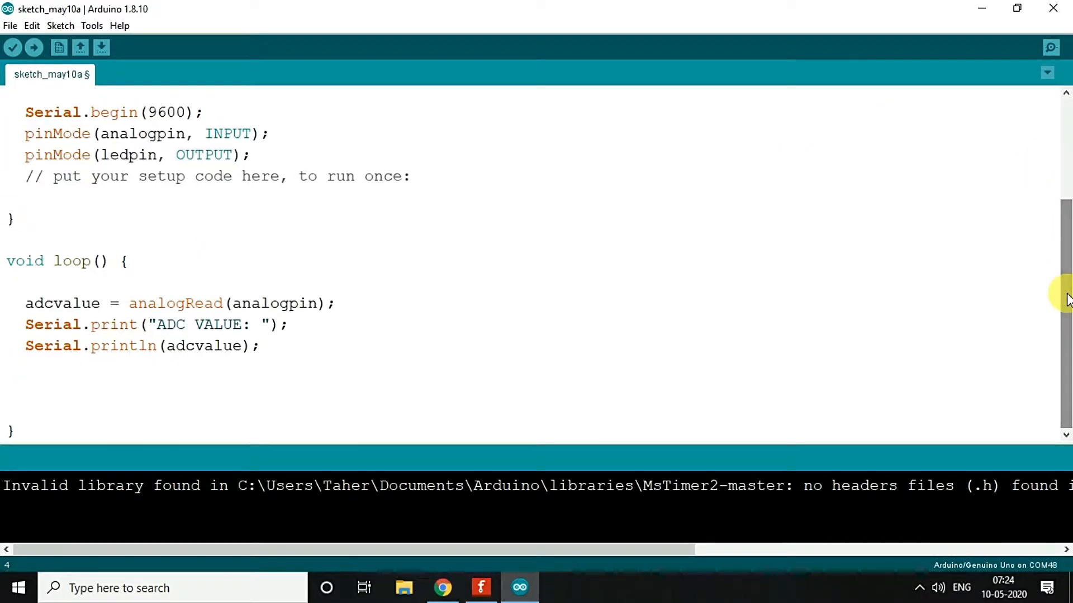
type("ledfadevalue =")
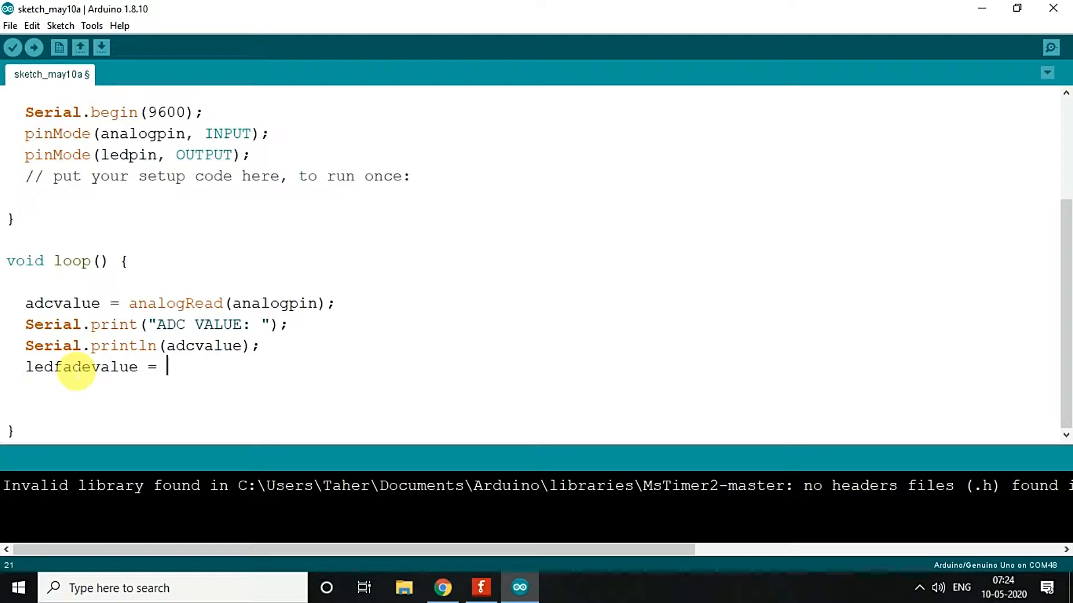
type("map")
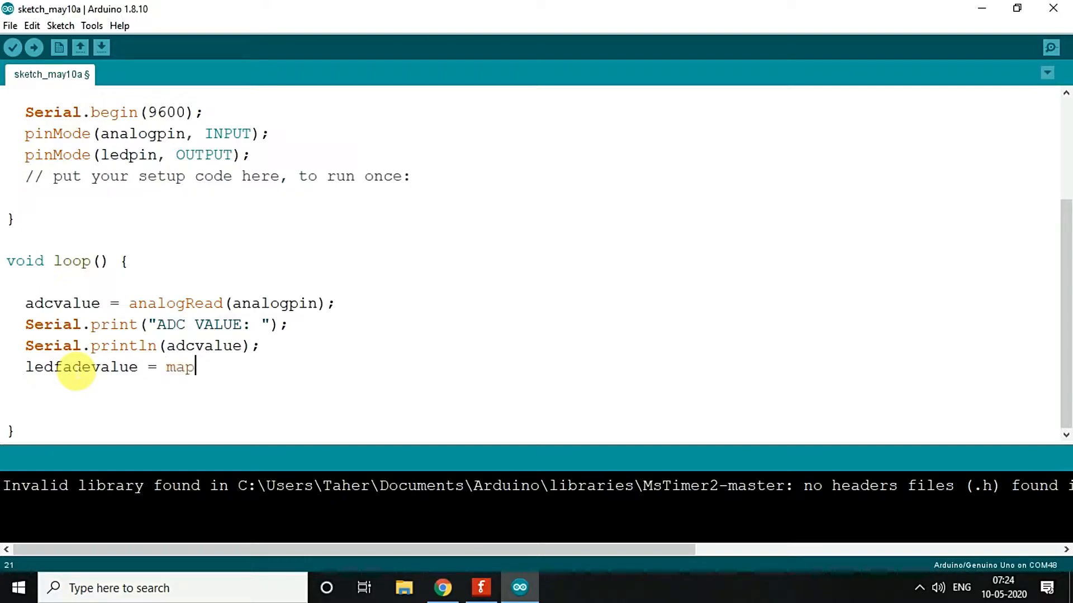
type("(")
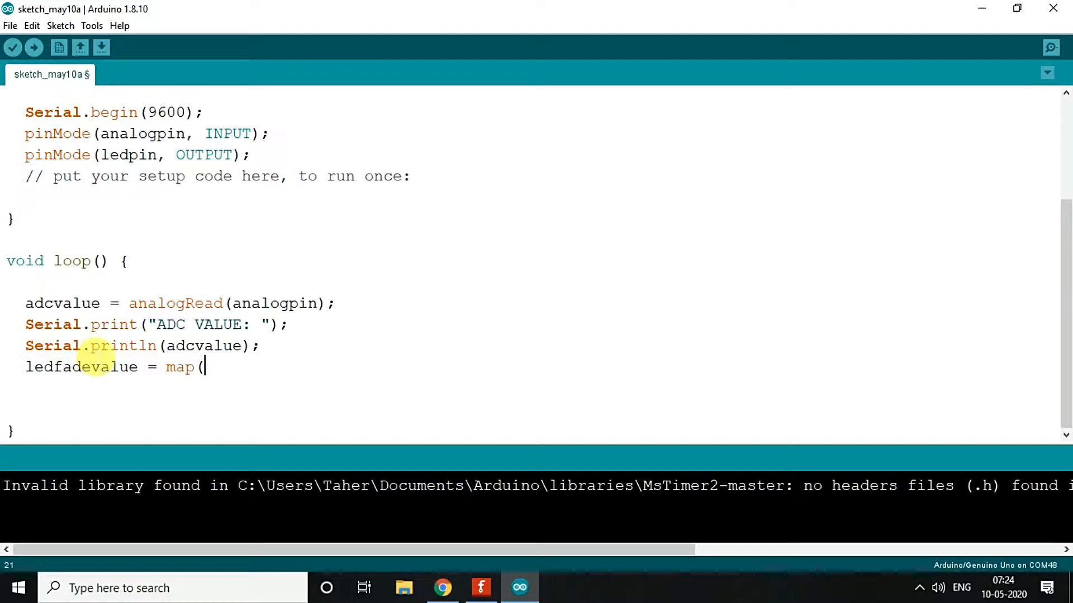
type("adc")
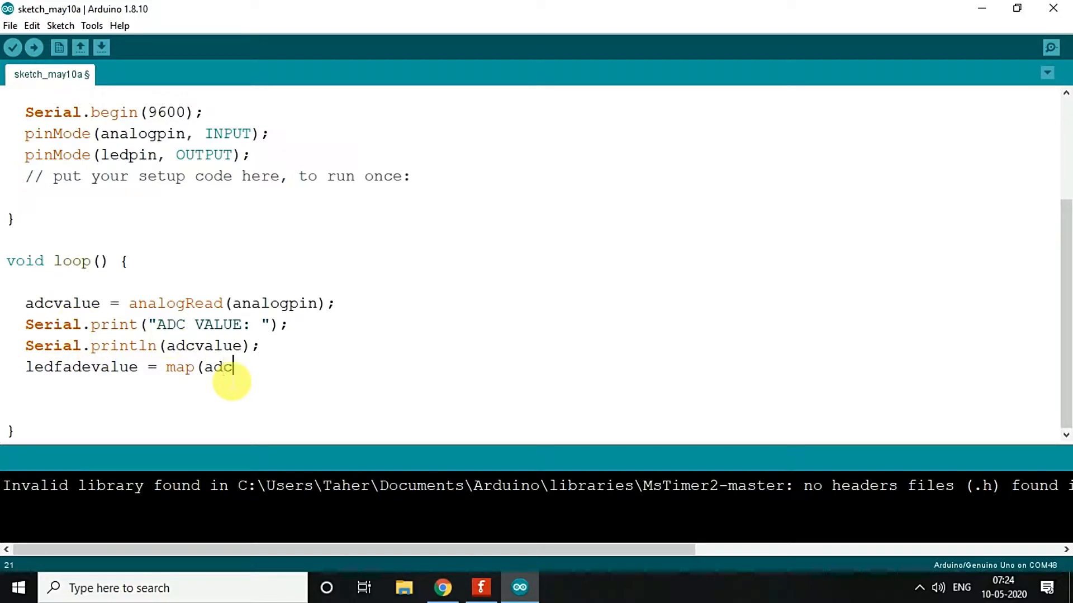
type("val")
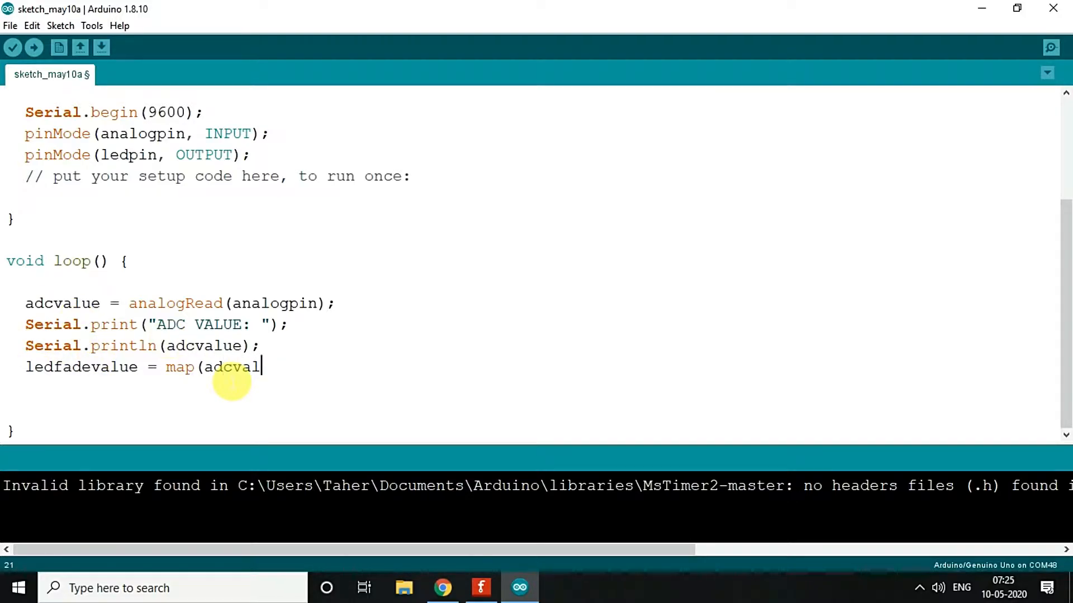
type("ue, 1")
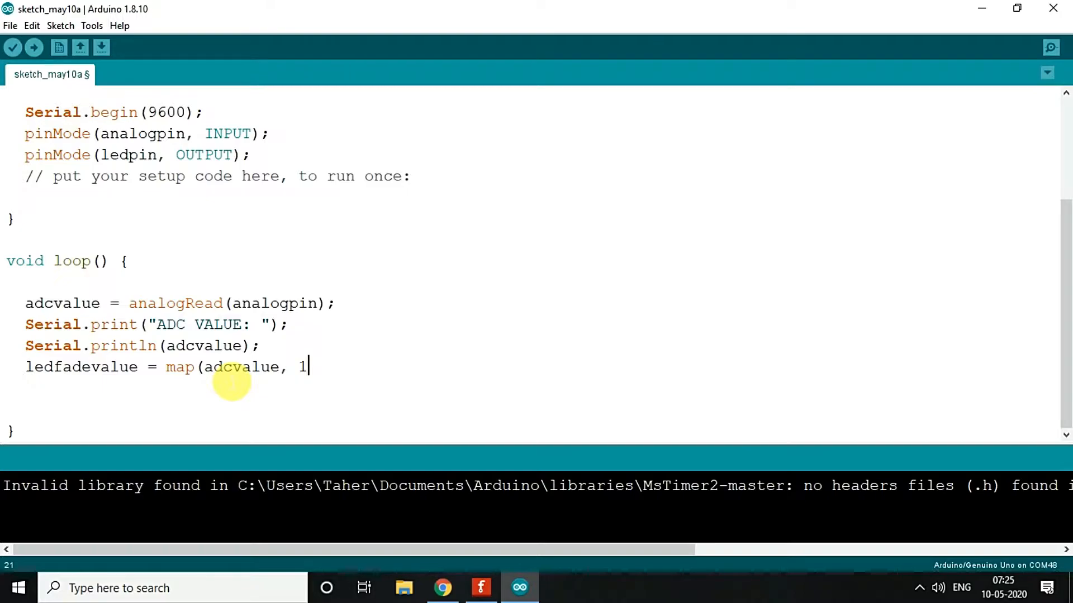
type("0,␣")
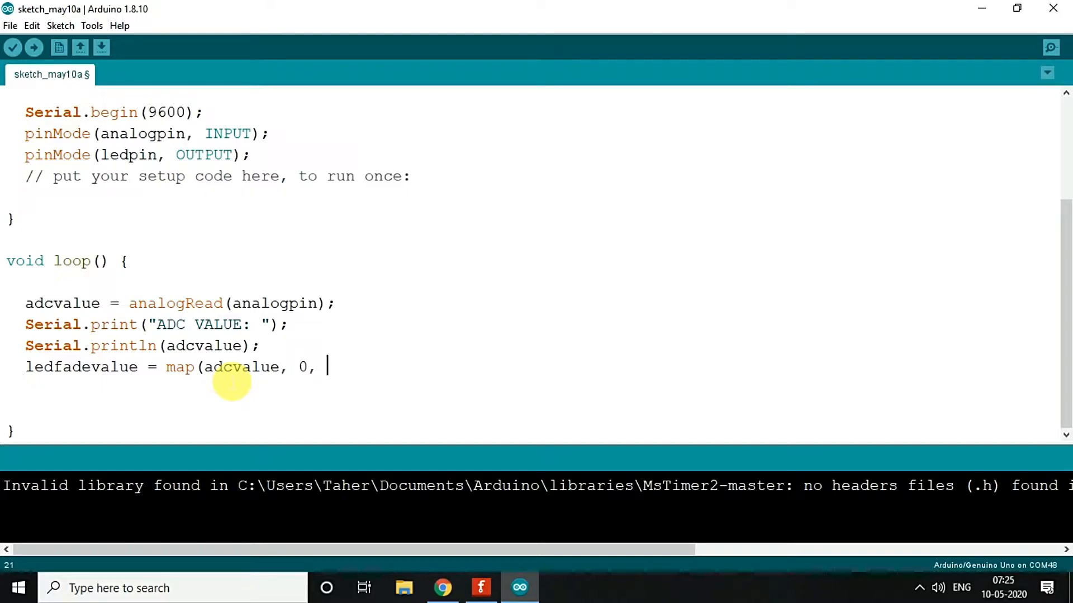
type("1023,")
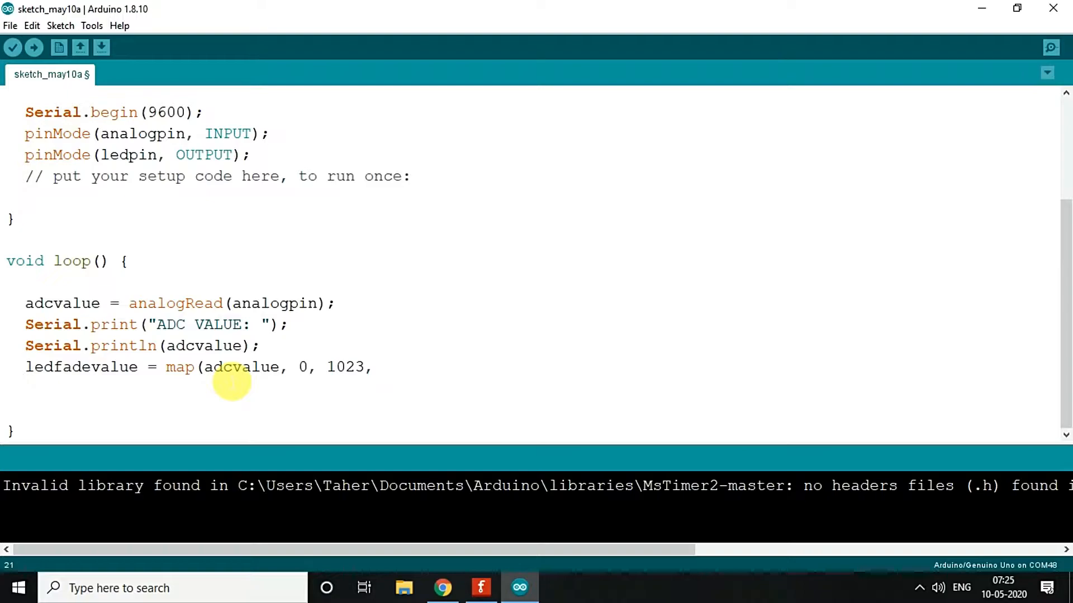
type("0, 2")
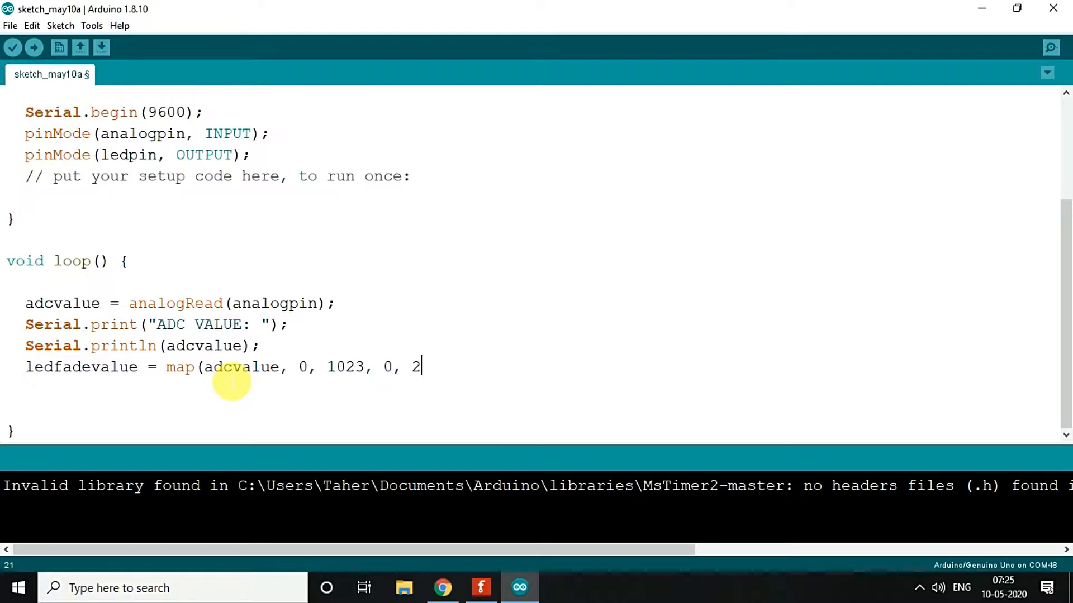
type("55)")
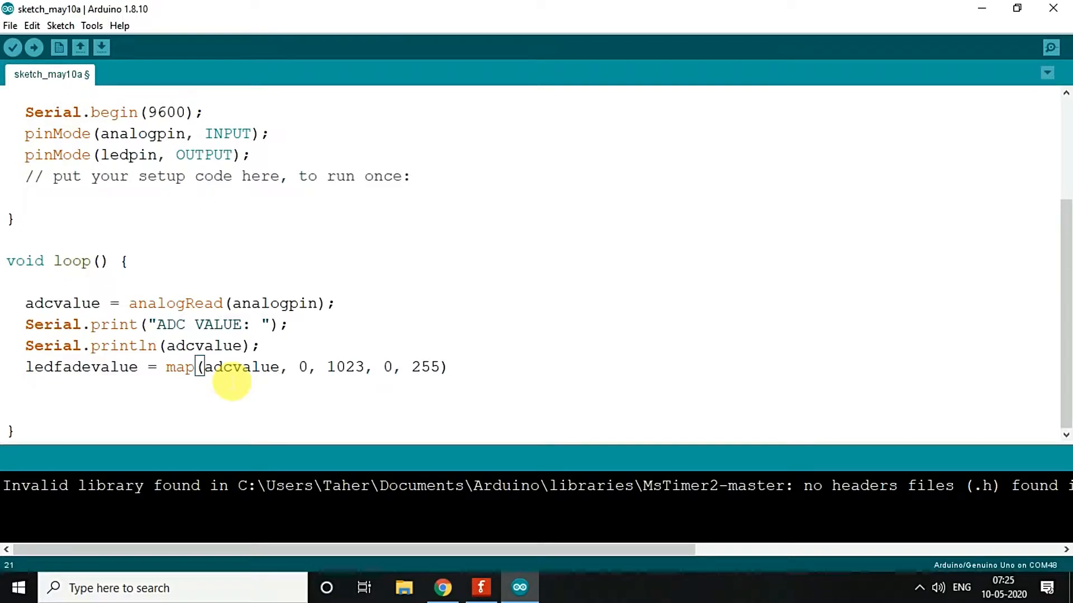
type(";")
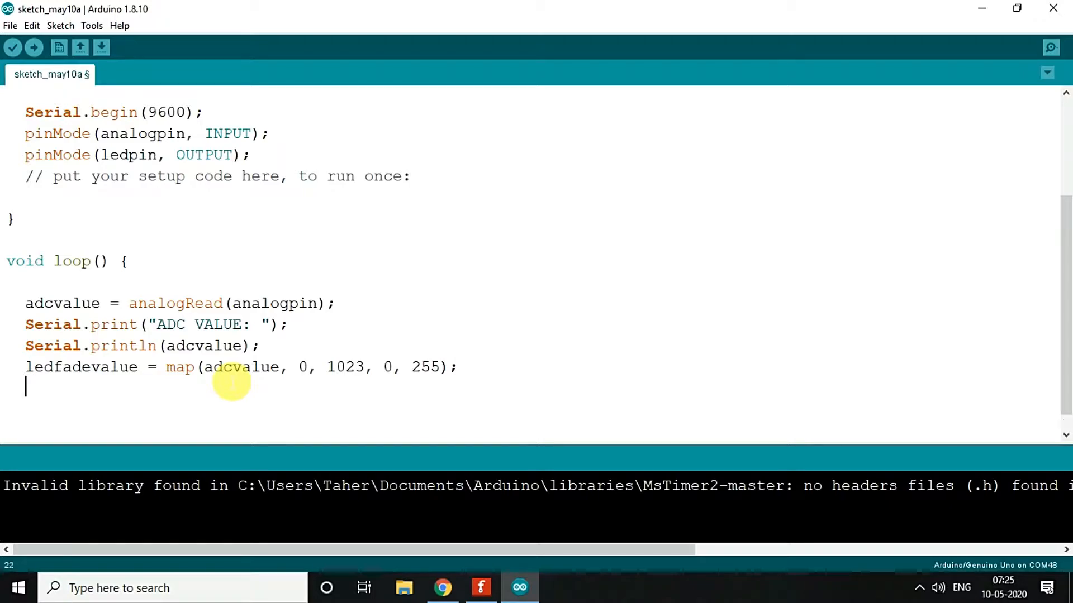
Print the "Brightness Value :" label followed by Serial.println(ledfadevalue)
type("S")
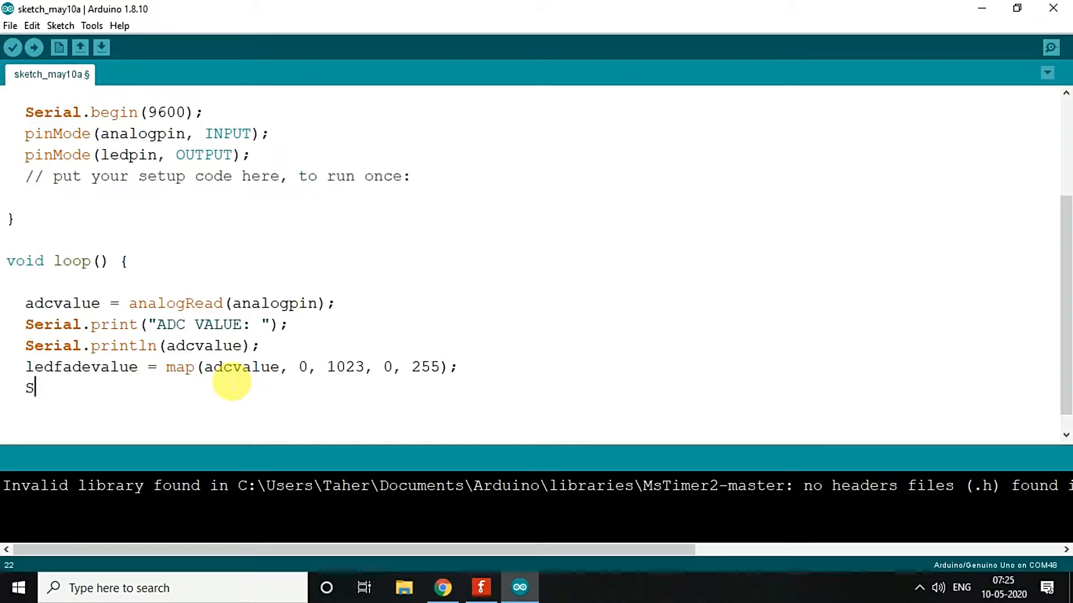
type("erial.pri")
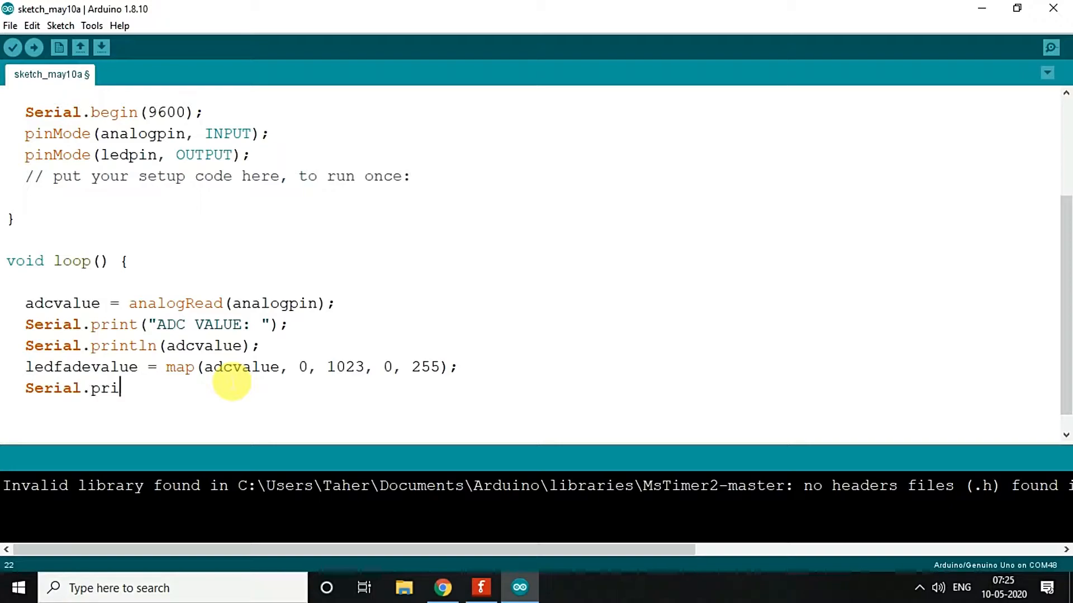
type("nt(")
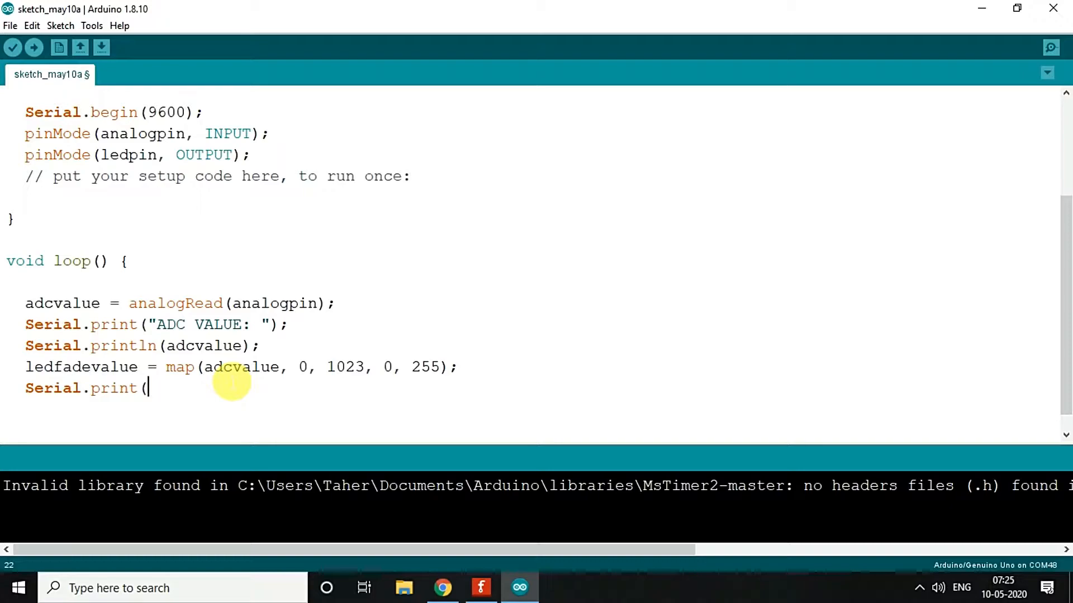
type("\"")
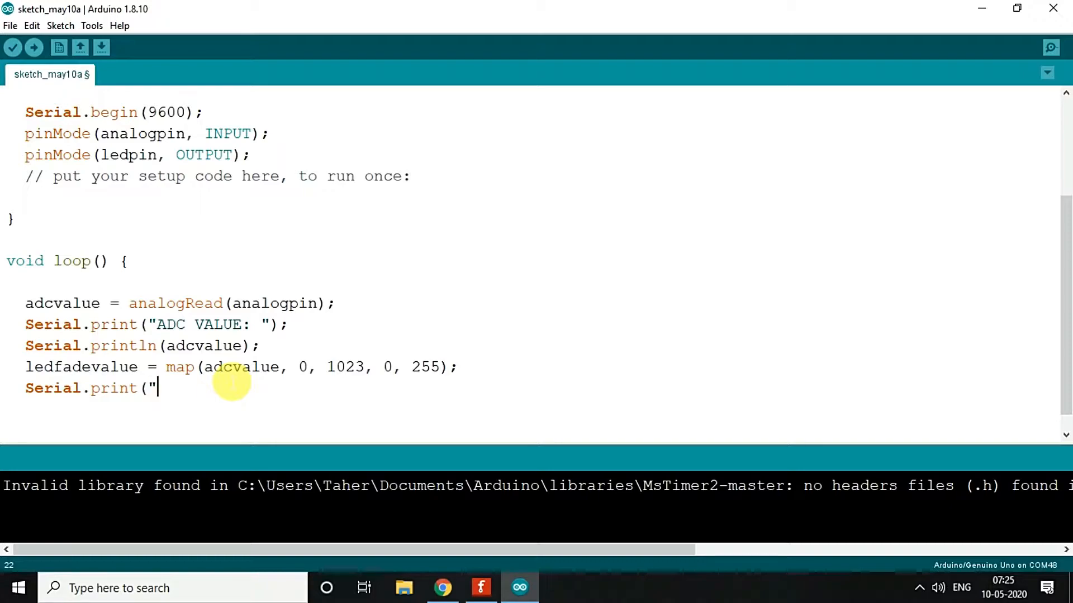
type("Brightness")
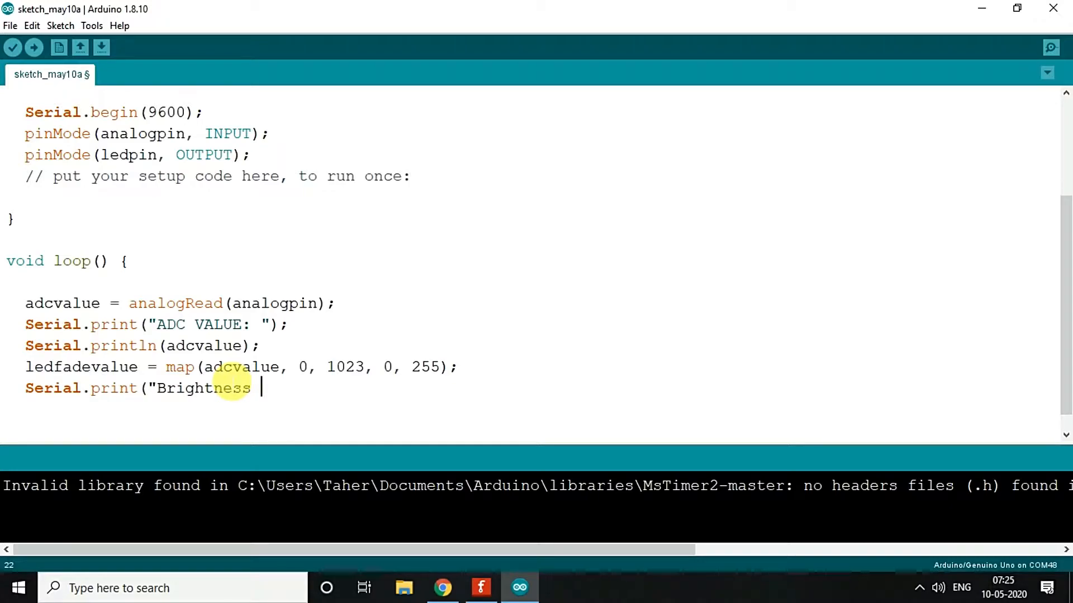
type("Value")
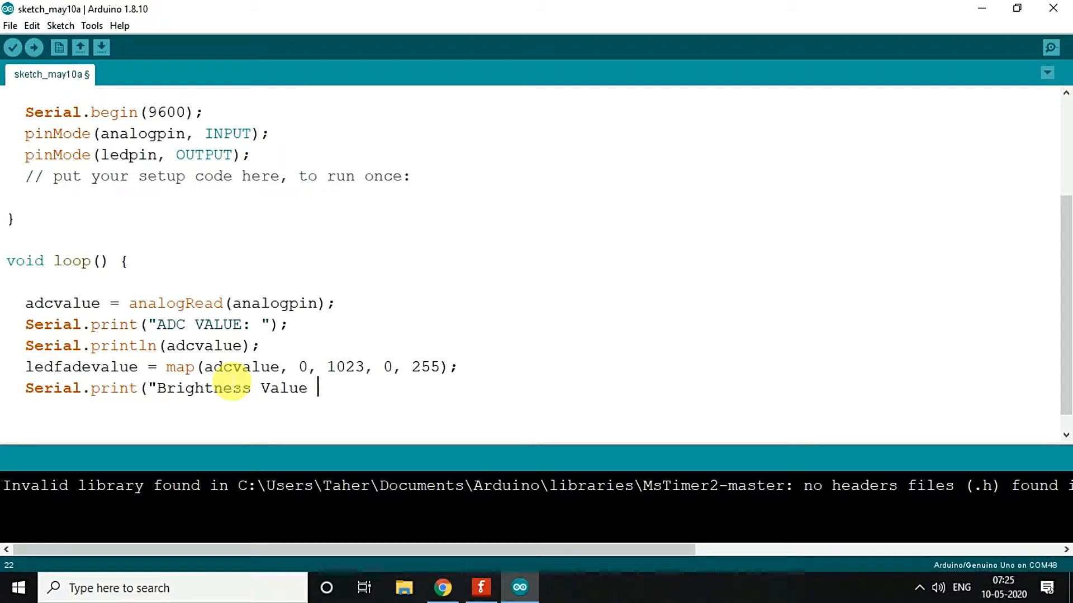
type(":\")")
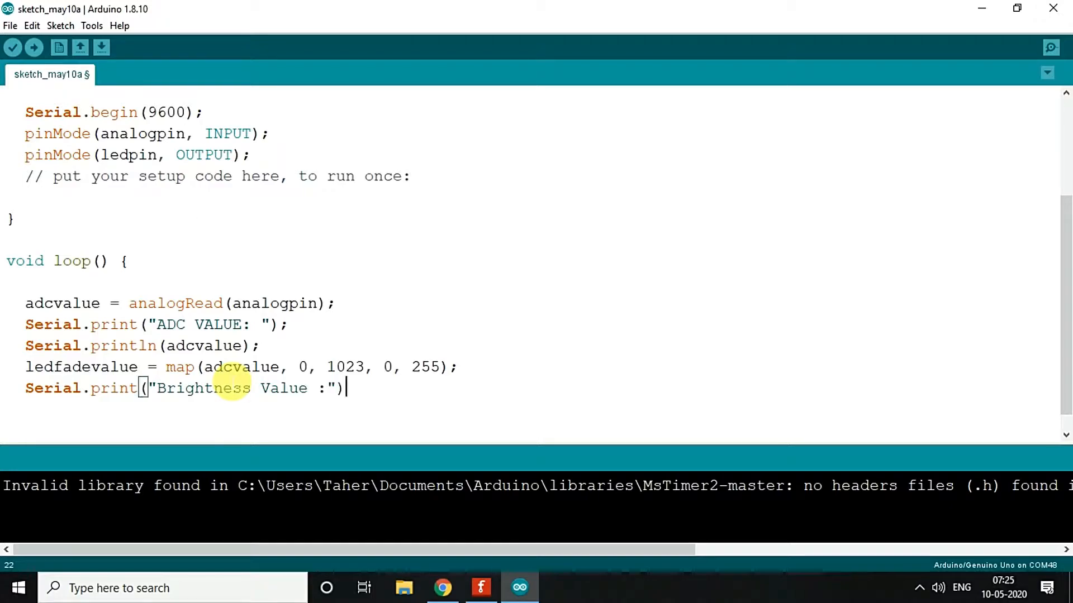
type(";")
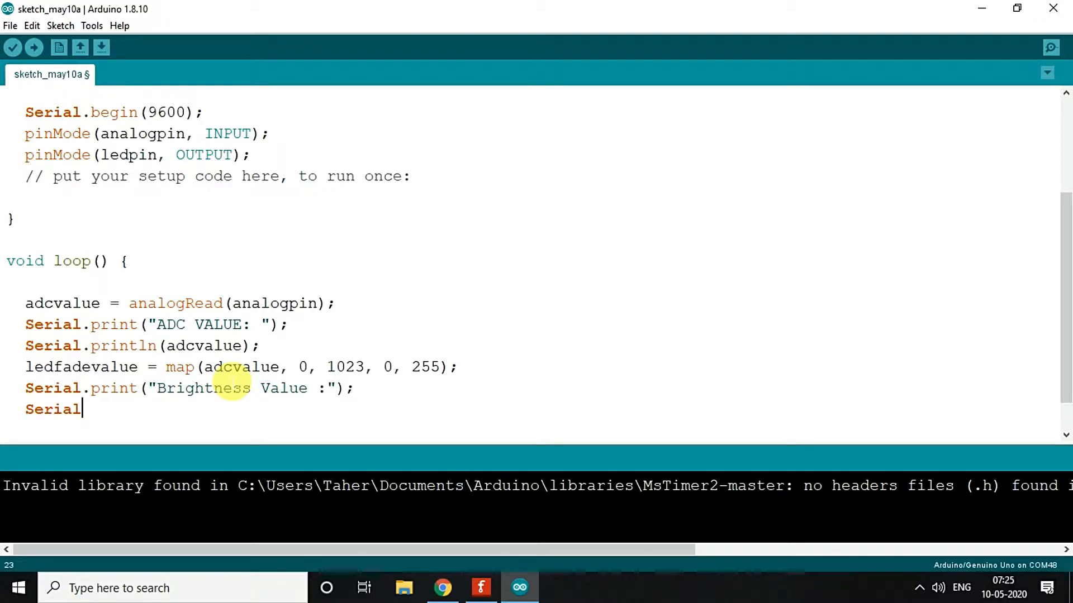
type(".println(")
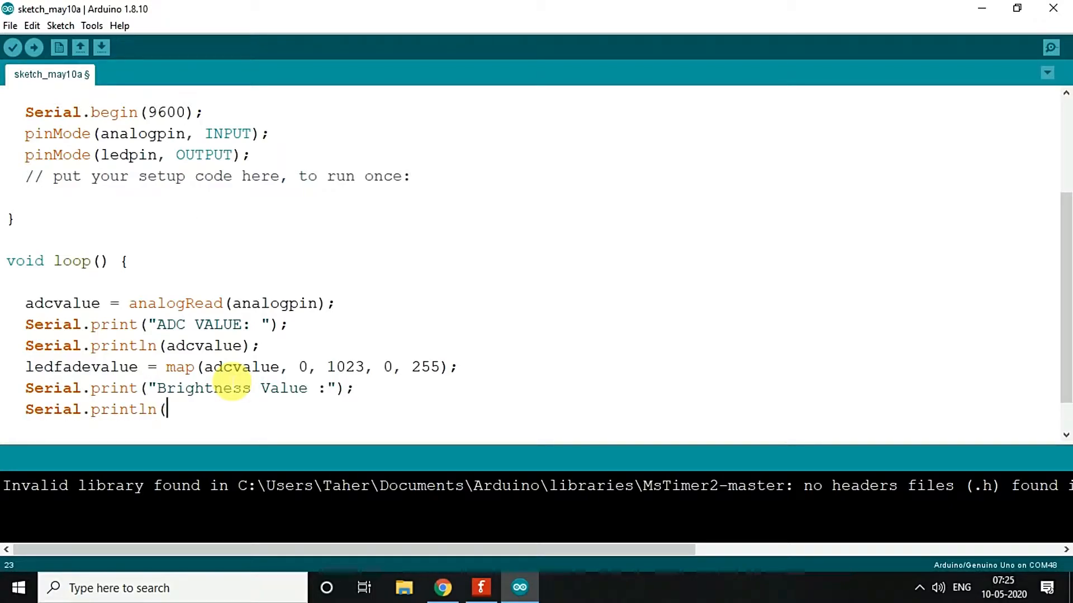
type("led")
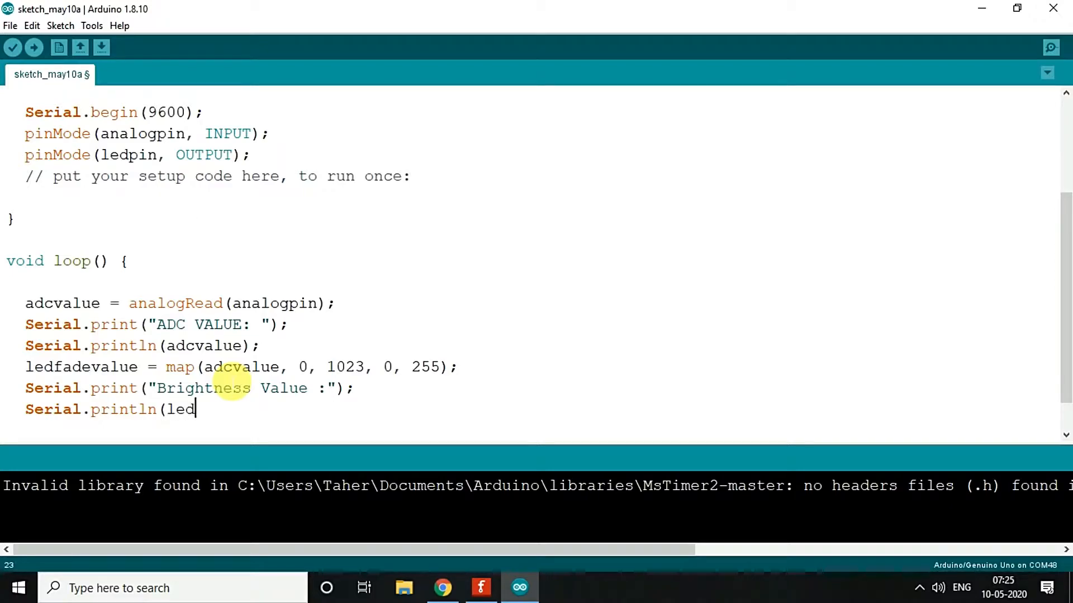
type("fad")
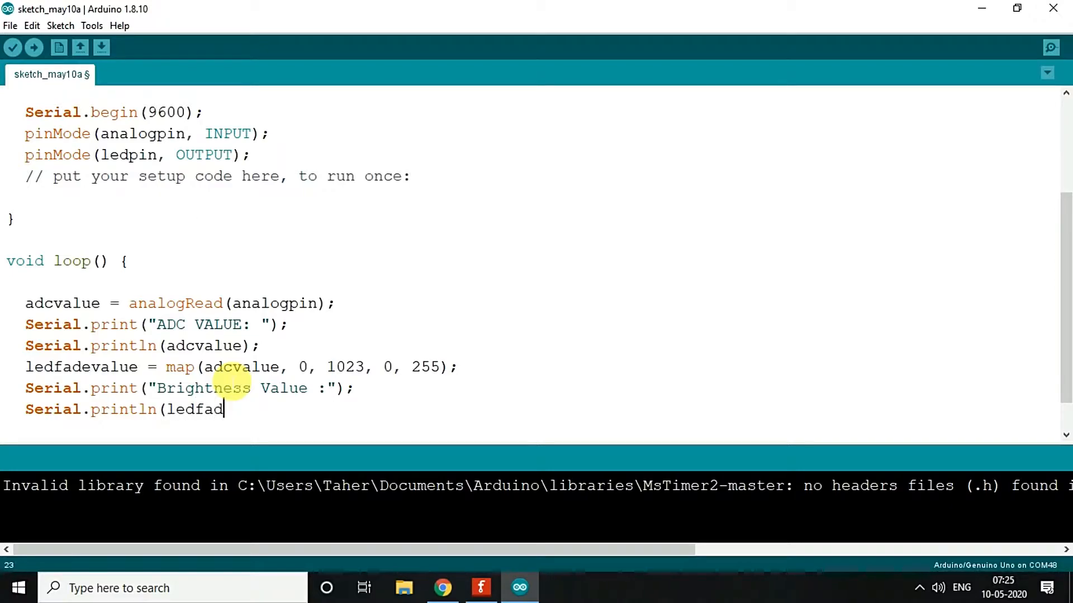
type("evalue")
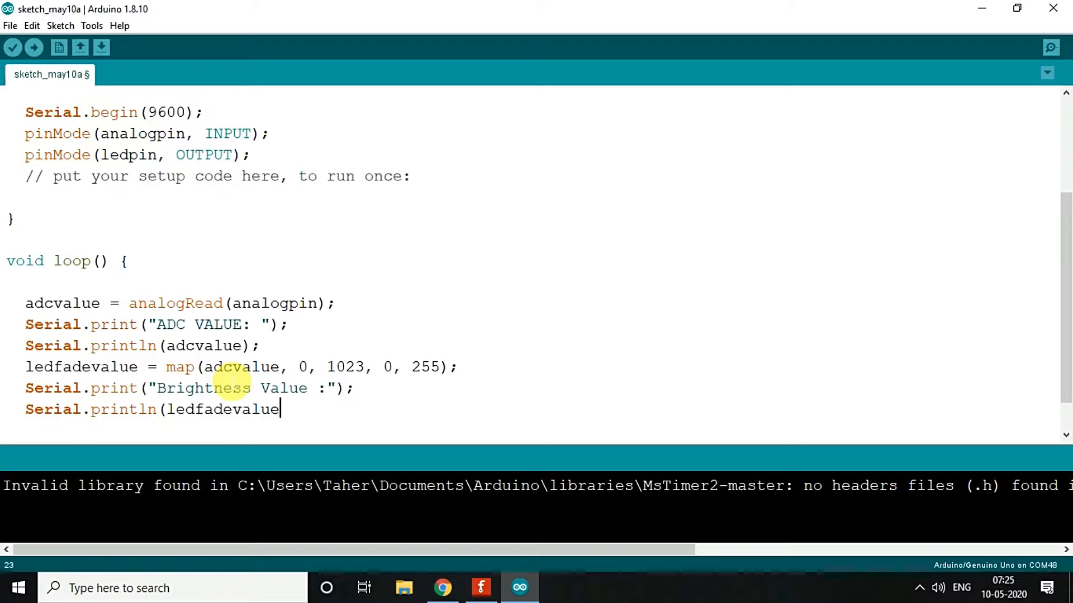
type(");")
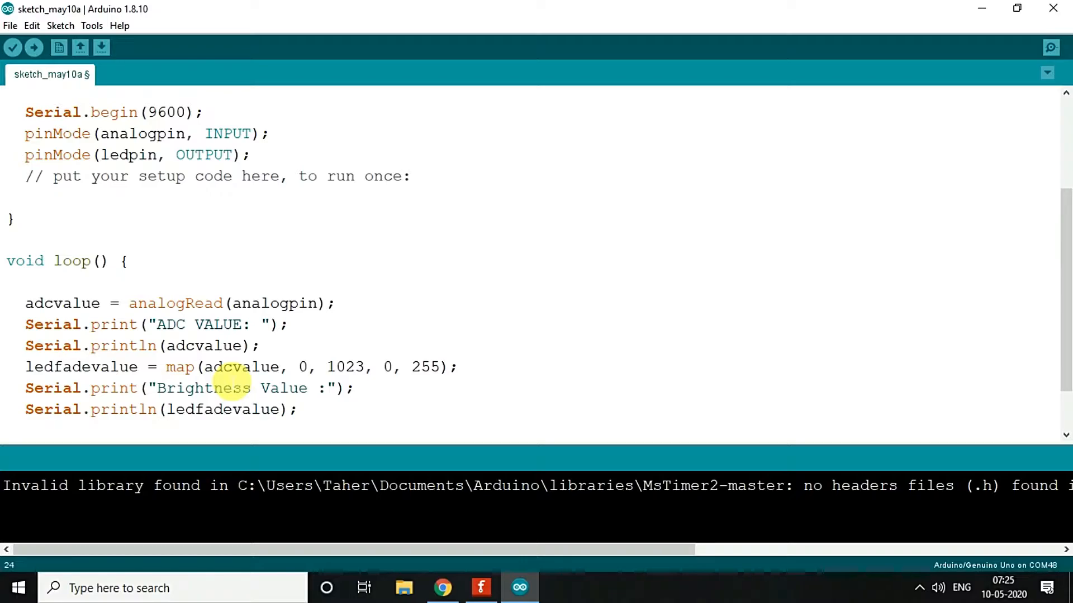
scroll("down", 3)
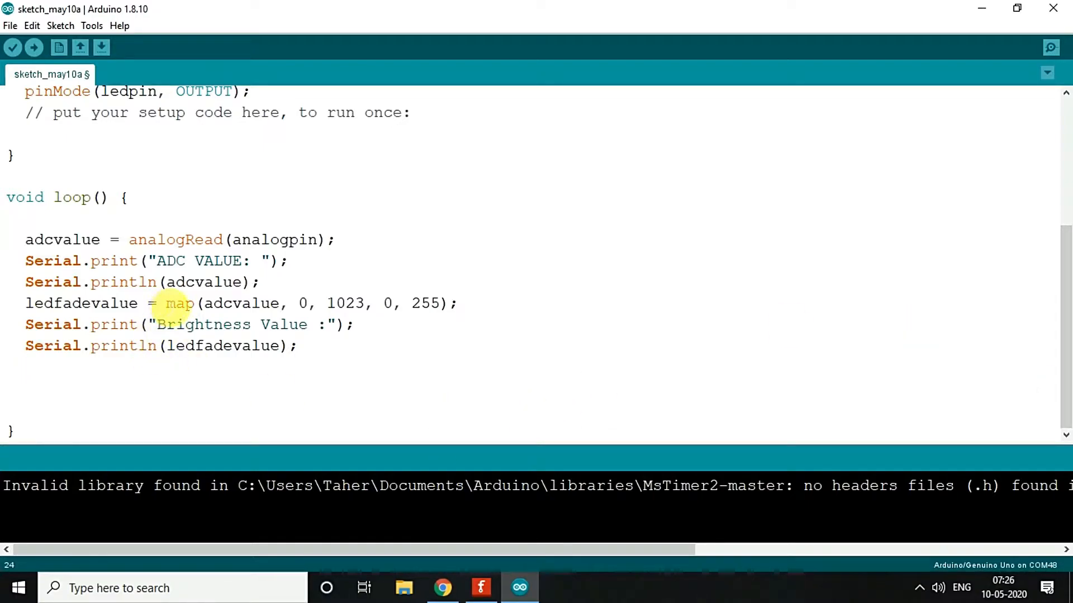
mouse_move(420, 328)
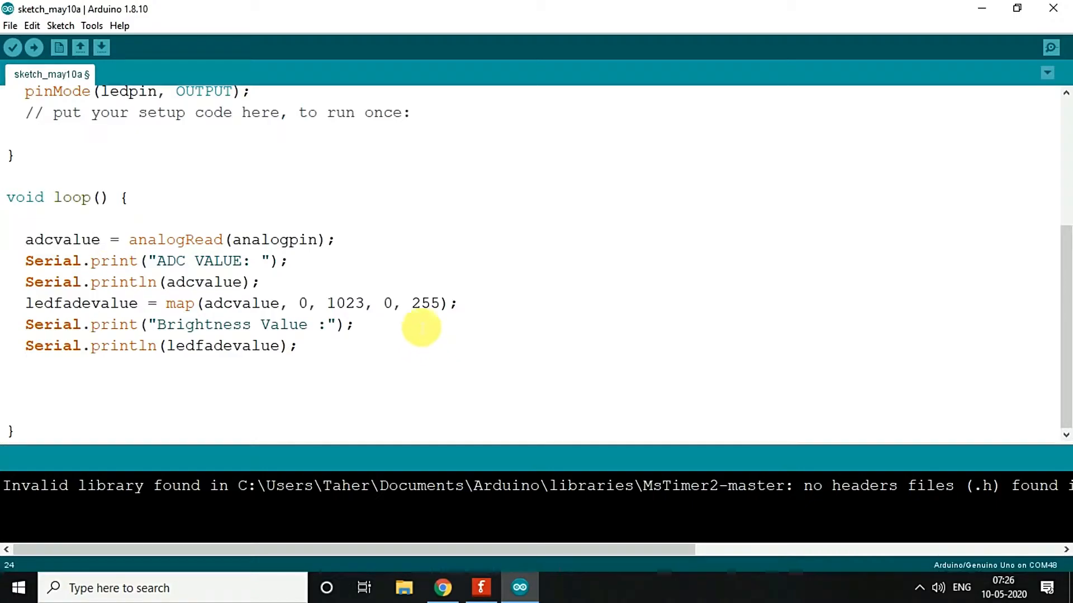
mouse_move(473, 339)
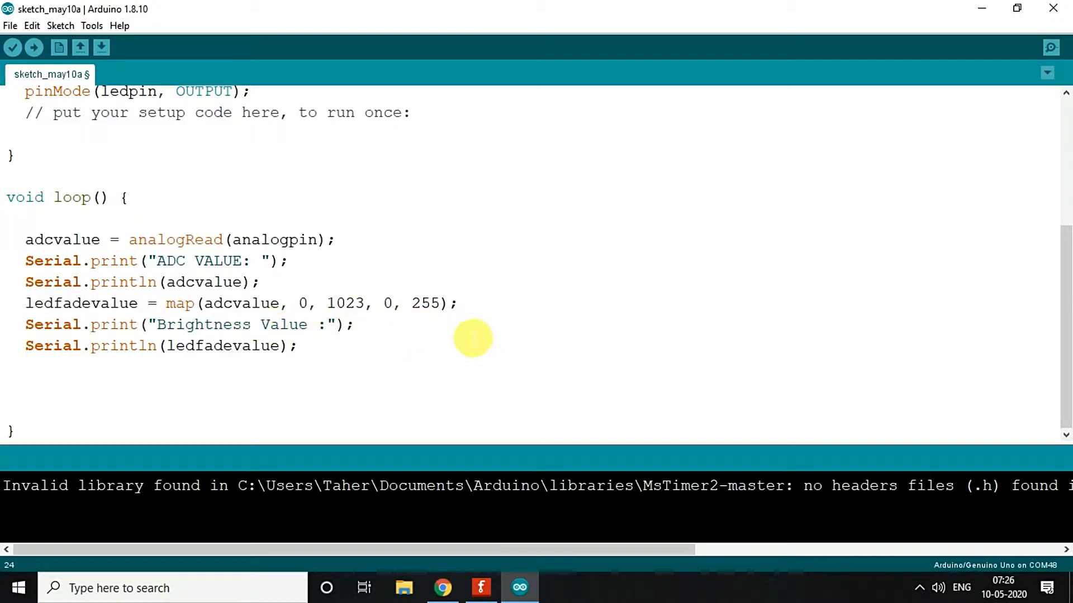
mouse_move(437, 356)
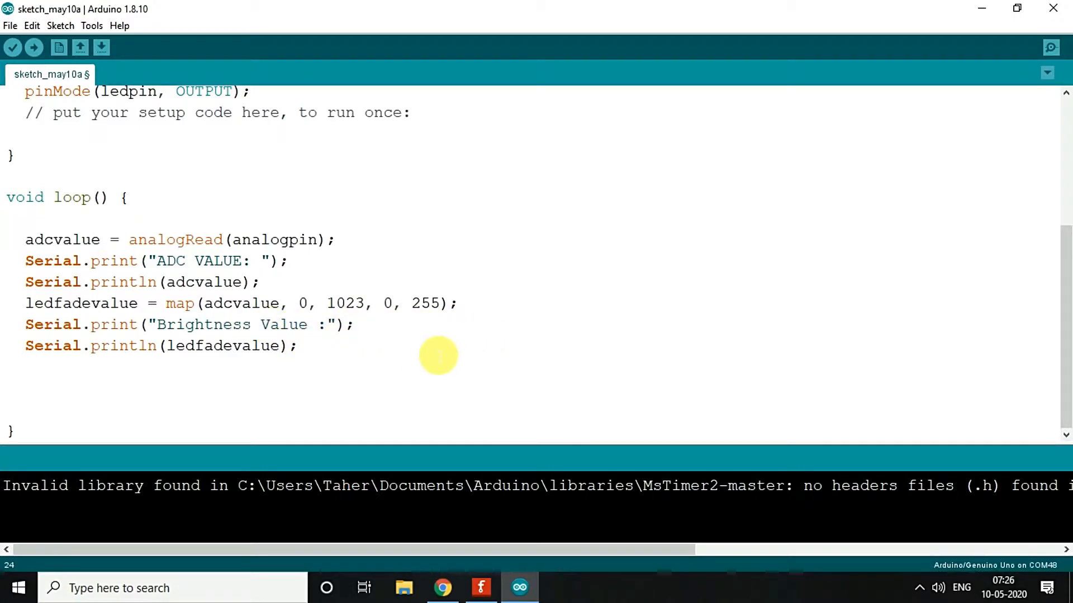
double_click(179, 304)
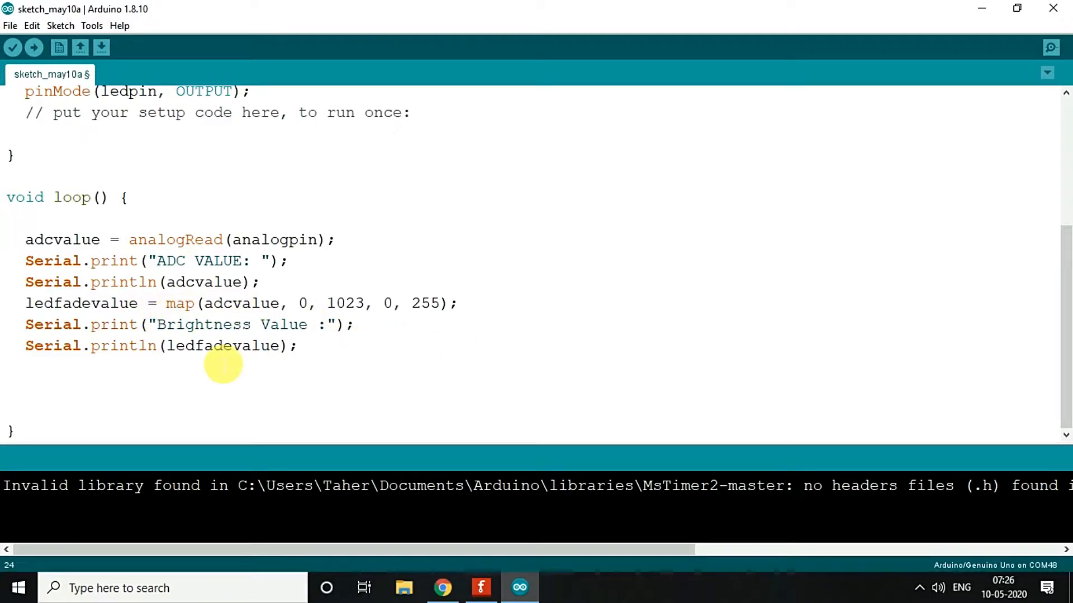
Drive the LED with analogWrite(ledpin, ledfadevalue); in loop
type("analog")
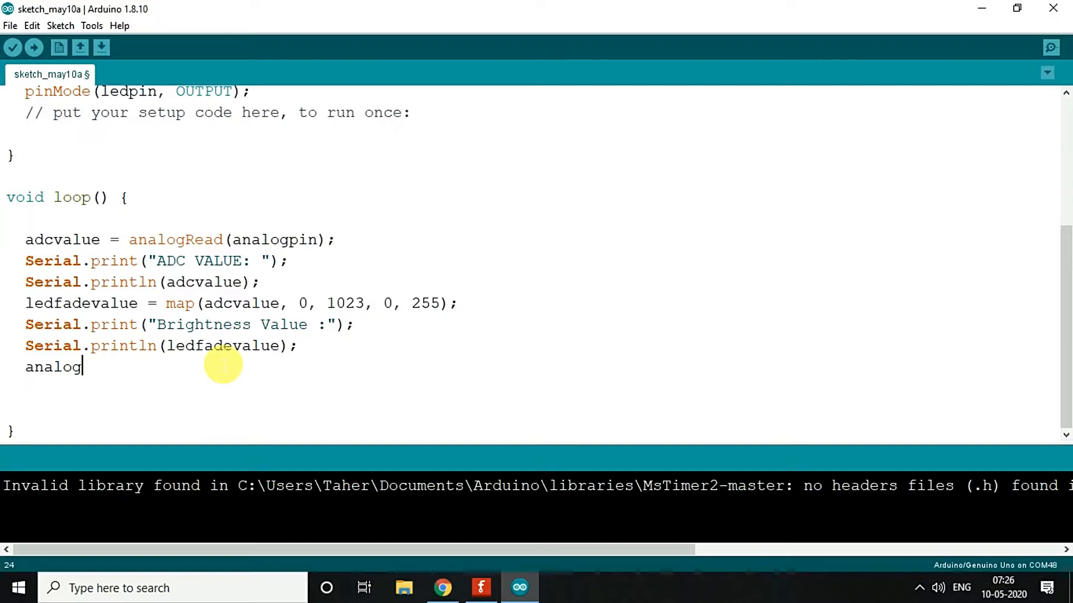
type("Write(")
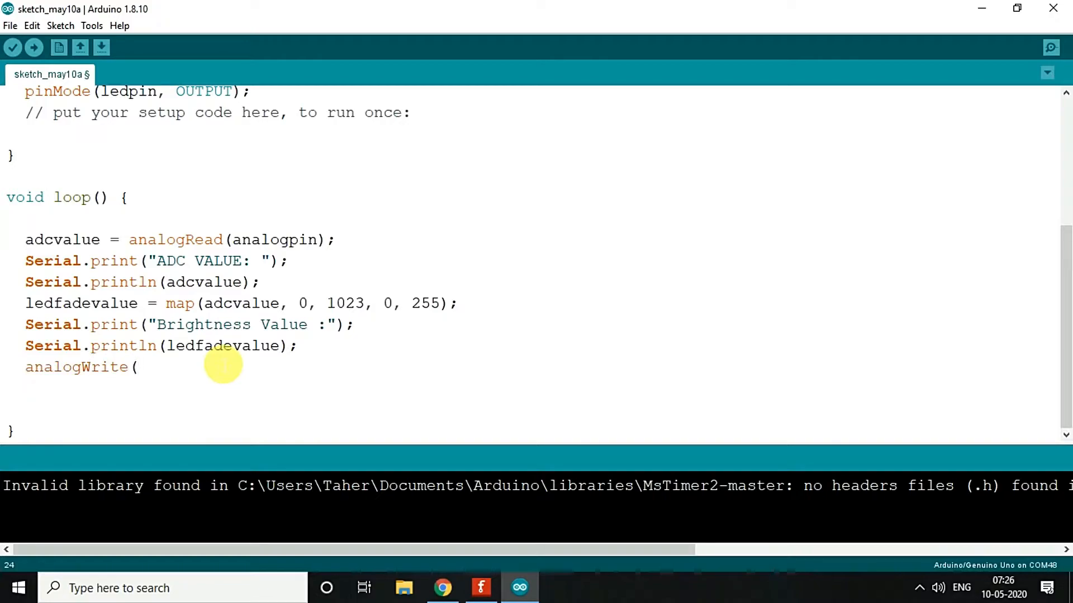
type("ledpin,")
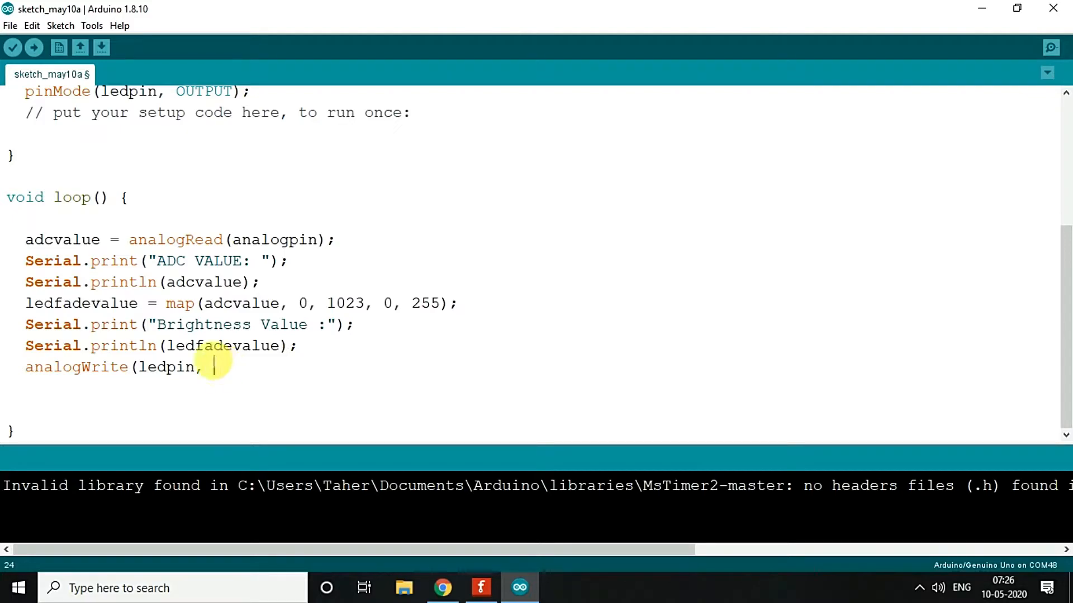
type("led")
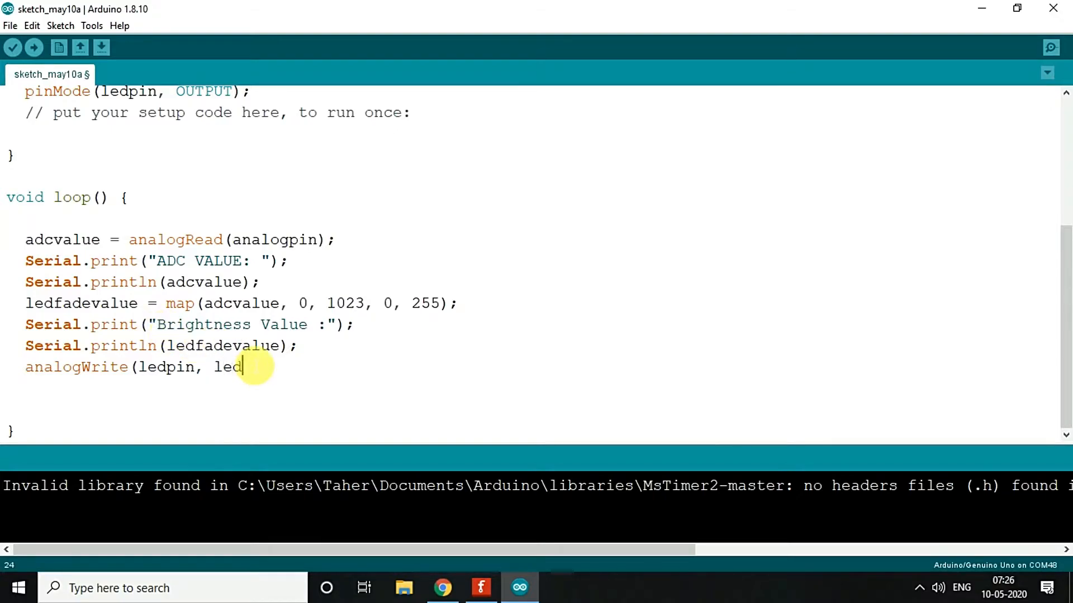
type("fadeval")
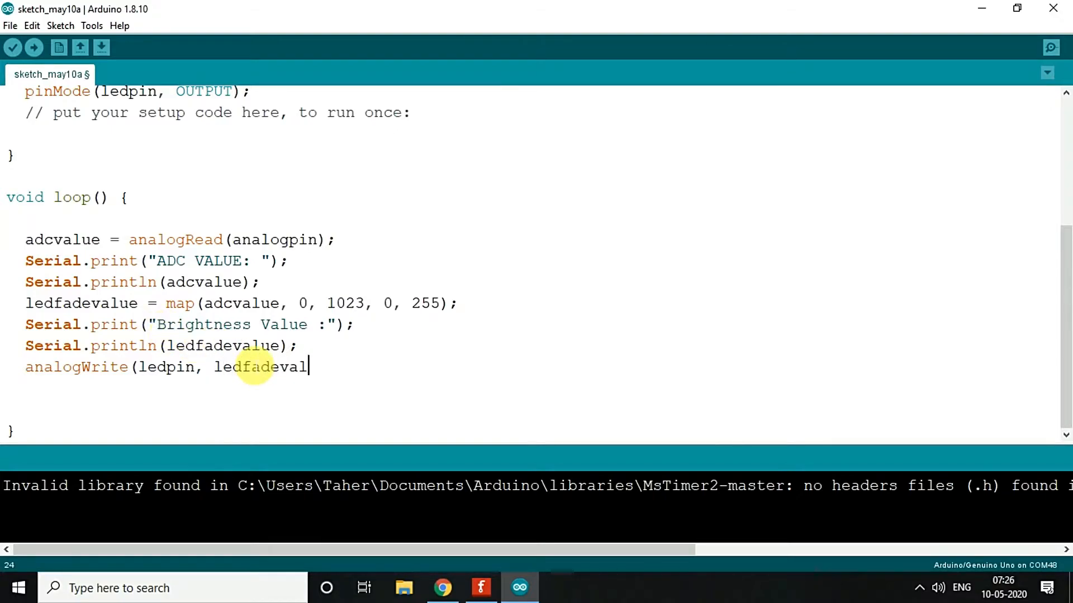
type("ue);")
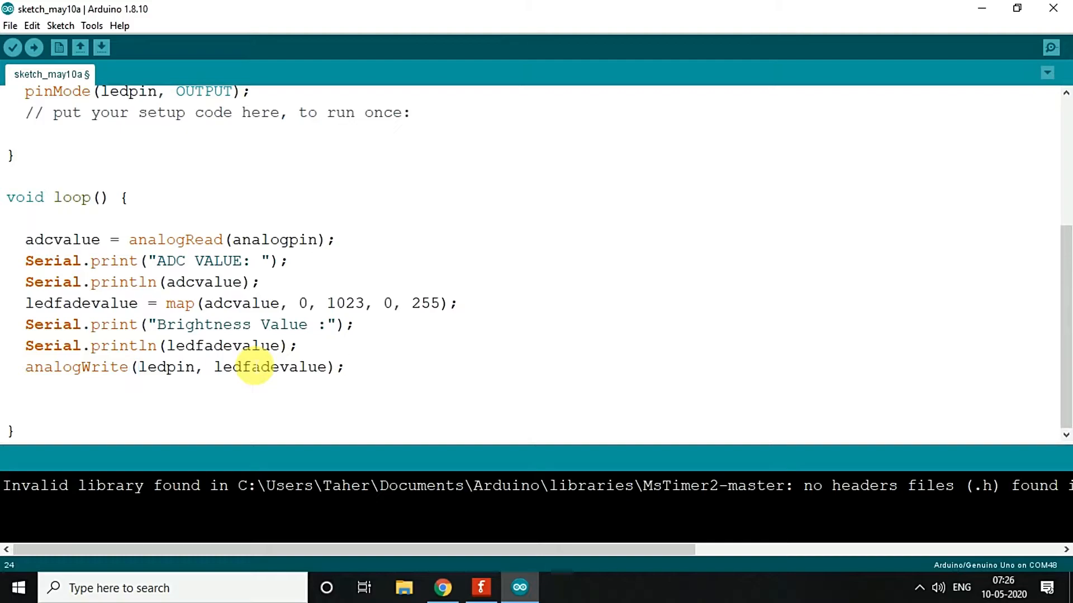
Add delay(1000); to wait one second each loop
type("delay(1")
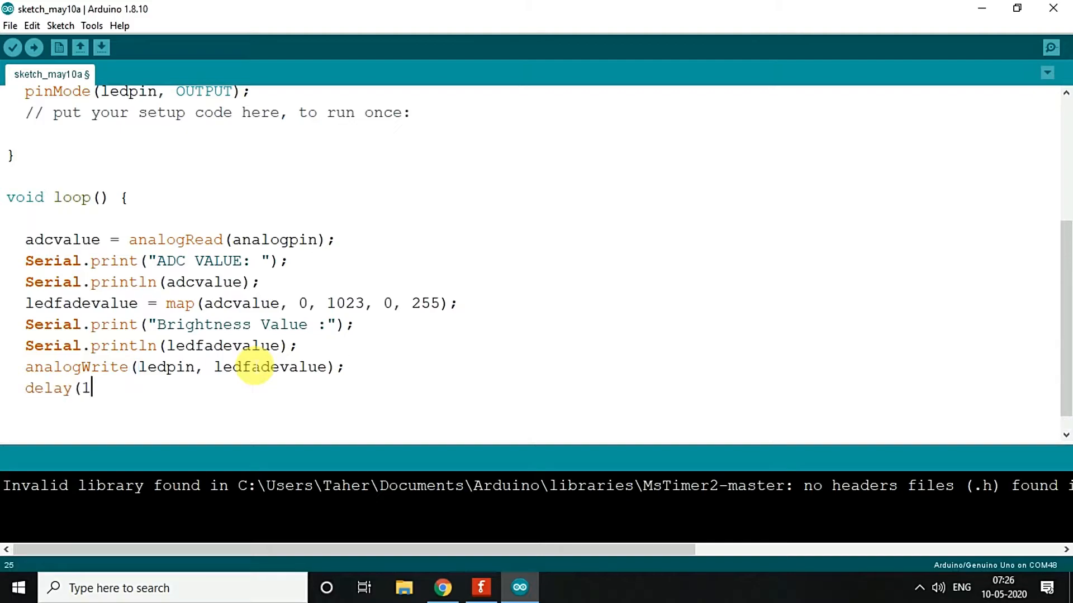
type("000);")
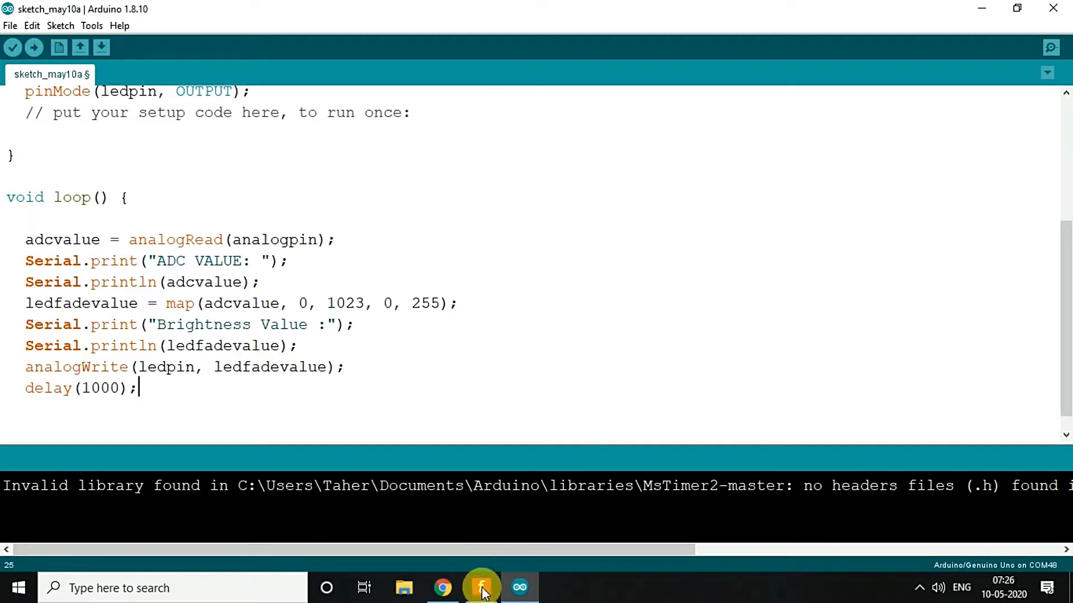
left_click(478, 587)
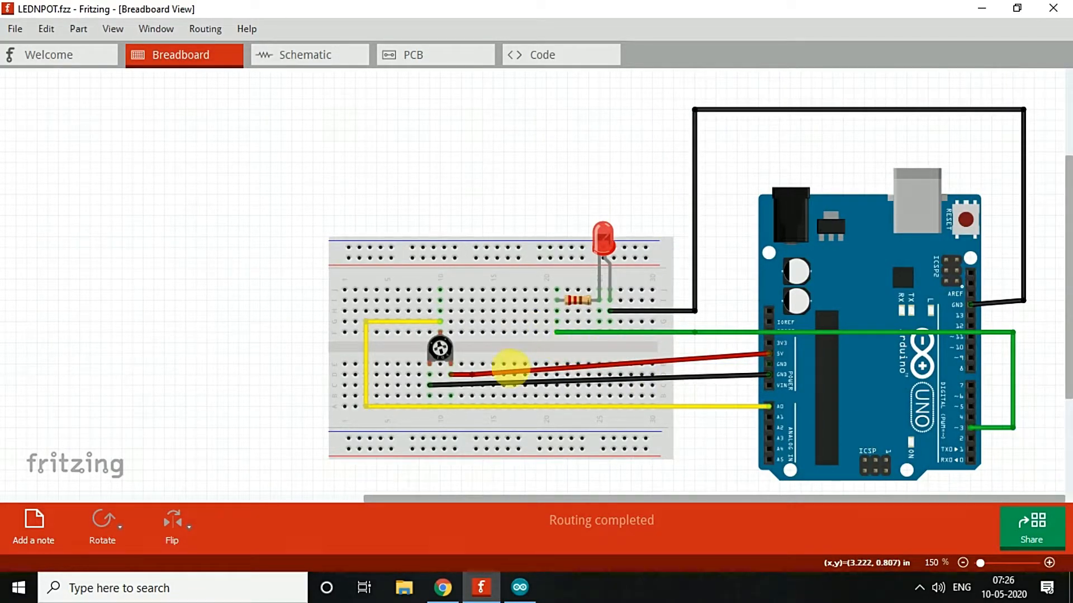
mouse_move(440, 363)
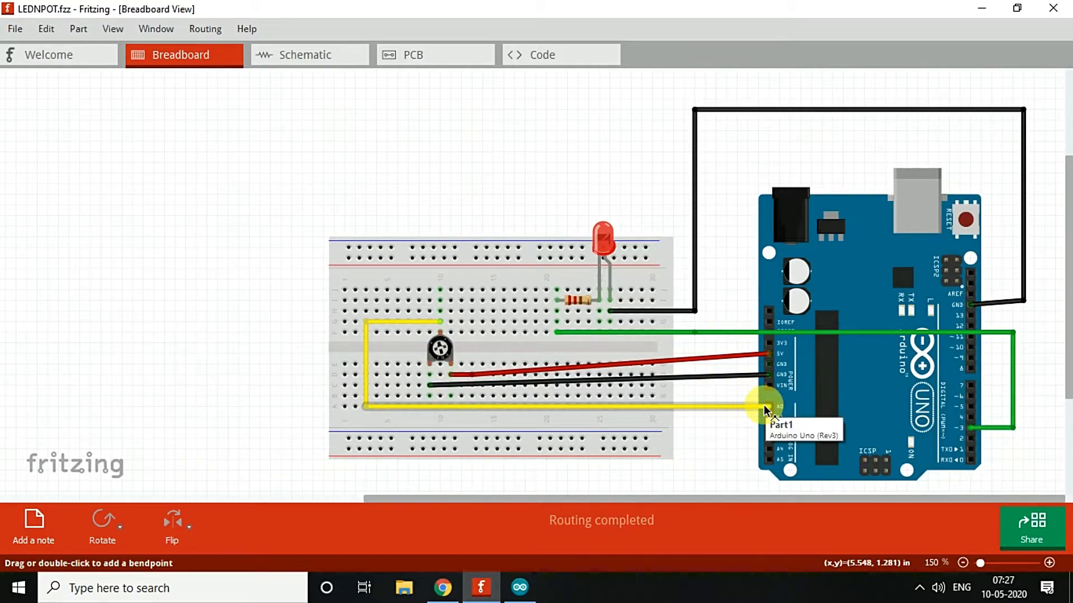
mouse_move(710, 389)
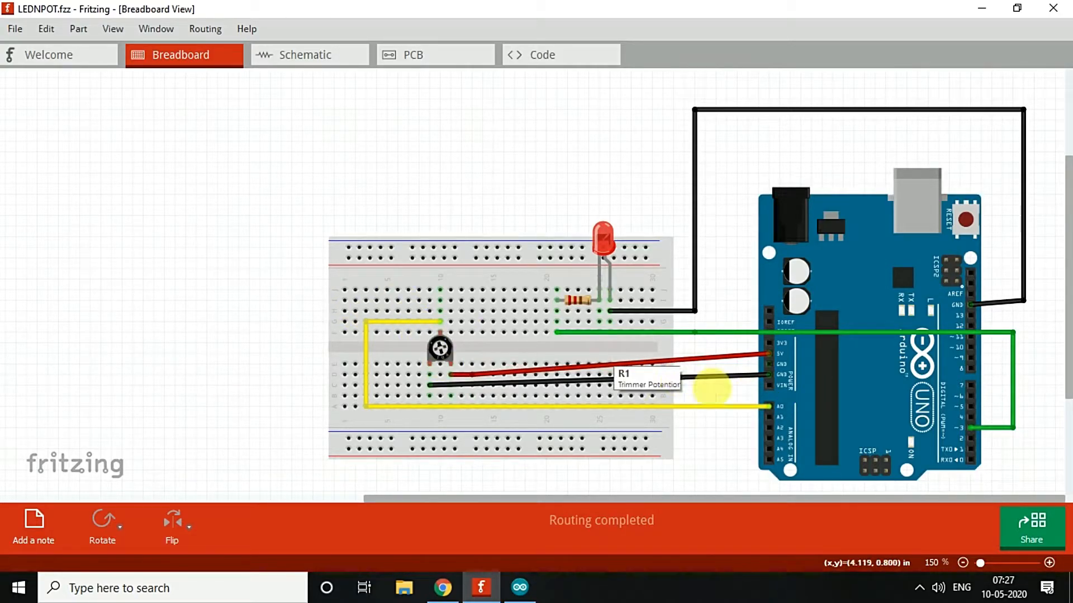
mouse_move(429, 373)
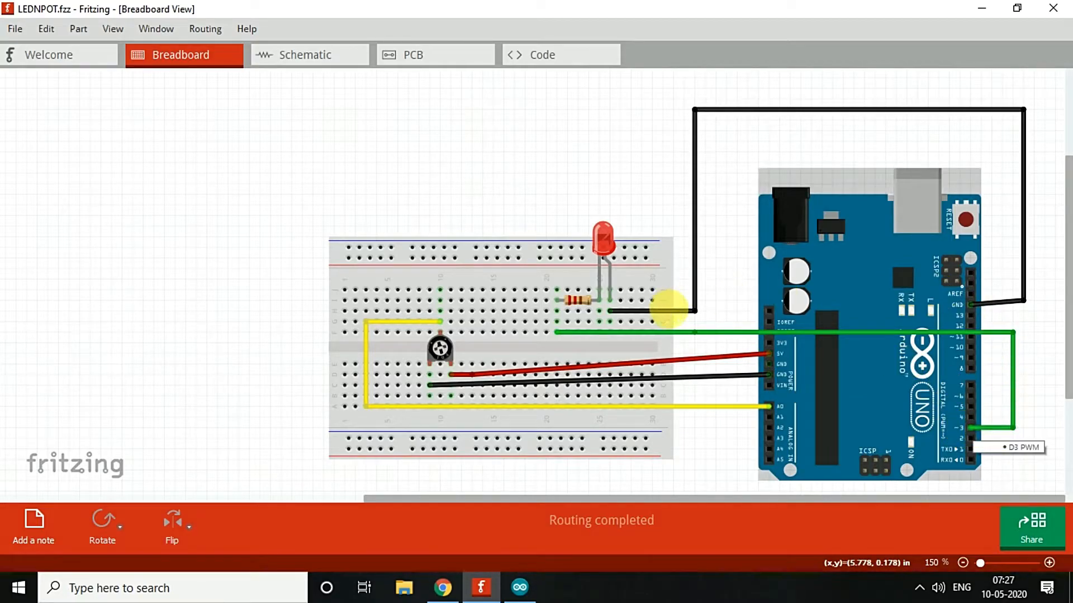
mouse_move(612, 220)
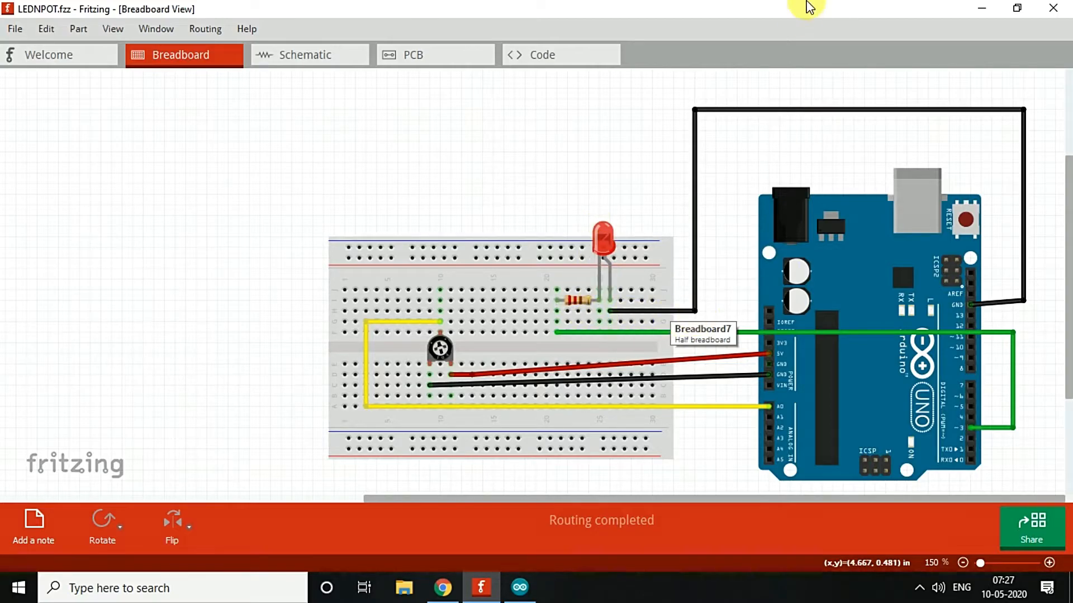
mouse_move(984, 7)
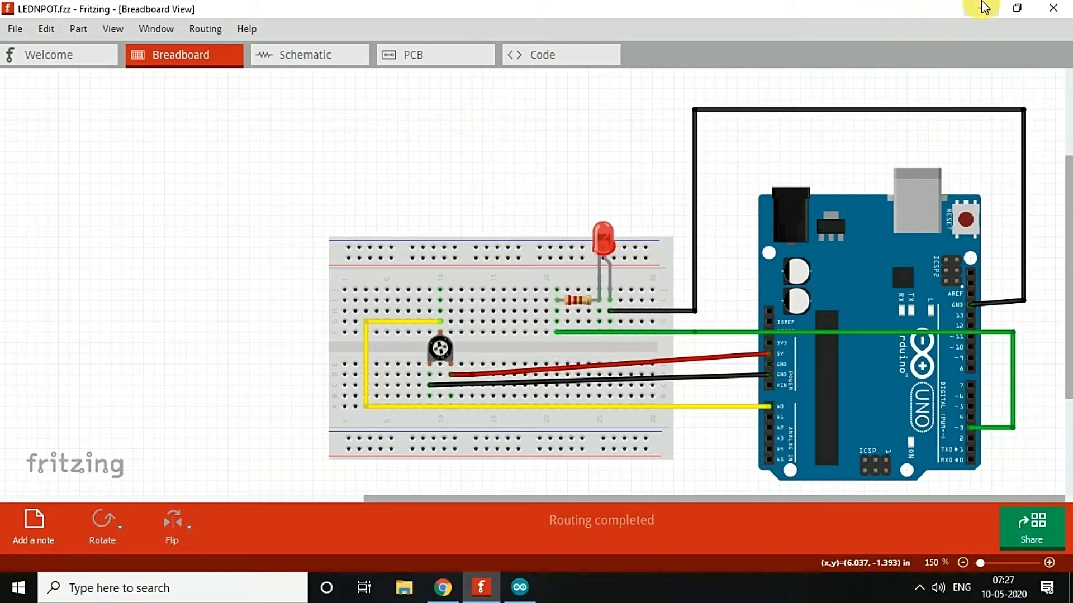
Put the Fritzing circuit away and return to the finished sketch
left_click(516, 588)
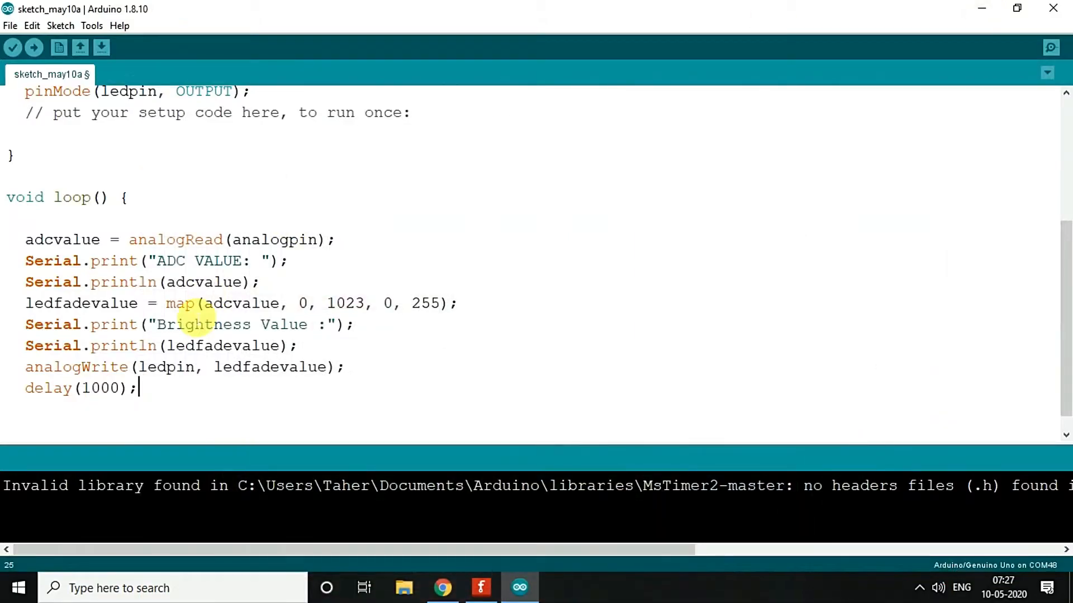
Save the sketch as LED_fadetutorial and verify it to start compiling
left_click(102, 47)
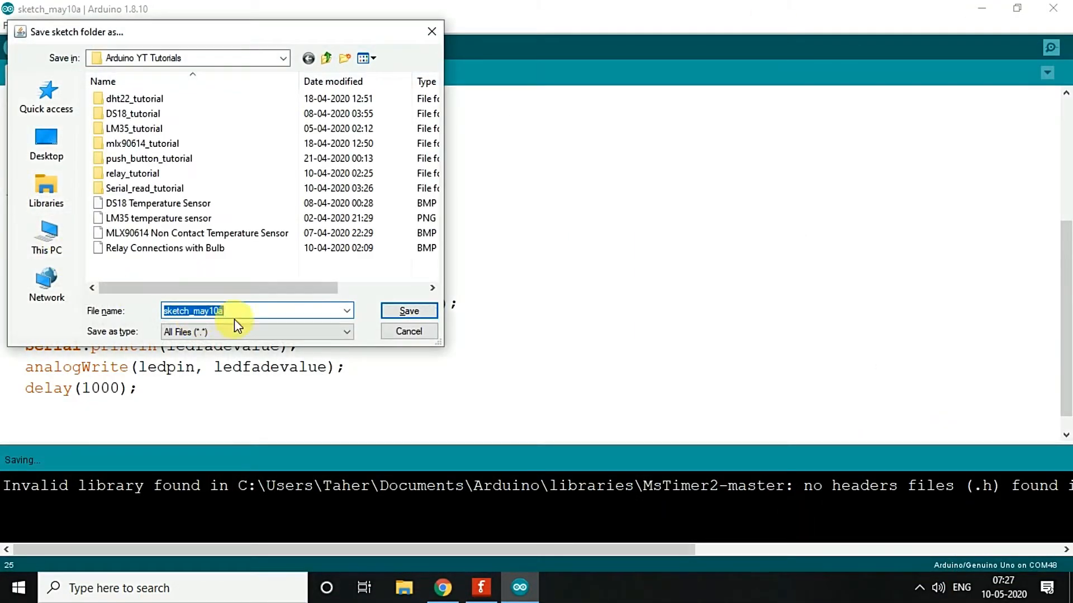
type("L")
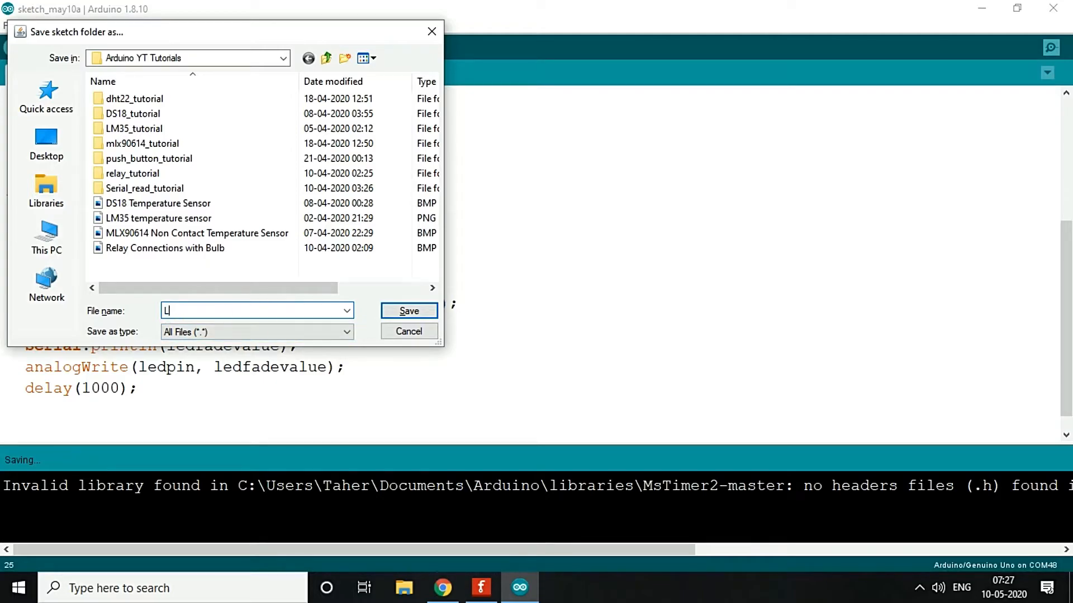
type("ED")
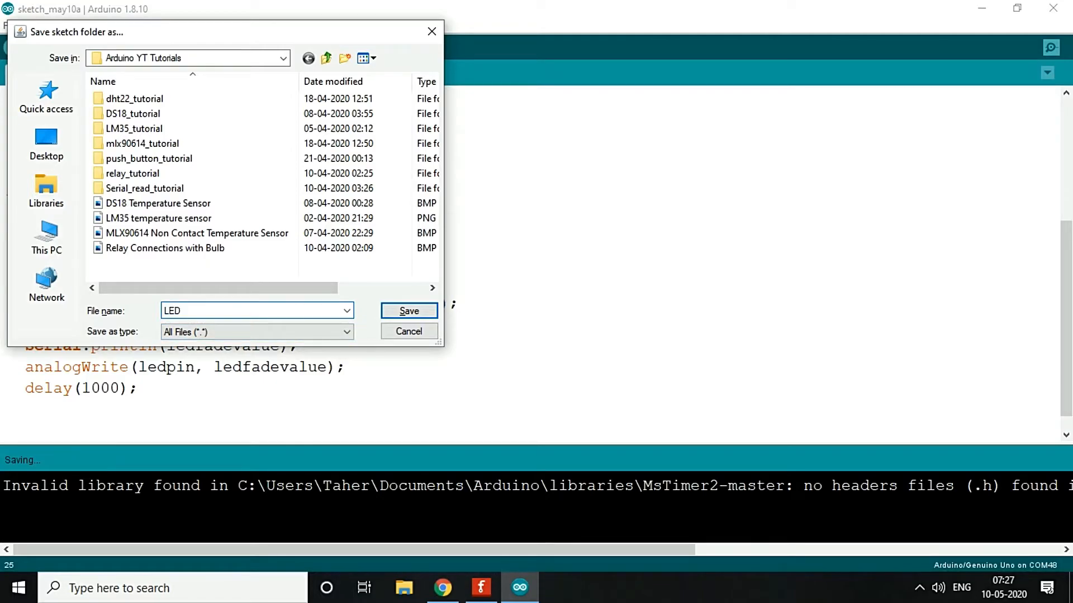
type("fadetu")
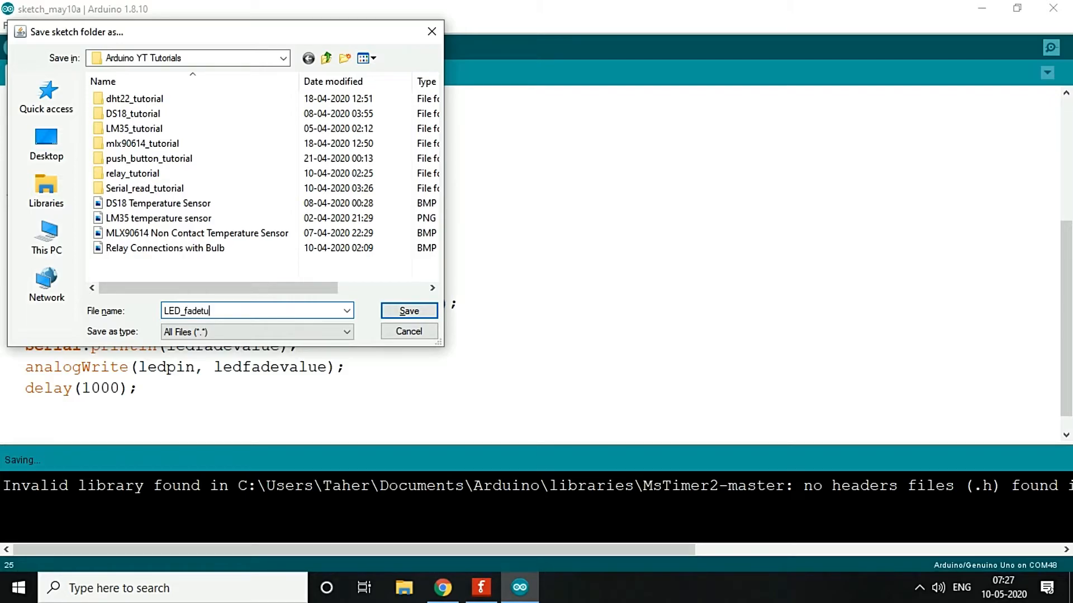
left_click(409, 311)
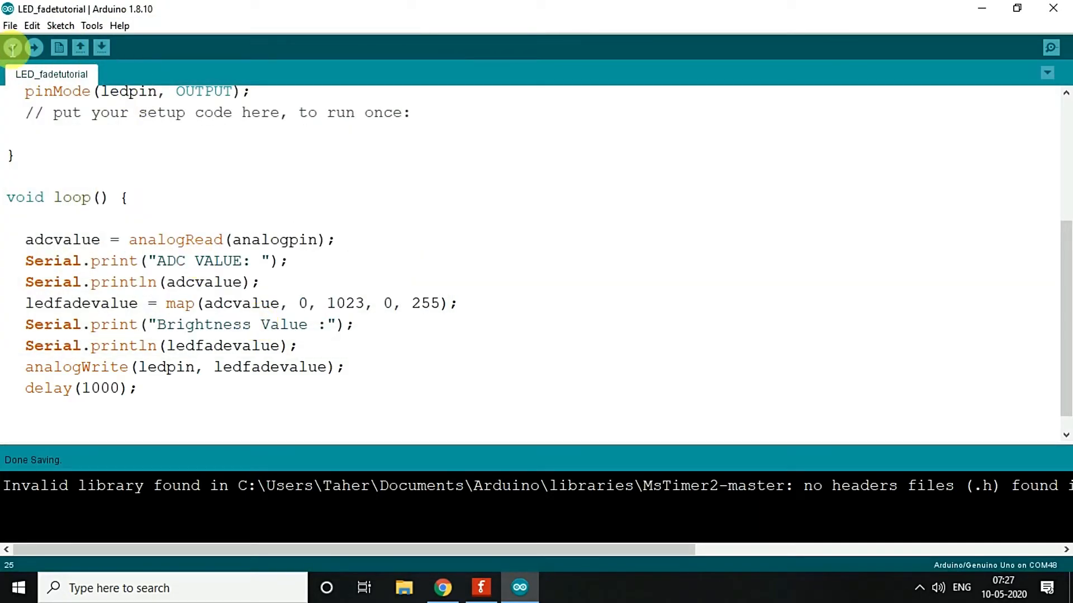
left_click(16, 47)
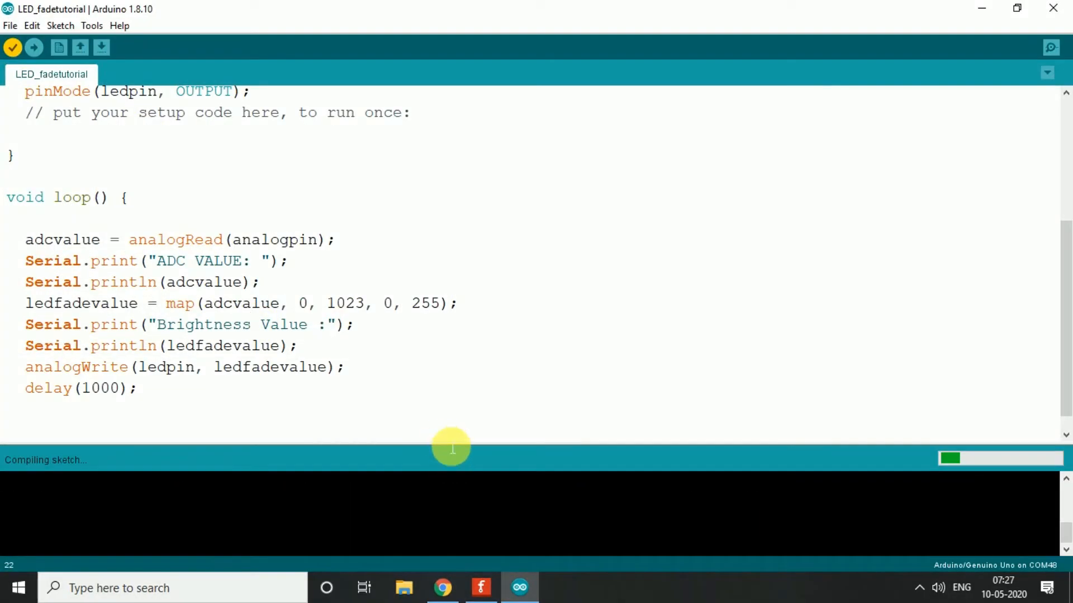